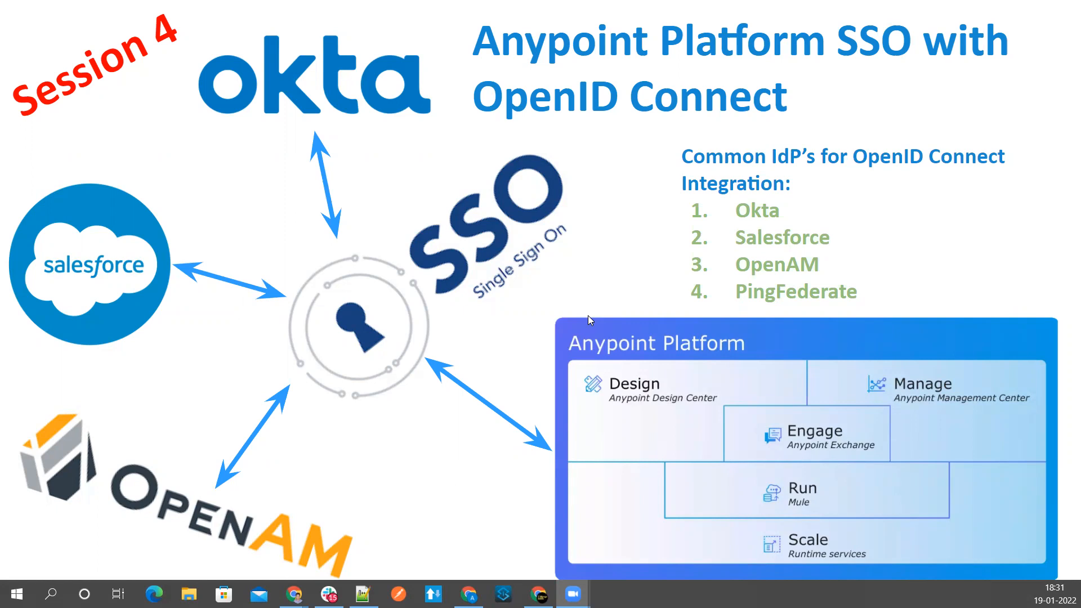
mouse_move(541, 338)
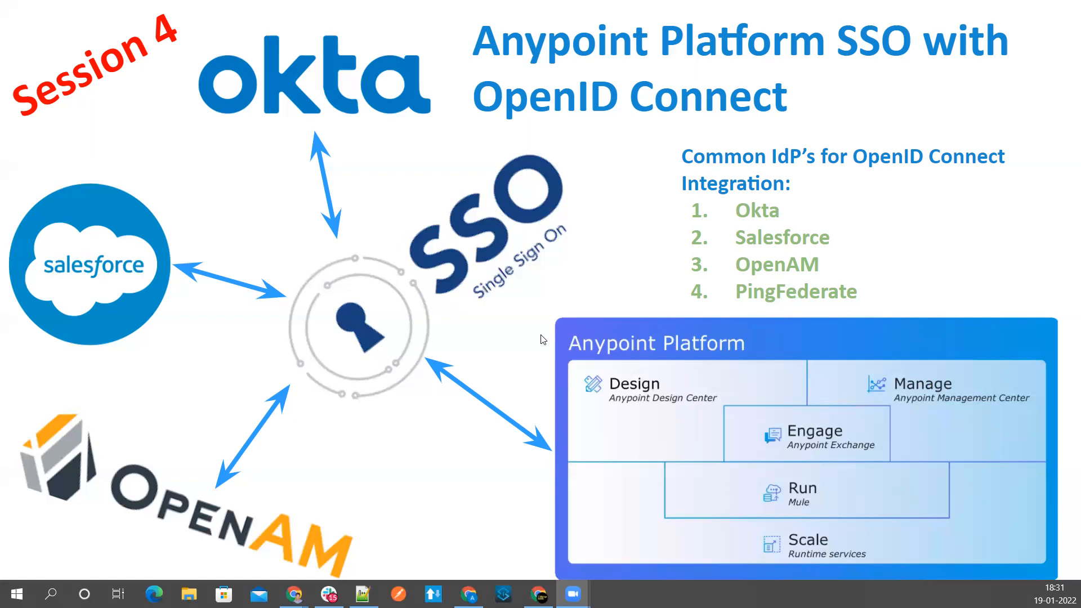
mouse_move(598, 269)
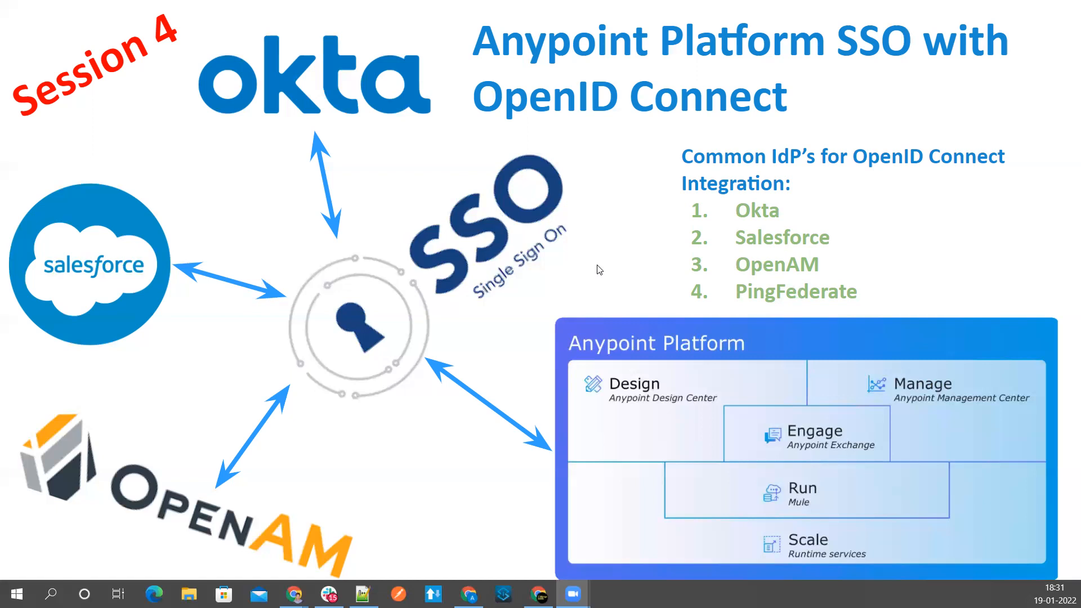
mouse_move(607, 297)
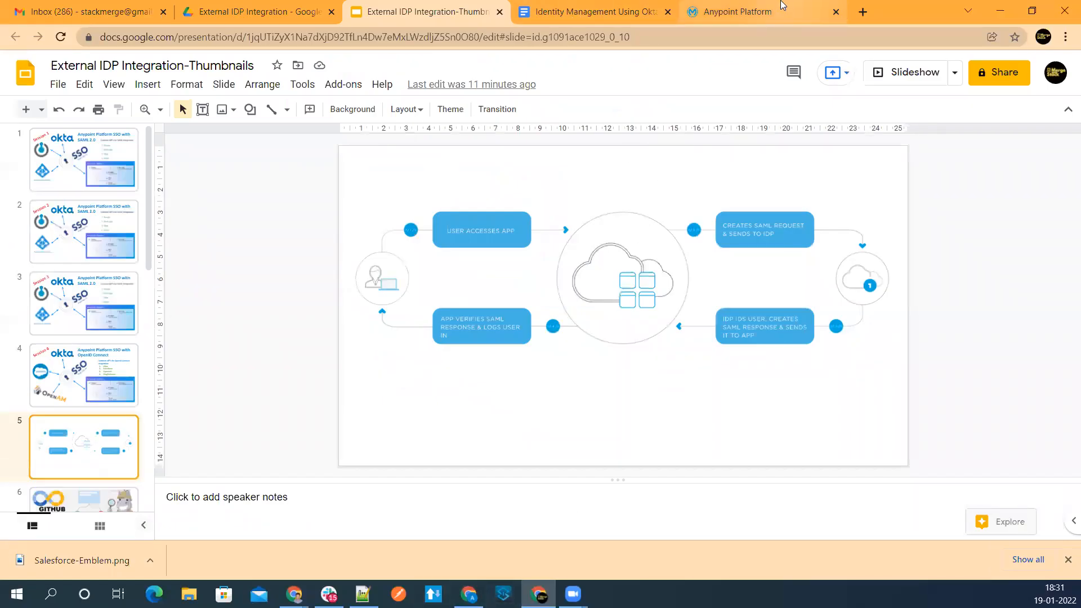
Step: Sign in to the Training organization from the Anypoint domain login URL with the filled credentials
click(744, 11)
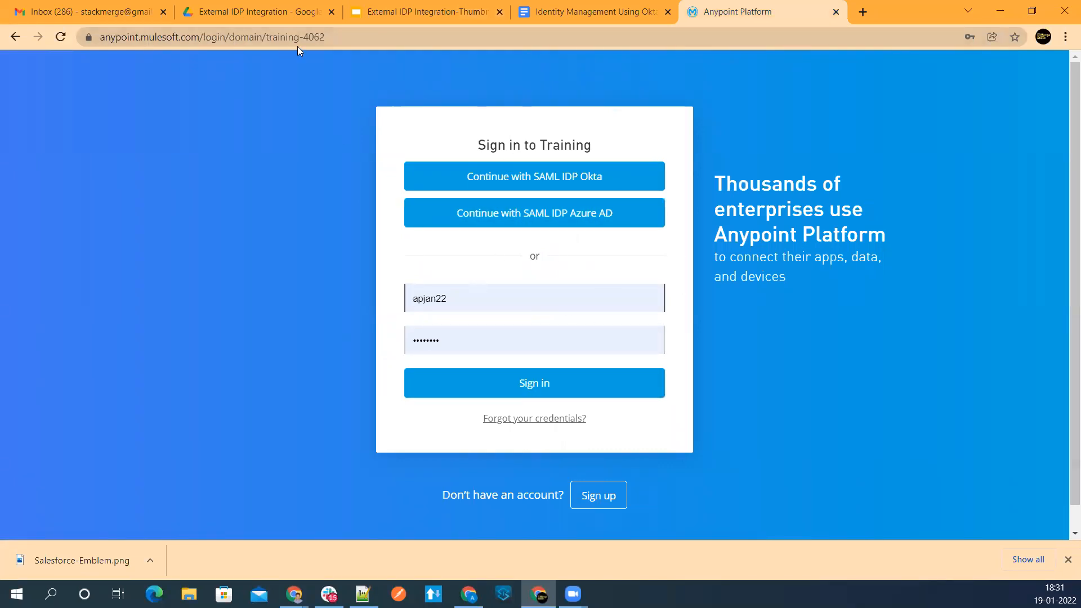
click(208, 36)
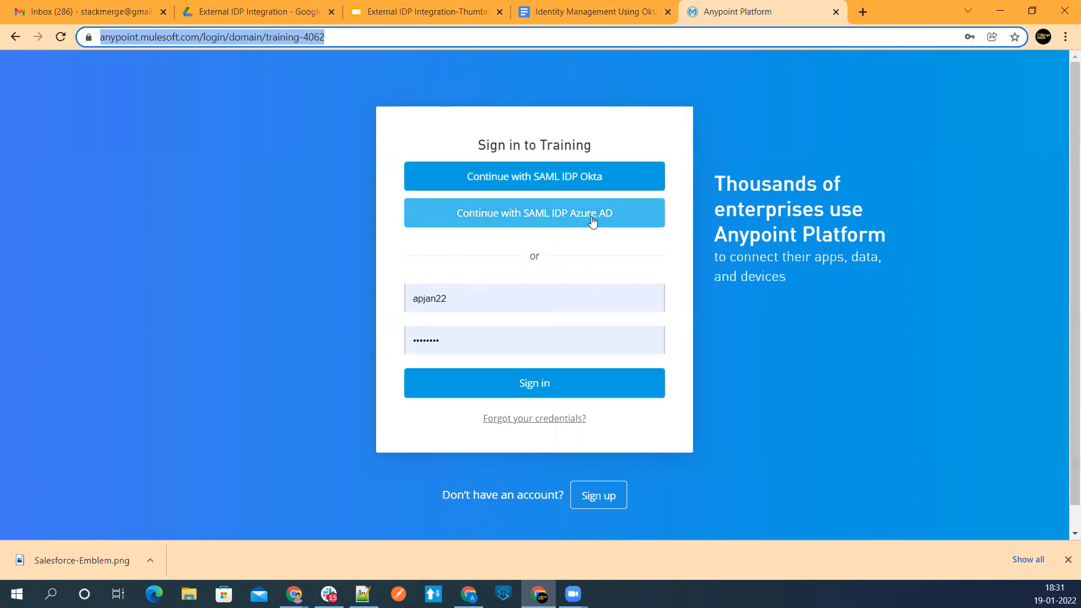
mouse_move(534, 176)
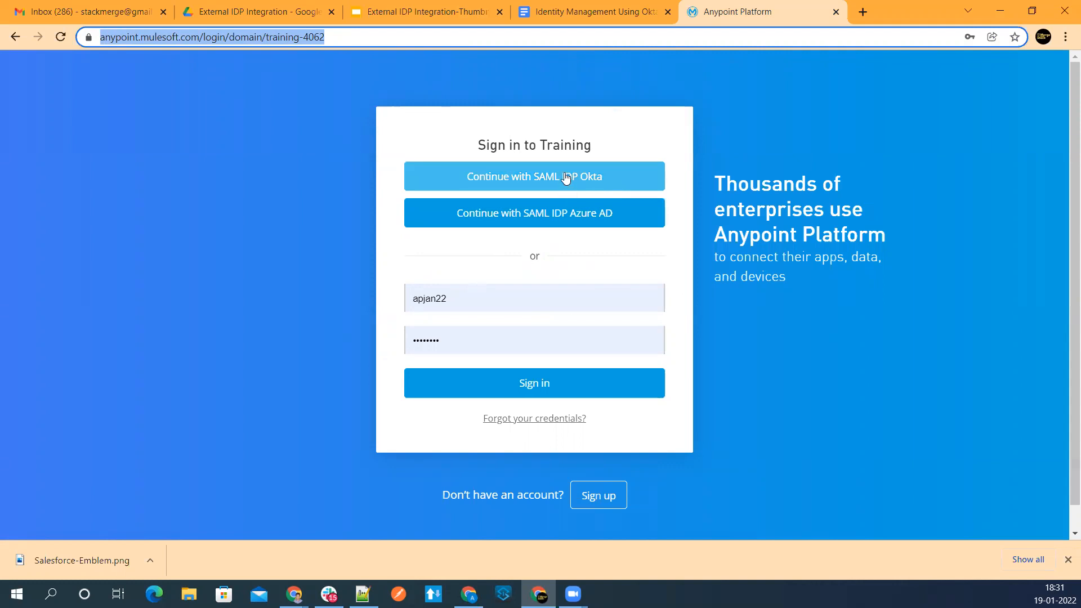
mouse_move(579, 183)
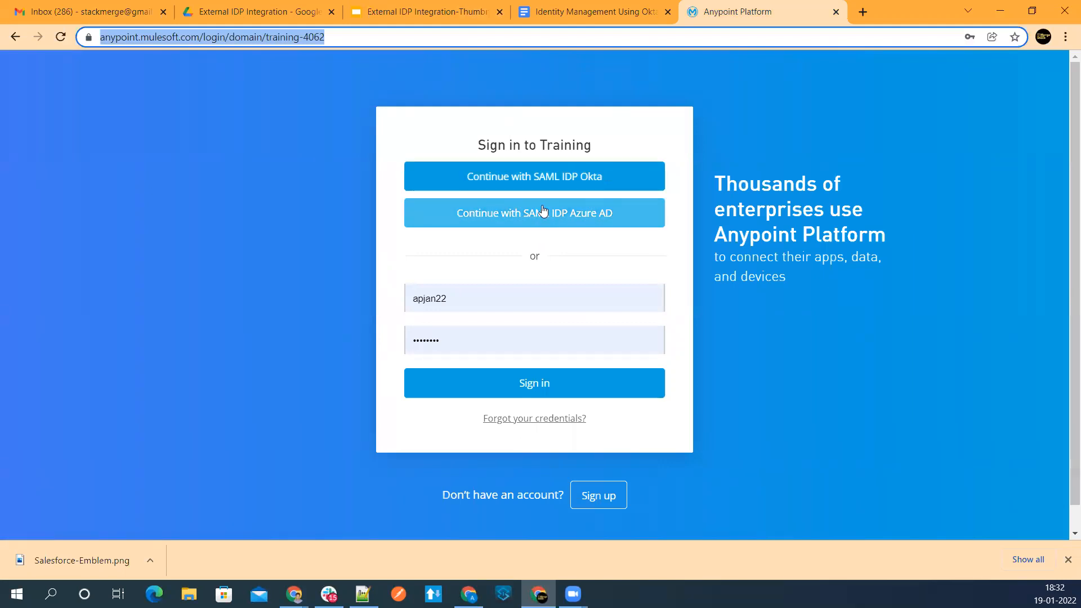
mouse_move(543, 217)
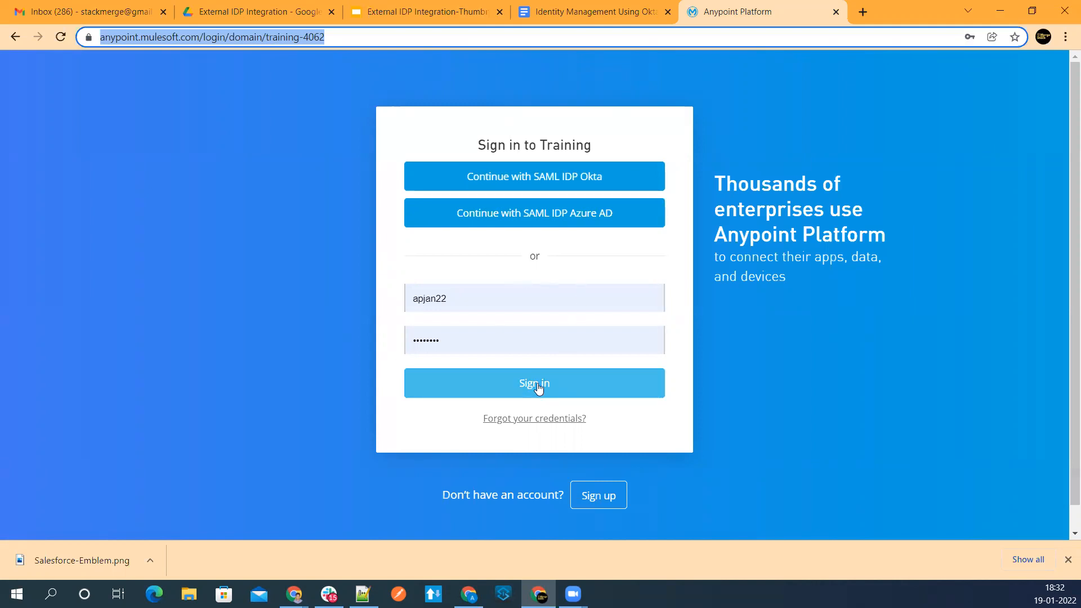
click(534, 383)
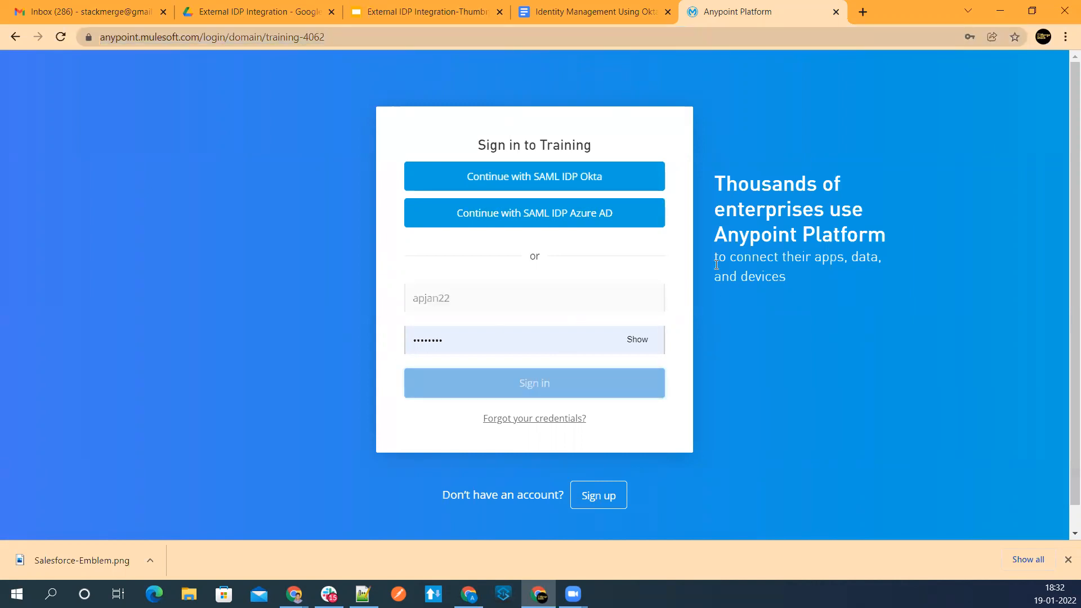
click(534, 383)
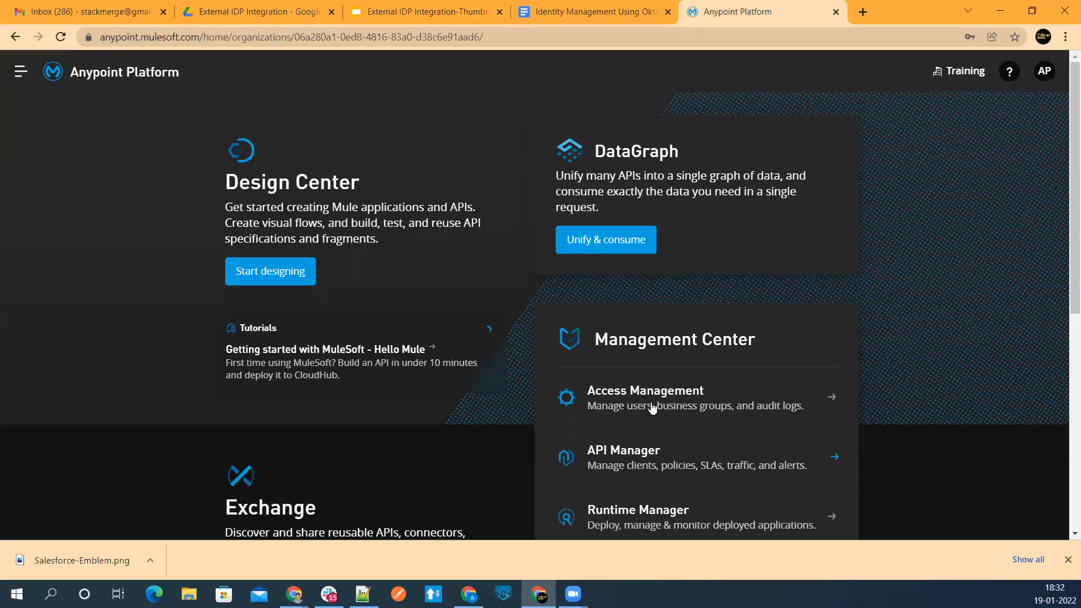
Step: From Access Management > Identity Providers, begin adding an OpenID Connect identity provider
click(644, 398)
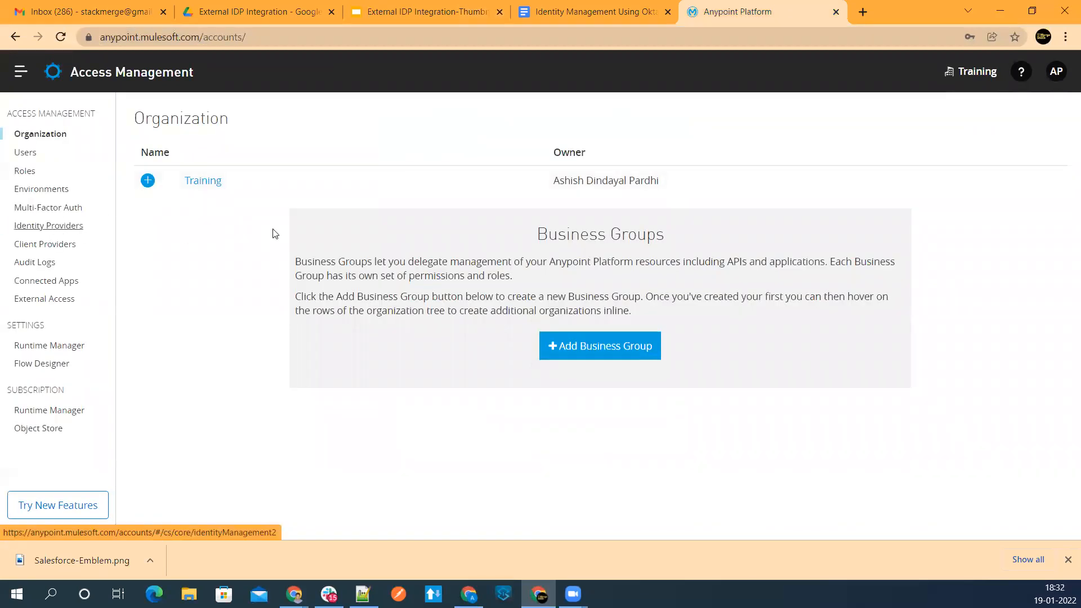
click(48, 226)
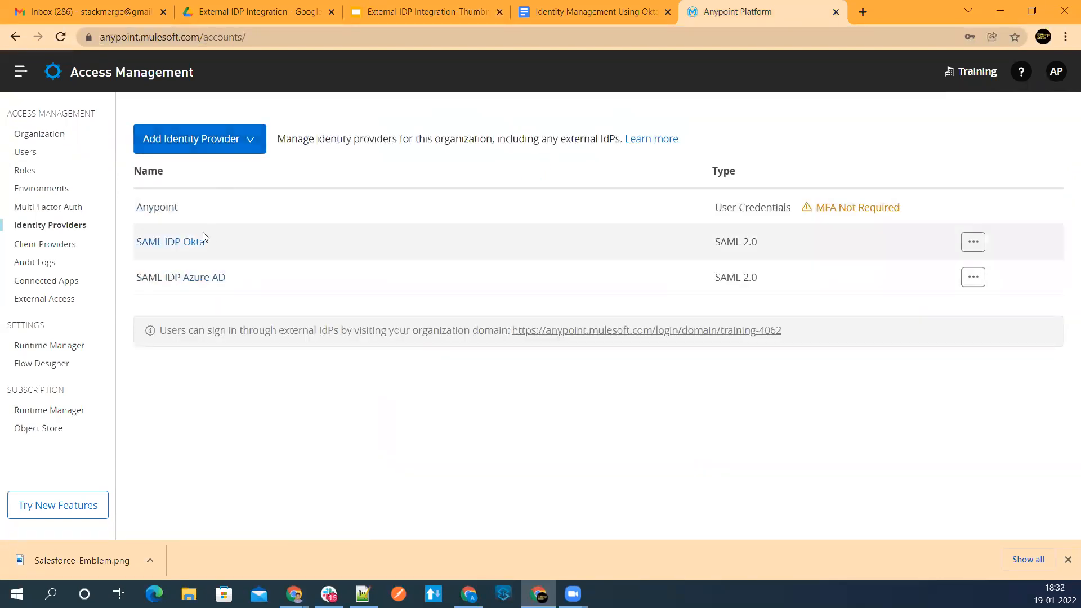
mouse_move(169, 242)
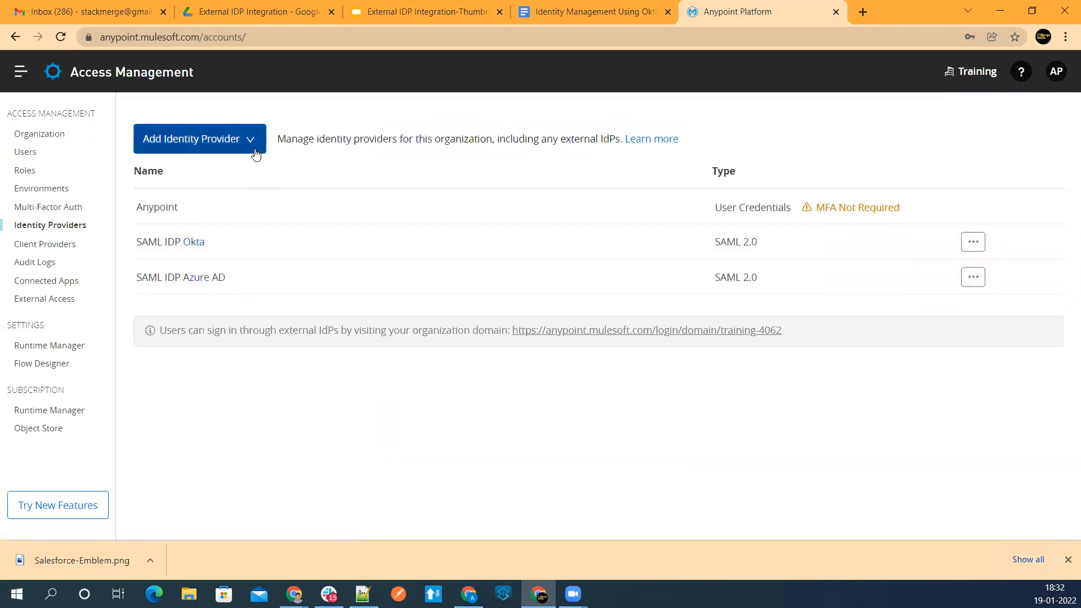
click(199, 139)
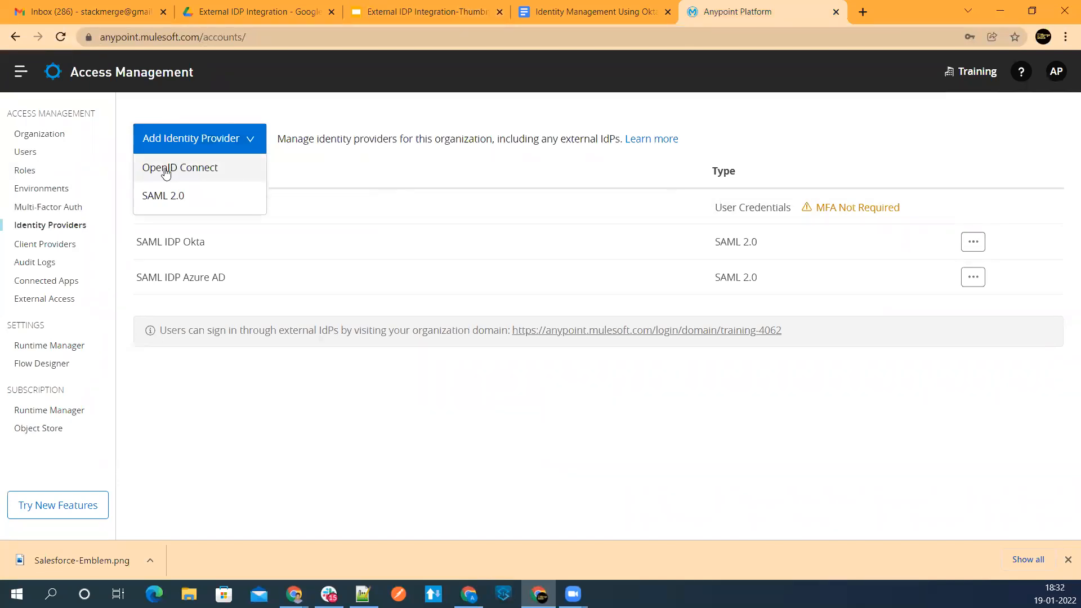
click(180, 168)
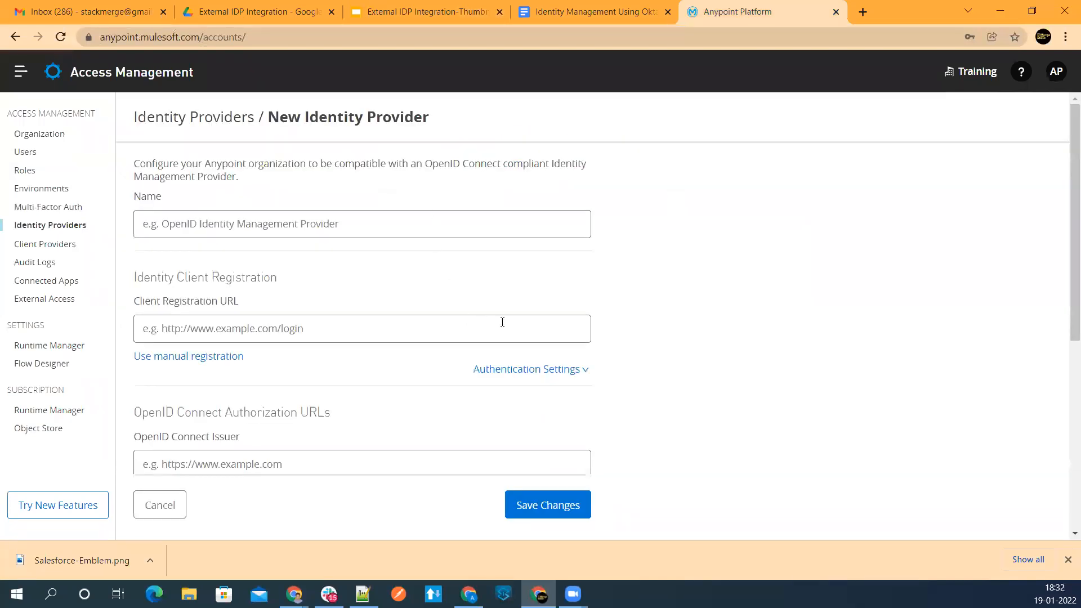
mouse_move(332, 386)
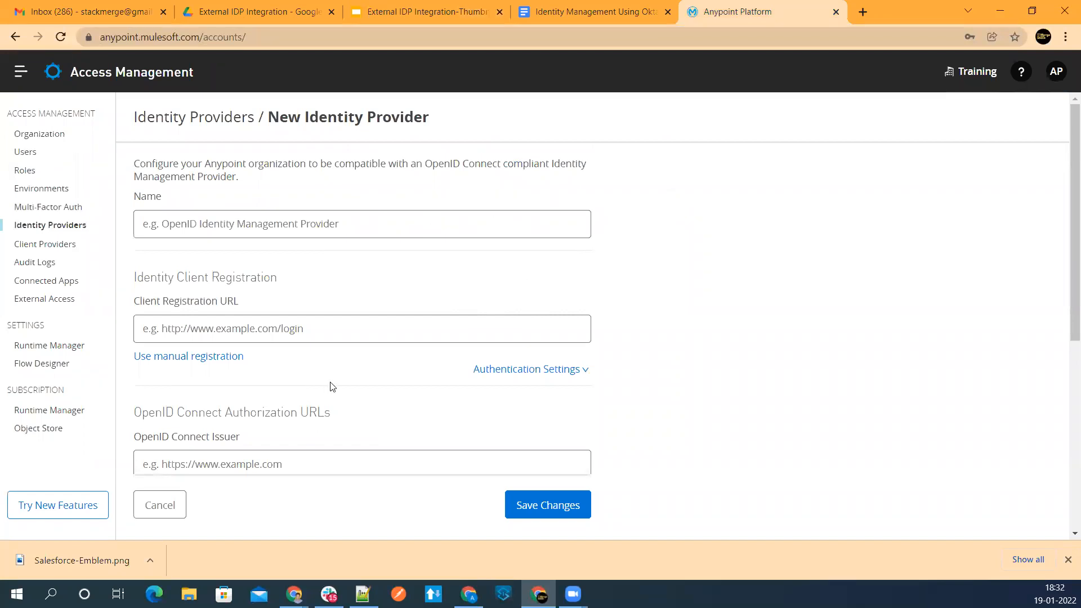
mouse_move(415, 292)
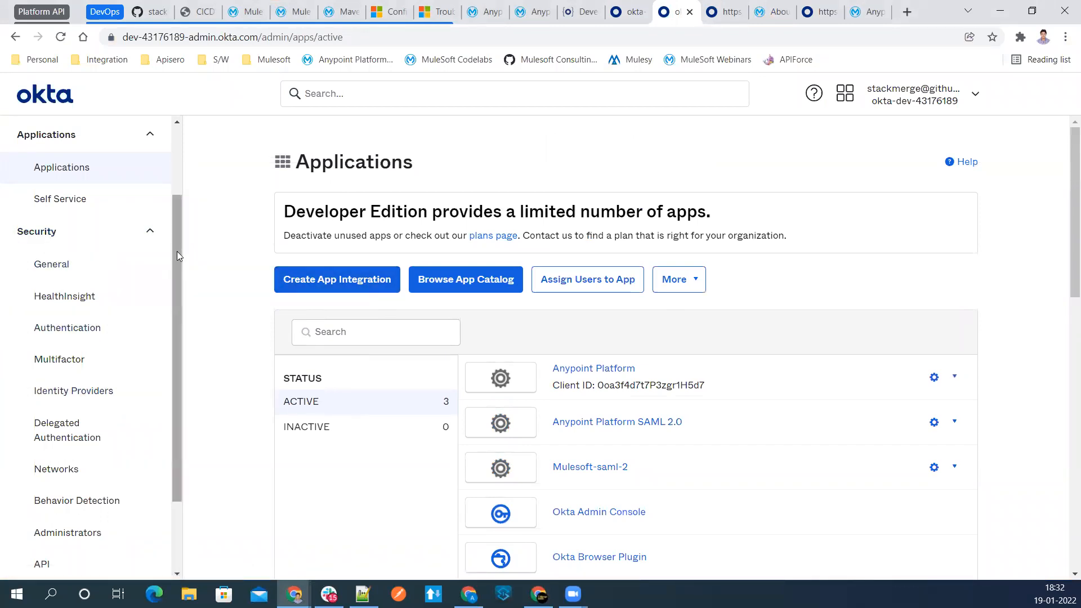
Step: In Okta Security > API, view the default authorization server's settings and select its Metadata URI
scroll(down, 3)
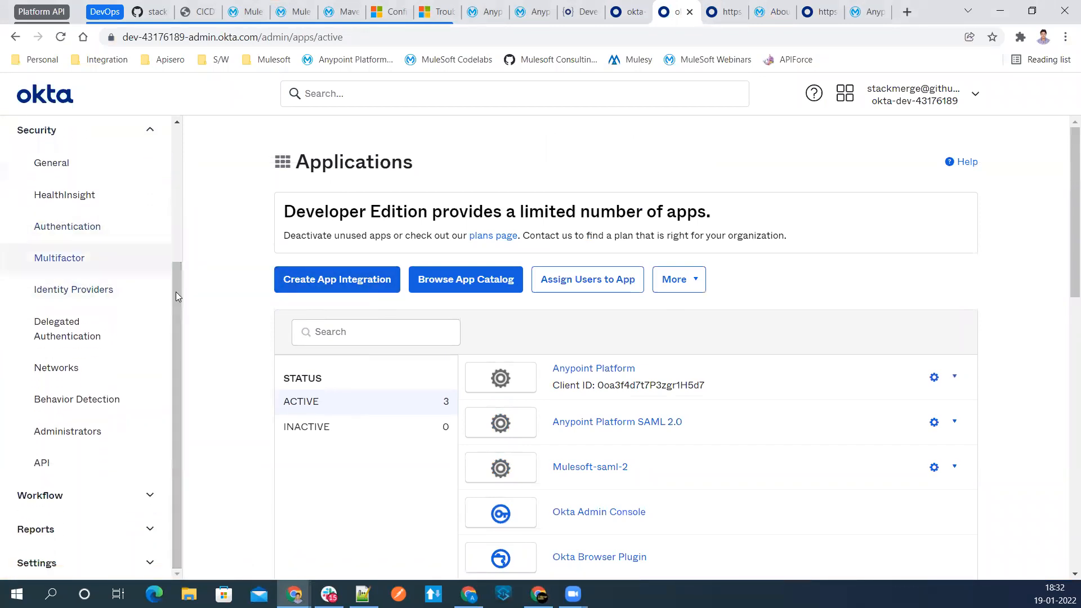
click(46, 238)
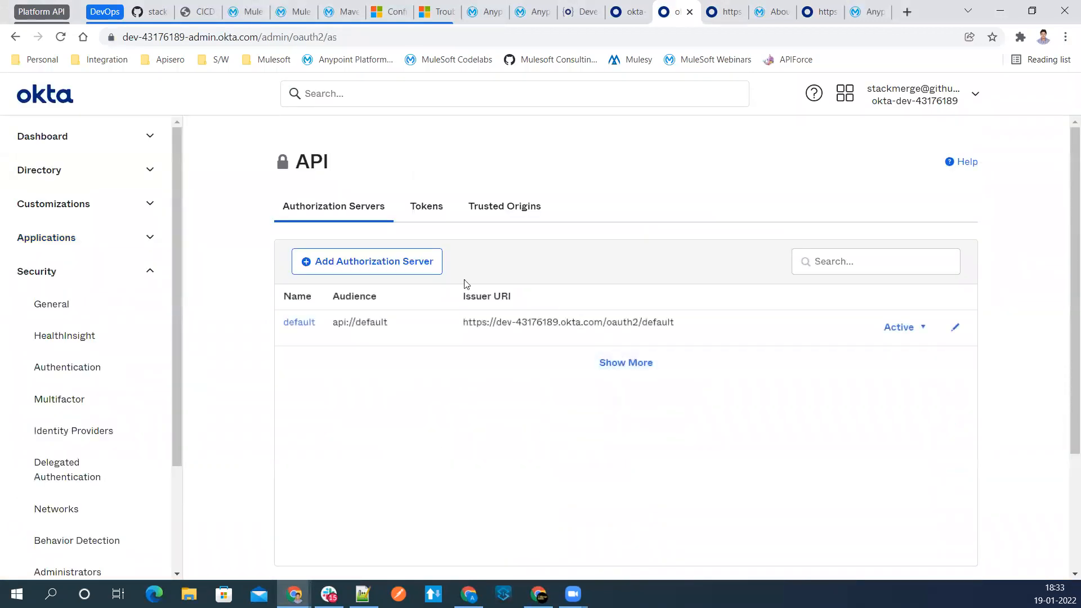
mouse_move(370, 311)
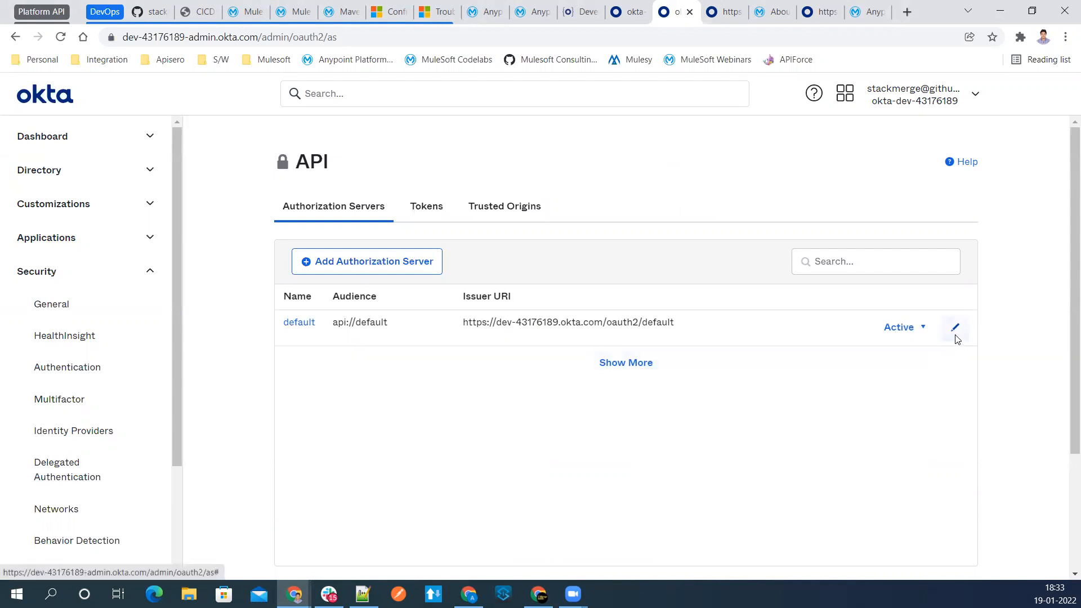
click(954, 326)
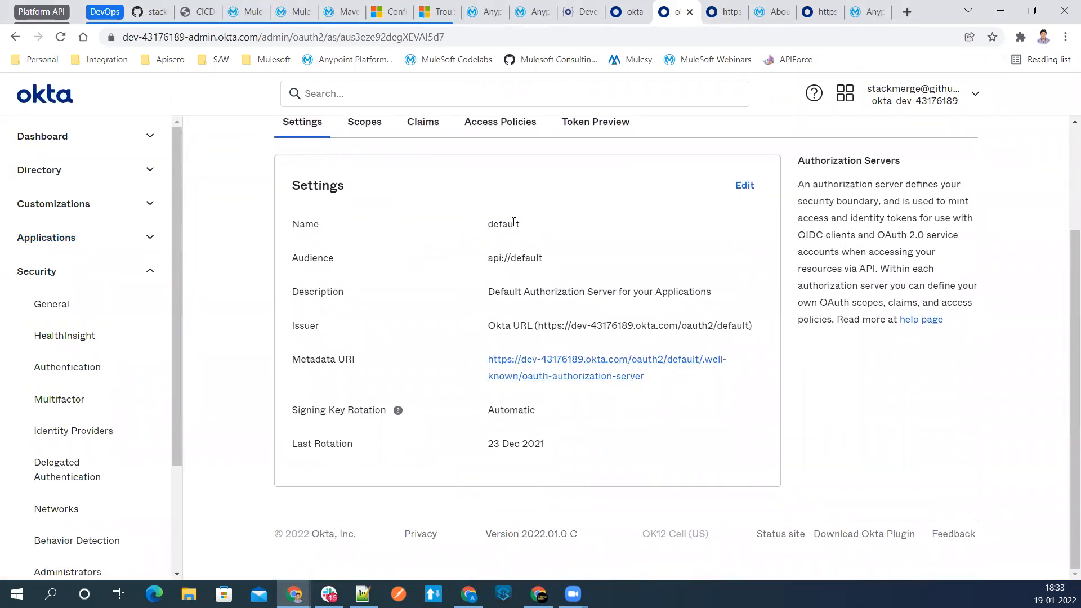
mouse_move(572, 342)
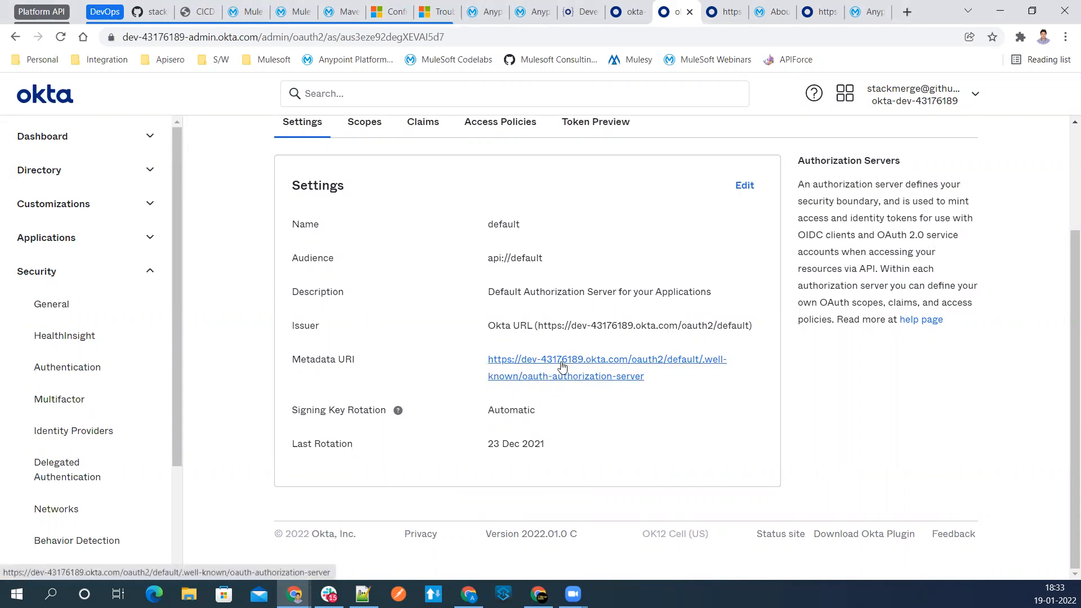
mouse_move(574, 379)
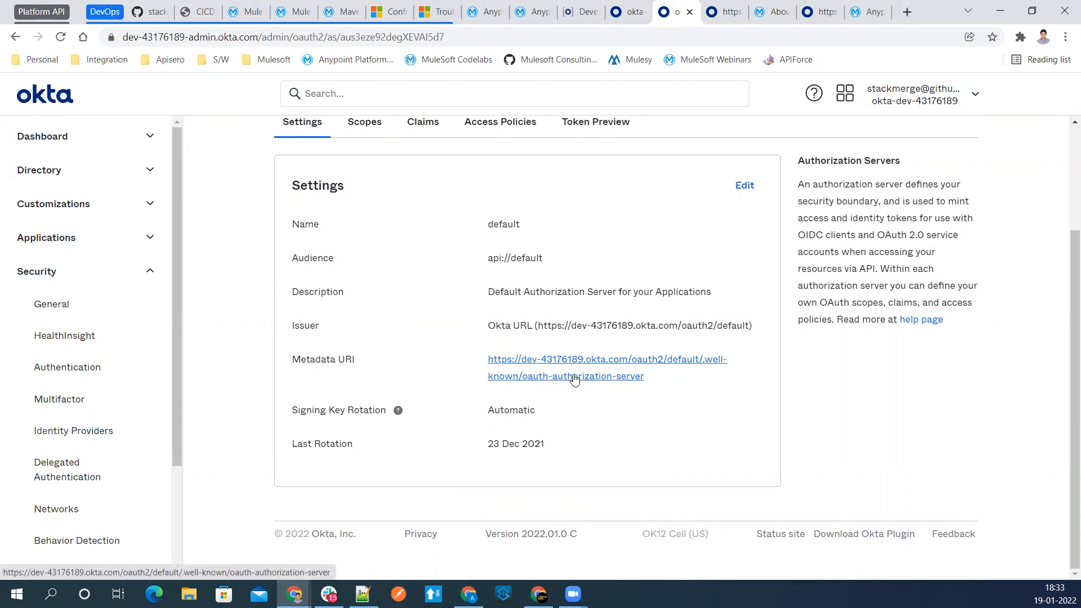
double_click(630, 376)
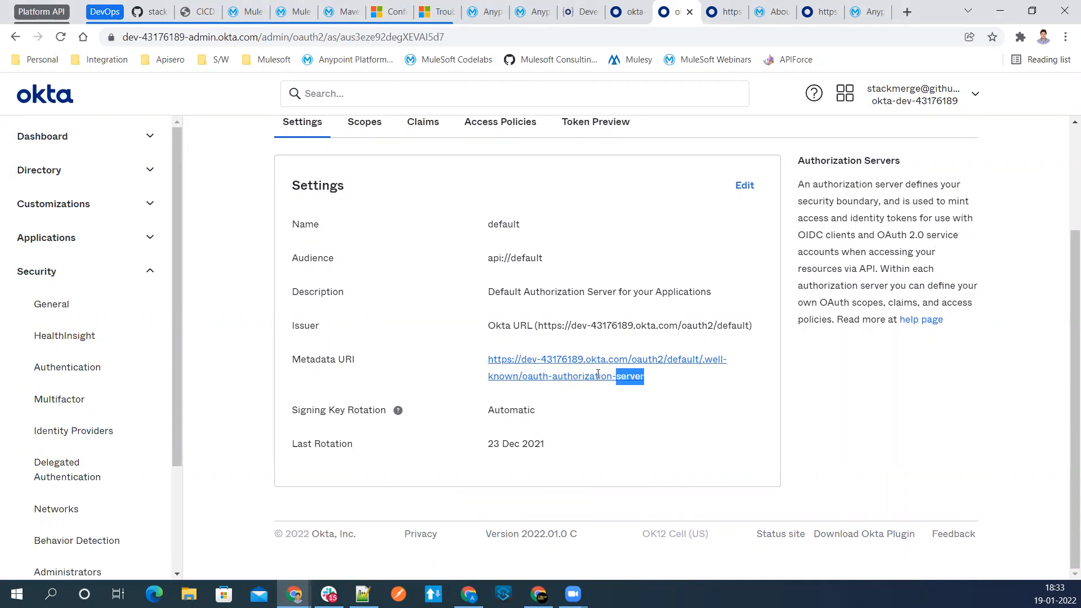
drag(618, 377, 487, 358)
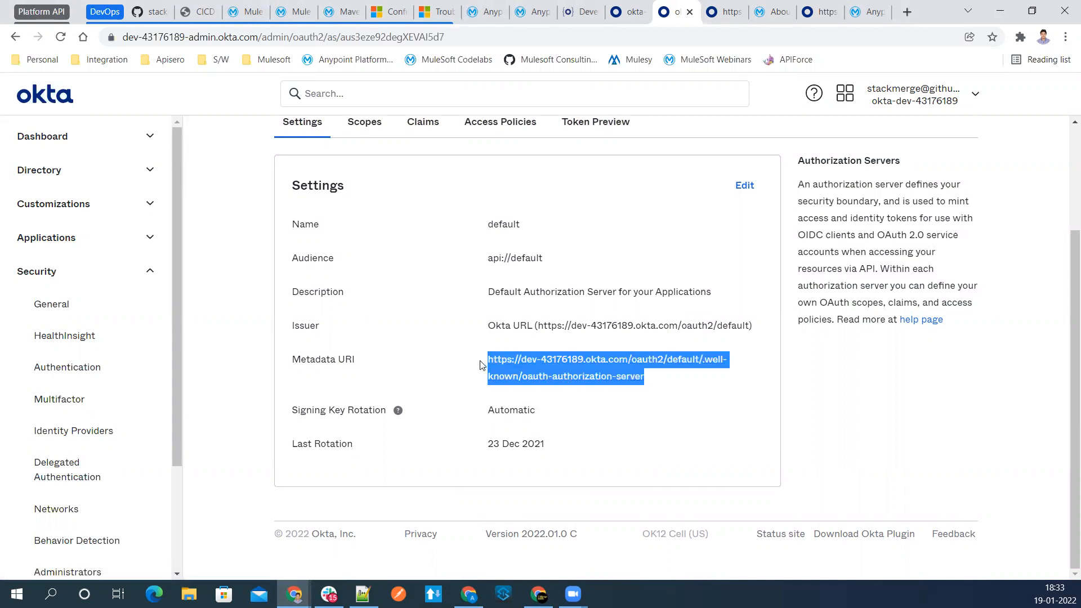
Step: Add the Okta oauth-authorization-server .well-known metadata URL as line 3 of the Notepad++ notes
click(361, 593)
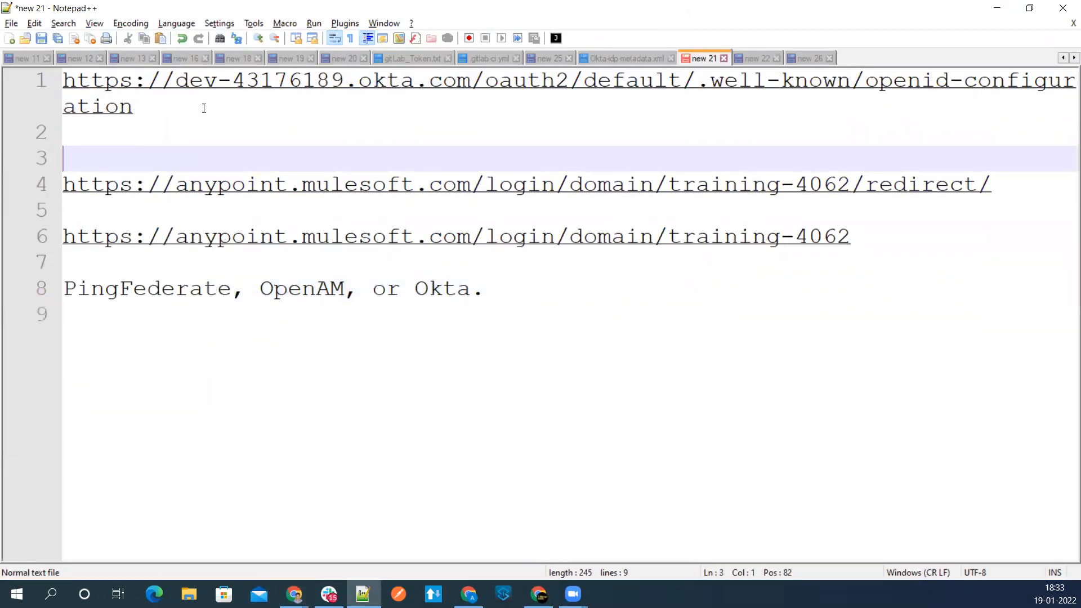
text(https://dev-43176189.okta.com/oauth2/default/.well-known/oauth-authorization-server)
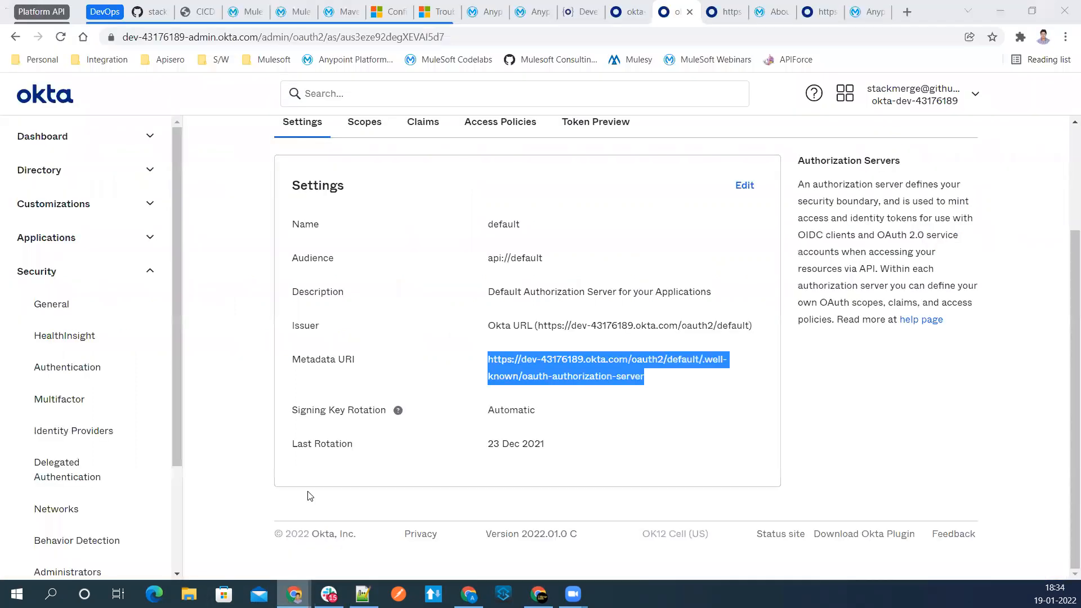
Step: View Okta's openid-configuration JSON in the browser, then return to the notes
click(907, 12)
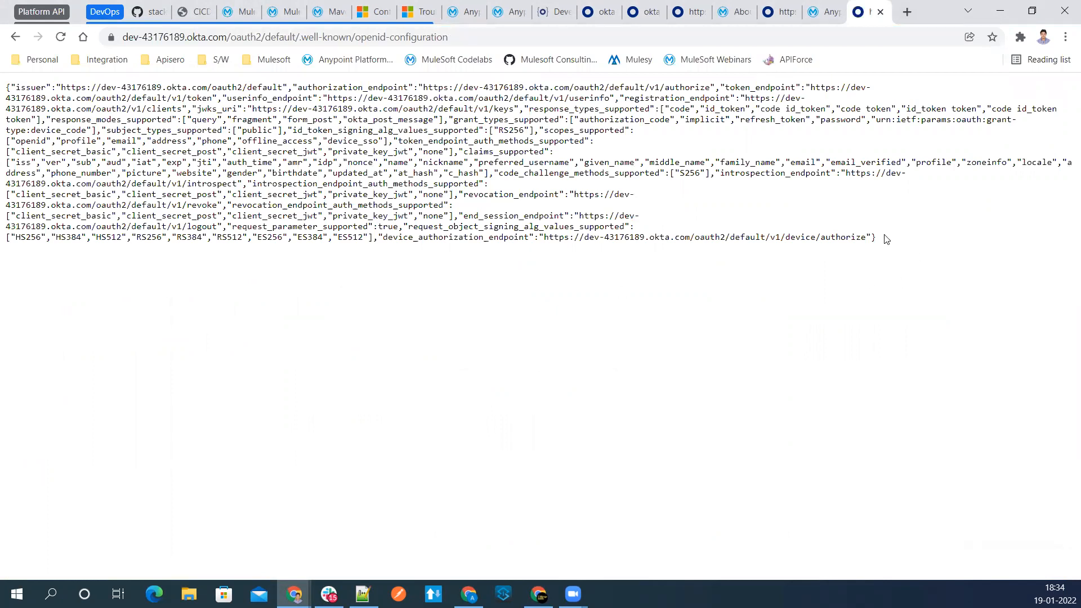
key(ctrl+a)
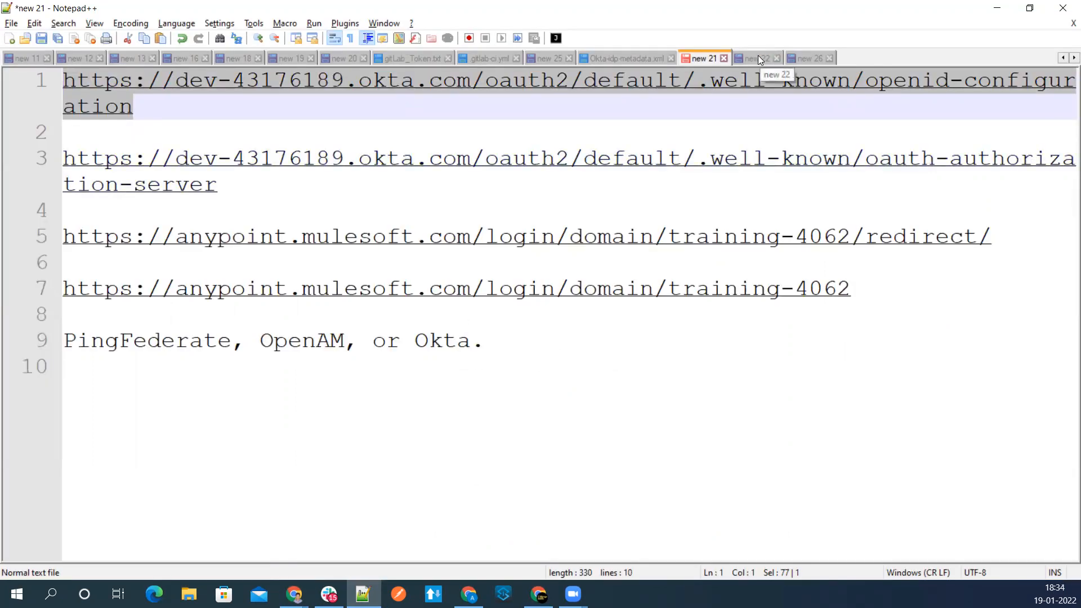
Step: Pretty-print the raw openid-configuration JSON in the new 27 tab with the JSTool plugin
click(755, 57)
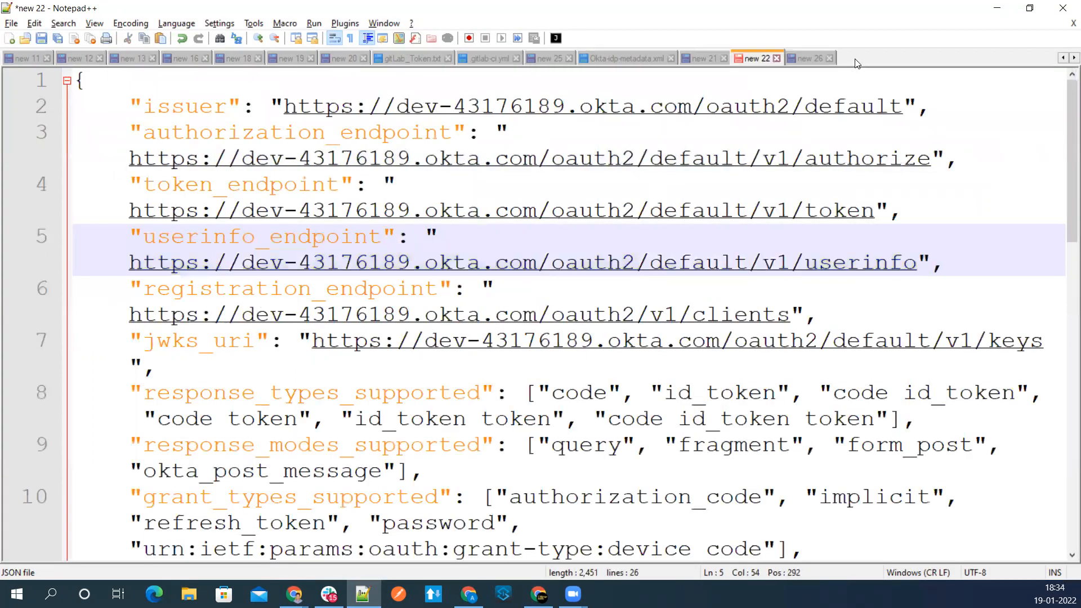
click(860, 57)
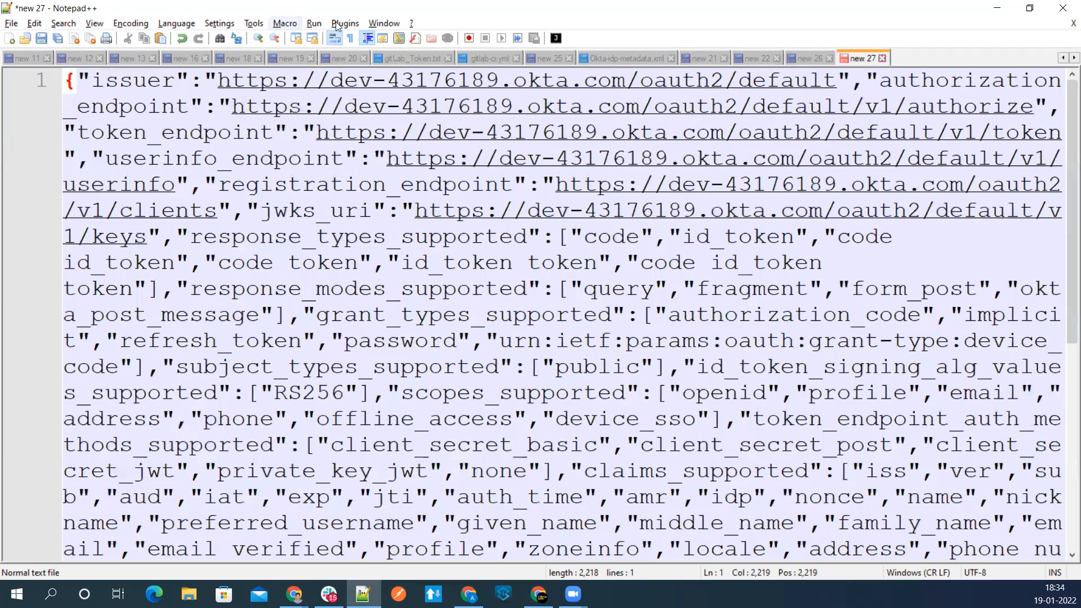
click(345, 23)
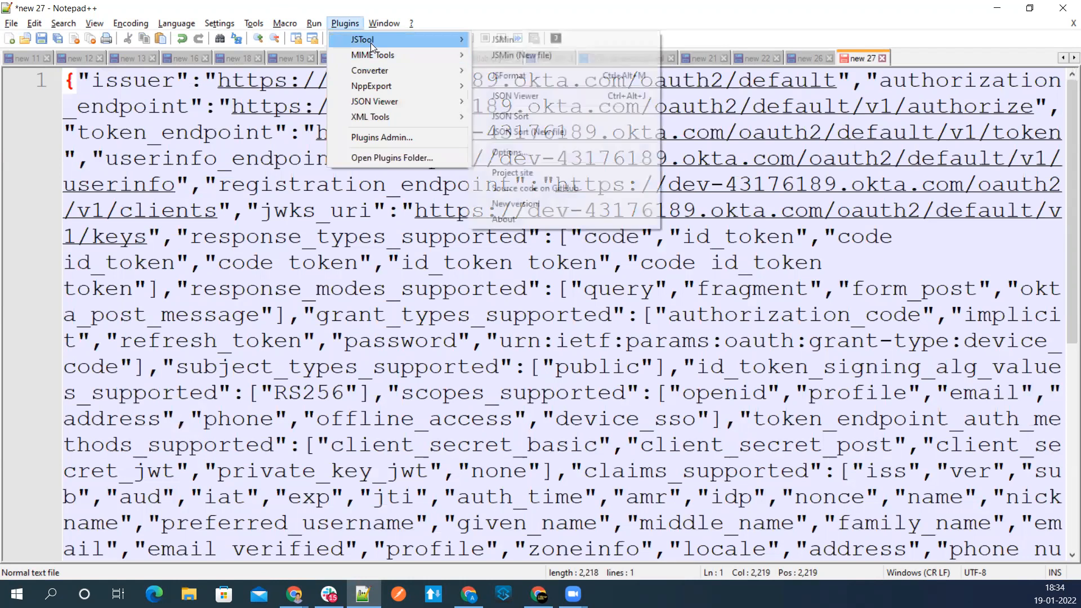
mouse_move(534, 96)
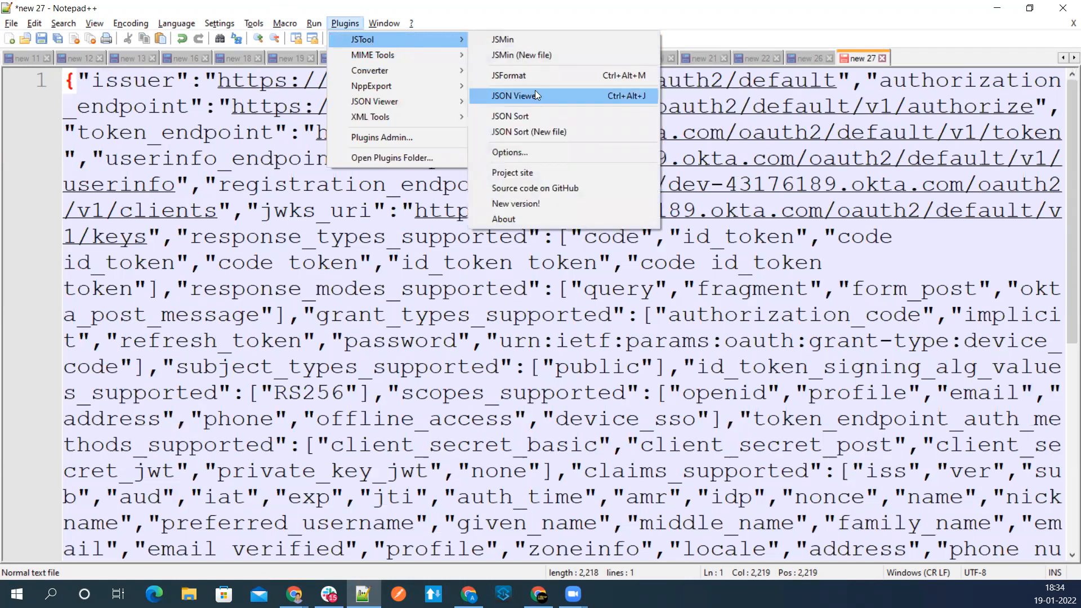
click(516, 95)
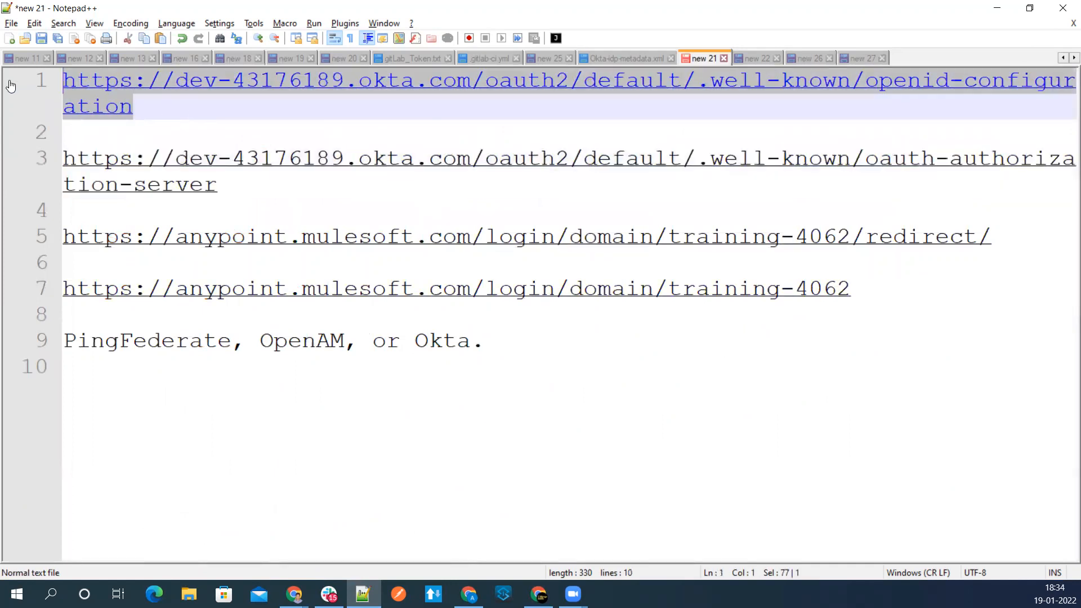
Step: Review the formatted configuration's issuer and endpoints, then switch to the MuleSoft identity management docs
click(861, 57)
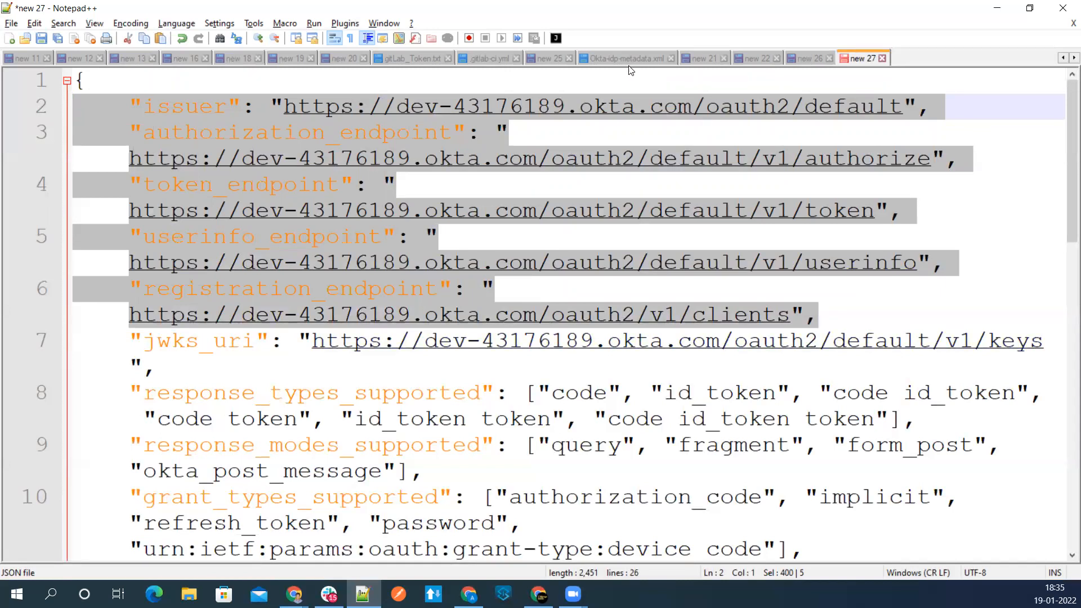
mouse_move(294, 594)
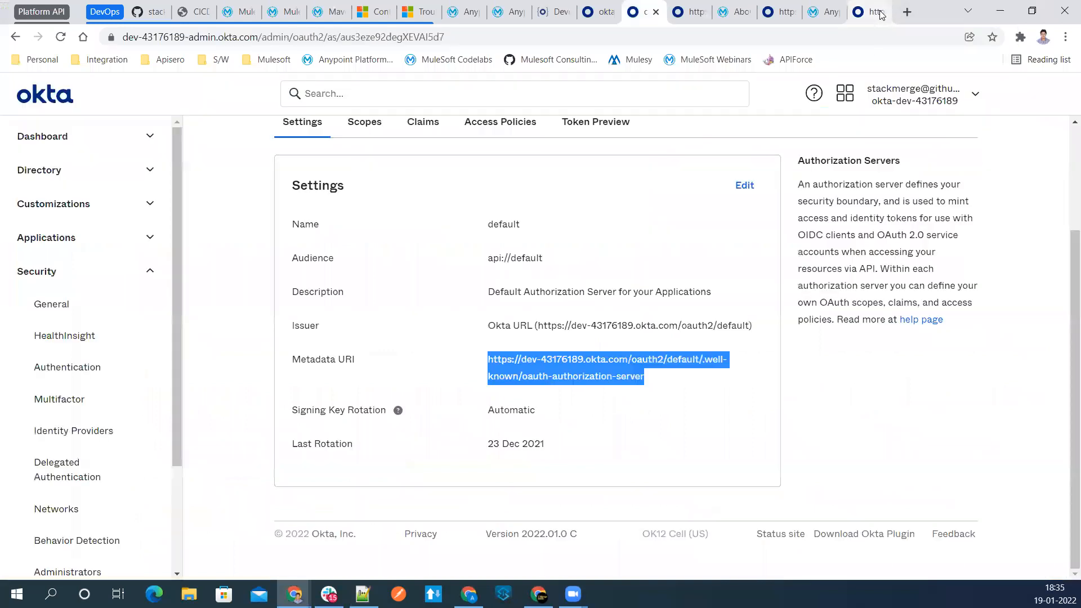
click(820, 11)
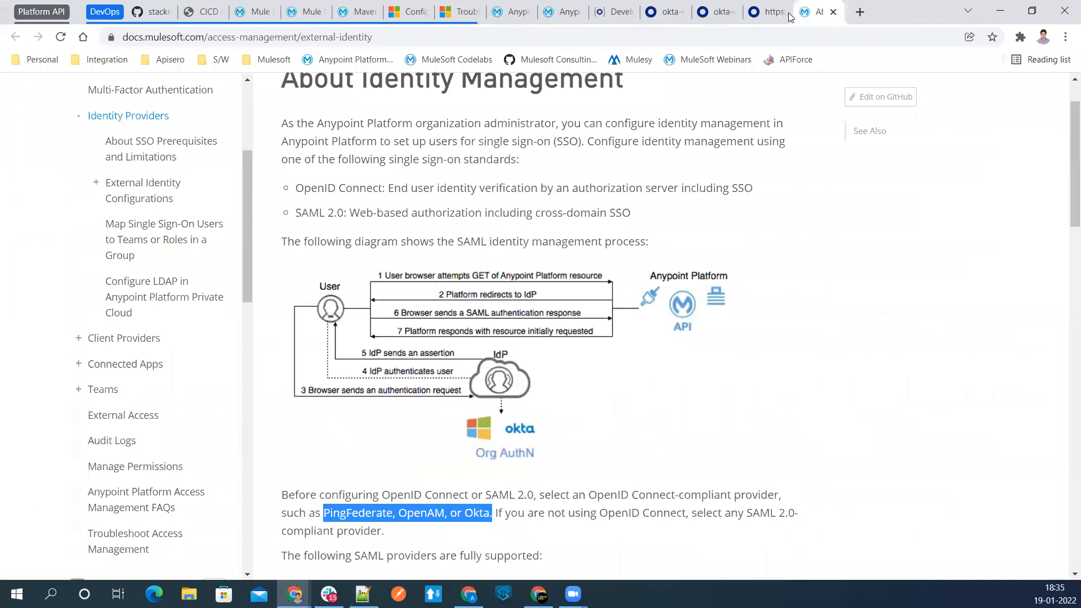
Step: Return to the Okta authorization server settings and expand the Applications sidebar section
click(718, 11)
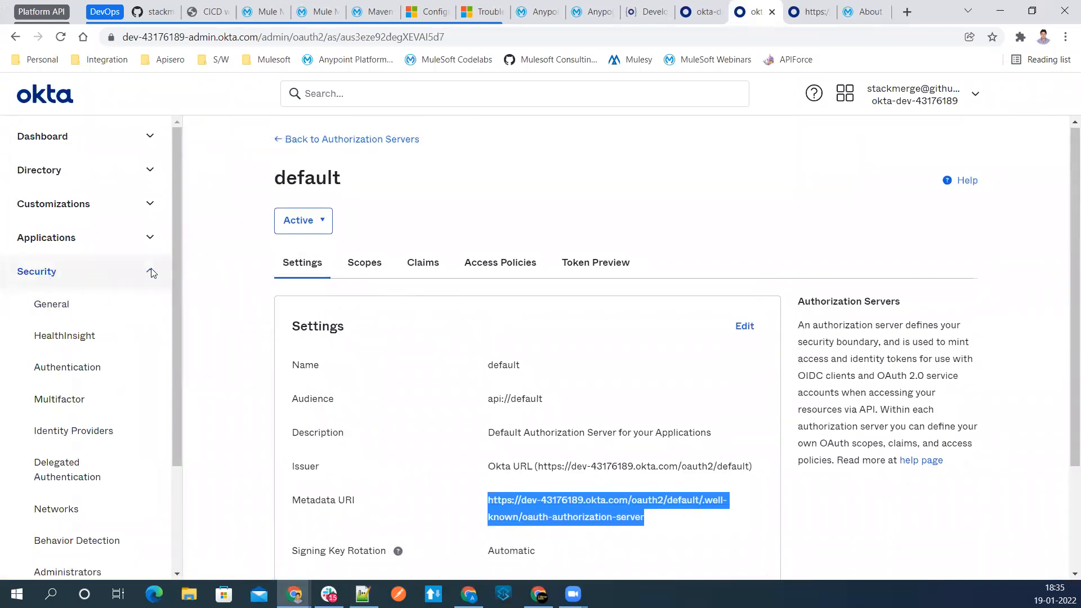
click(46, 237)
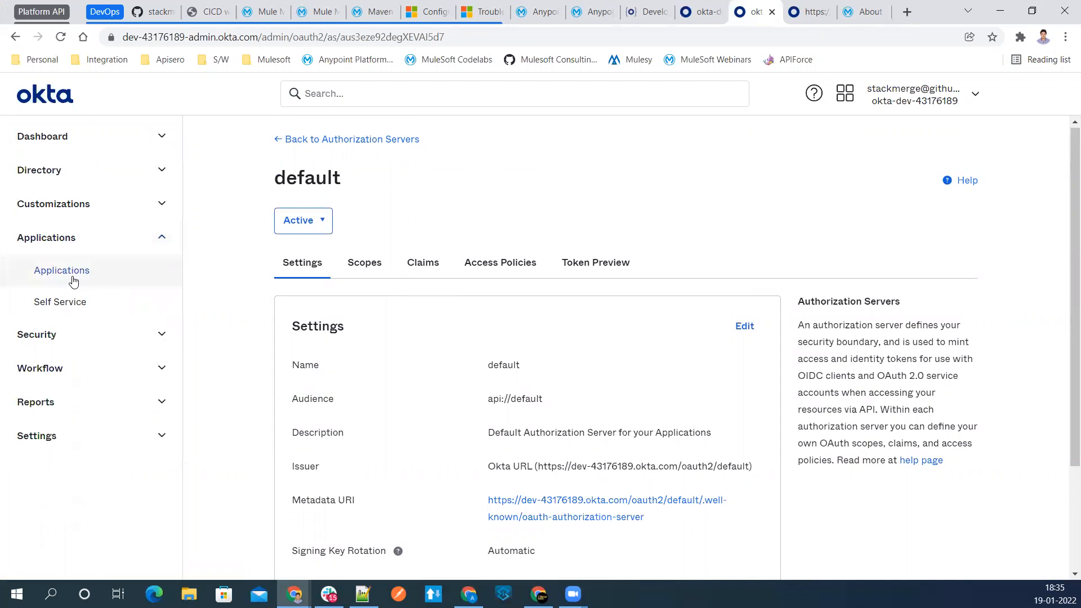
Step: Create a new app integration choosing OIDC - OpenID Connect sign-in and the Web Application type
click(61, 269)
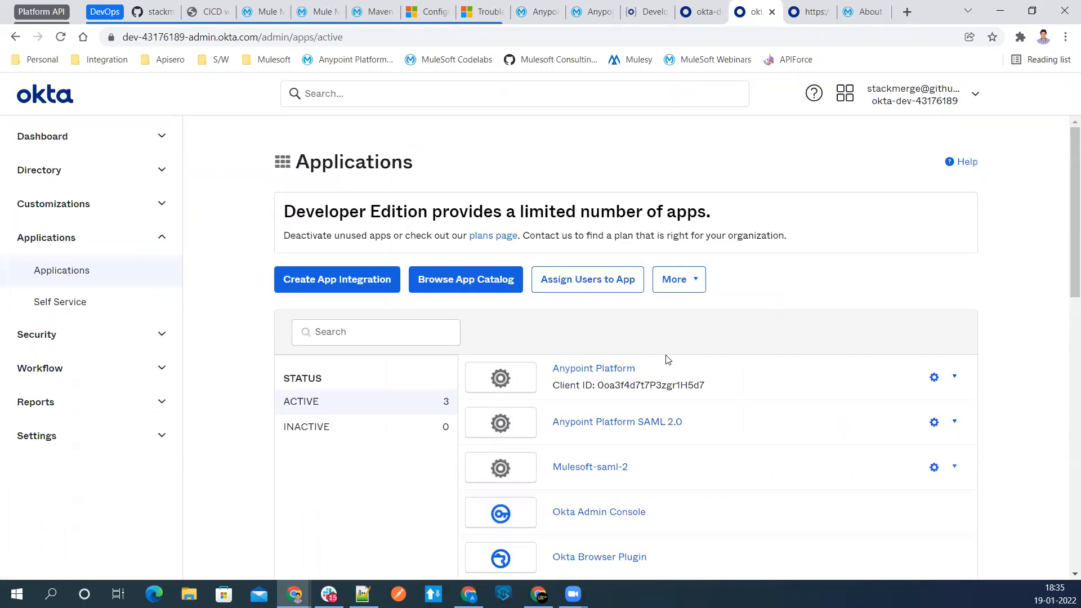
scroll(down, 3)
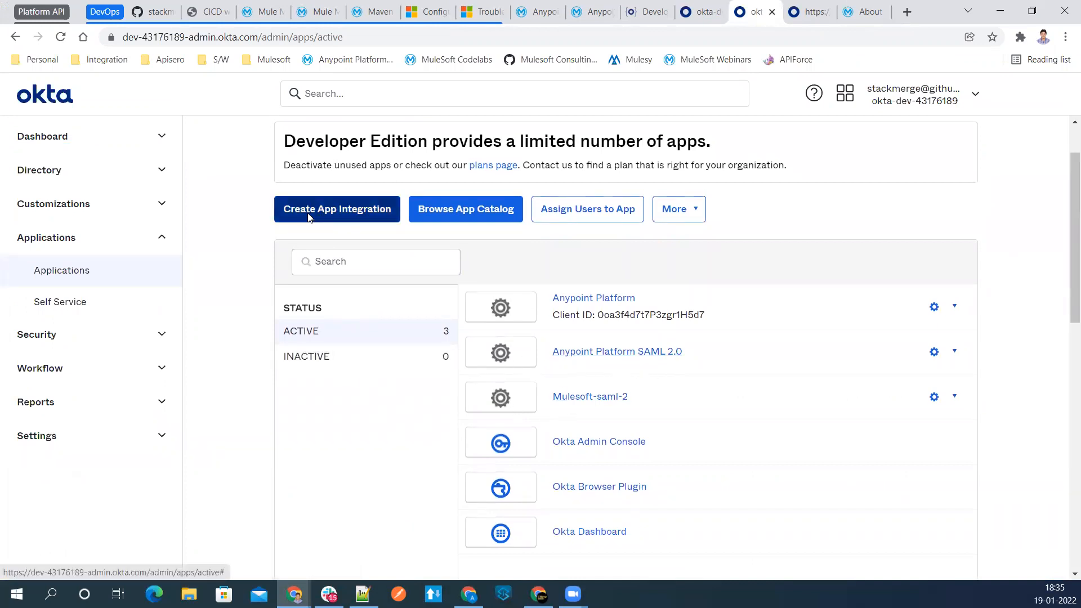
click(337, 209)
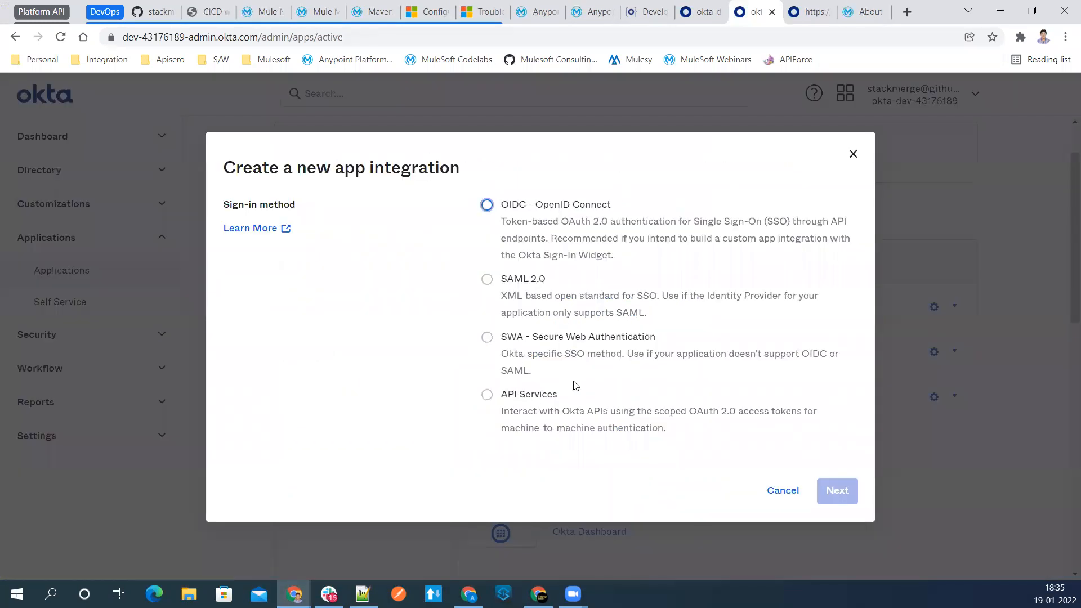
mouse_move(532, 213)
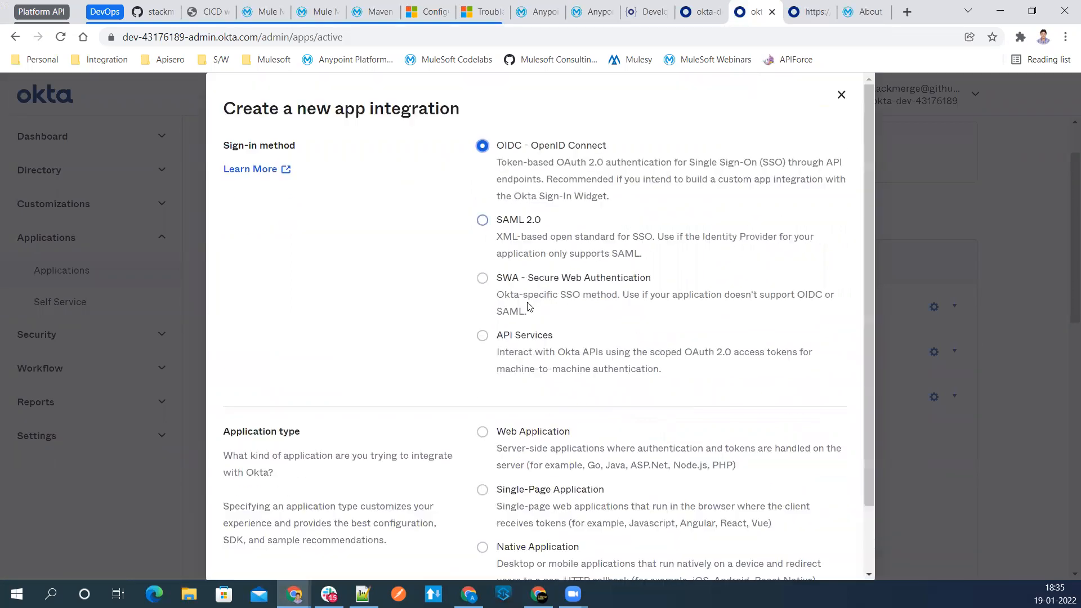
mouse_move(654, 189)
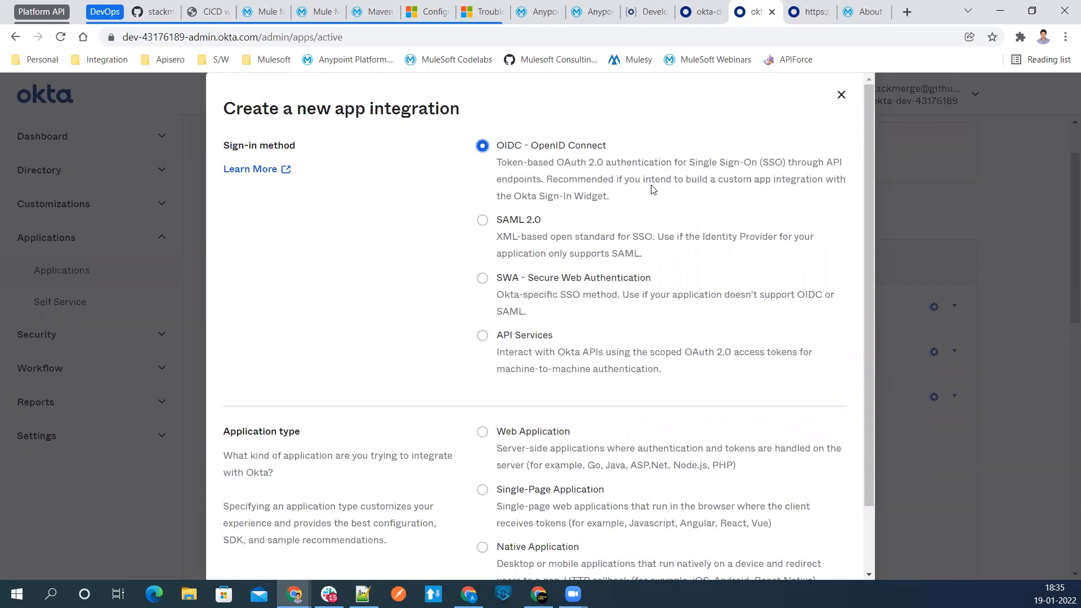
scroll(down, 3)
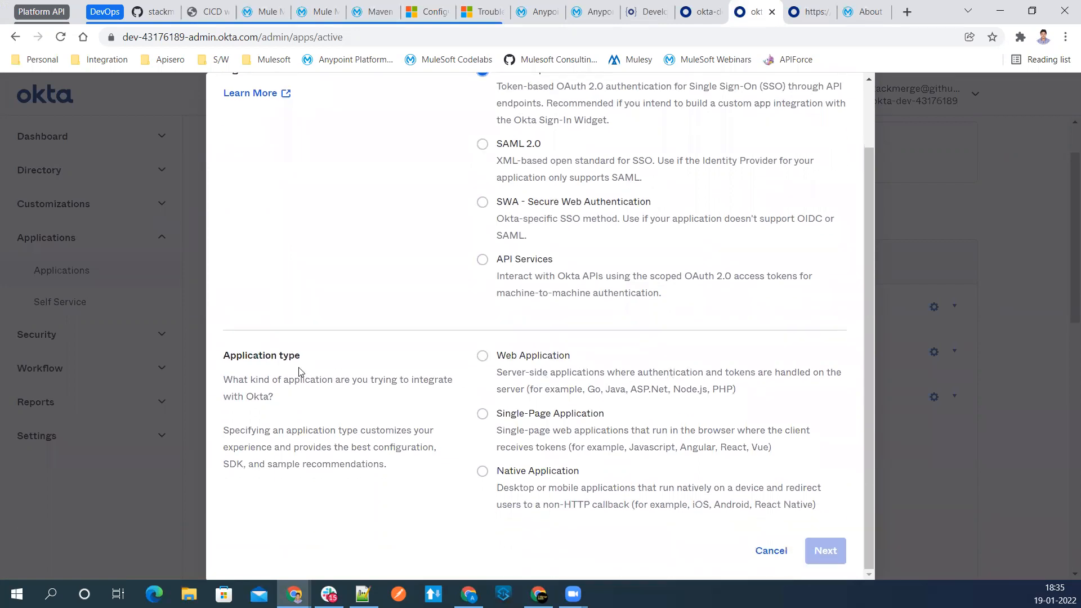
click(483, 355)
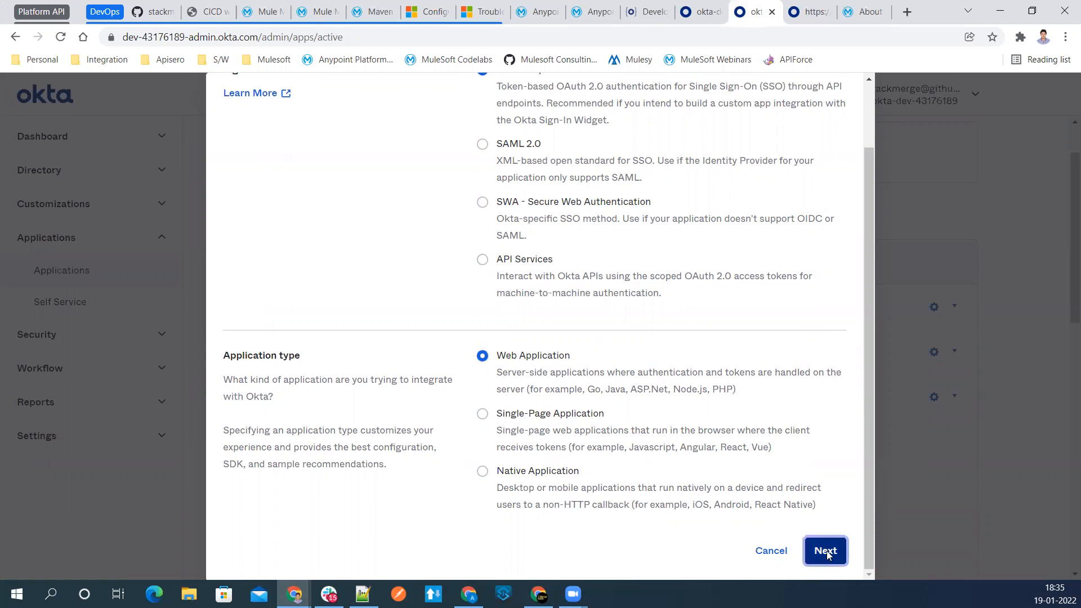
click(825, 550)
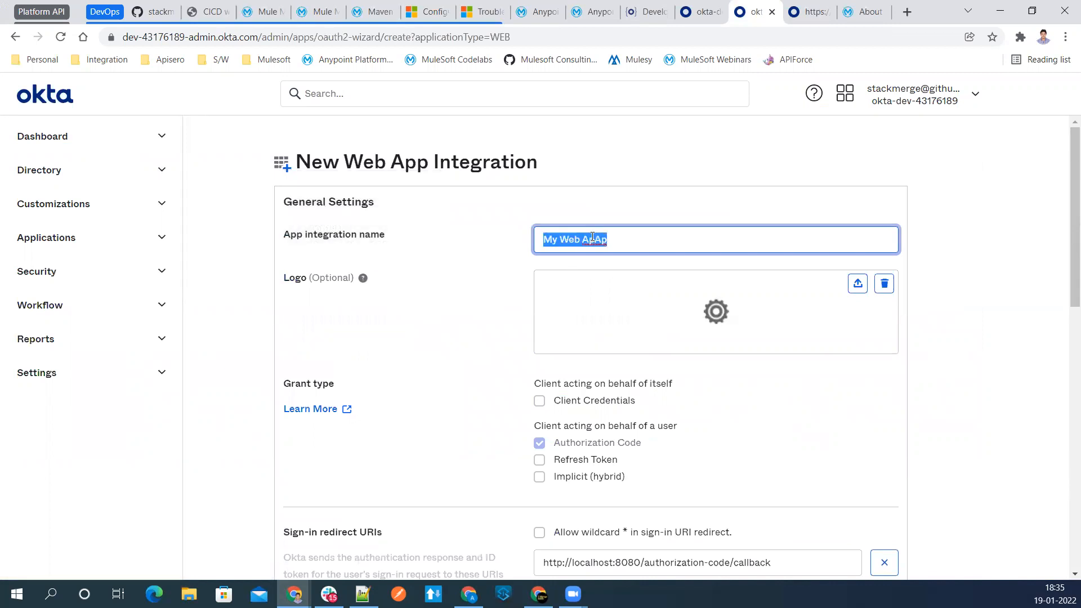
Step: Name the app integration 'Anypoint Platform OpenID Connect'
text(Any)
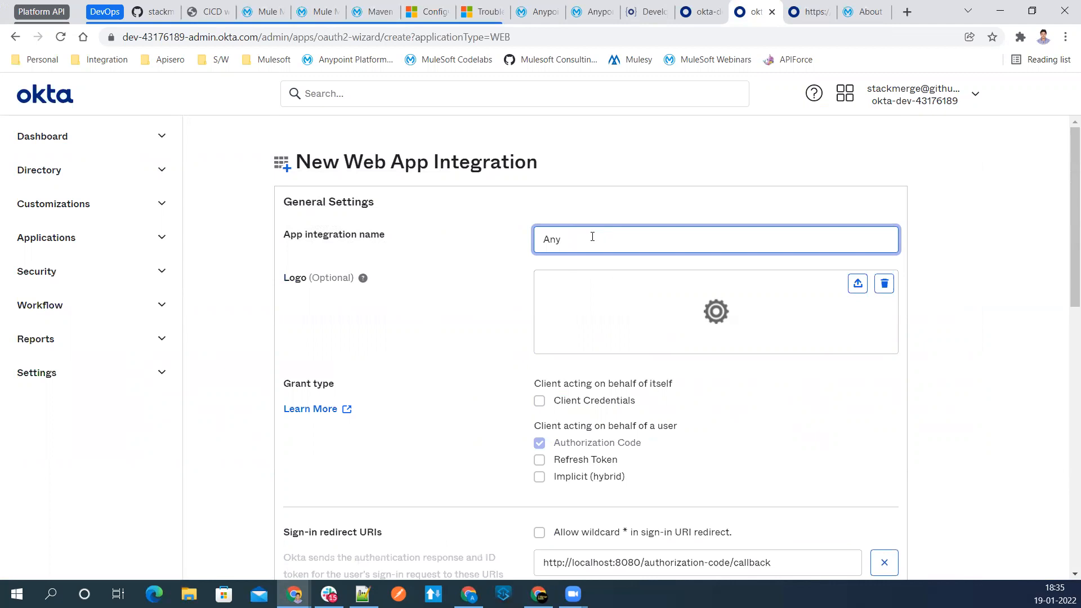
text(Anypoint P)
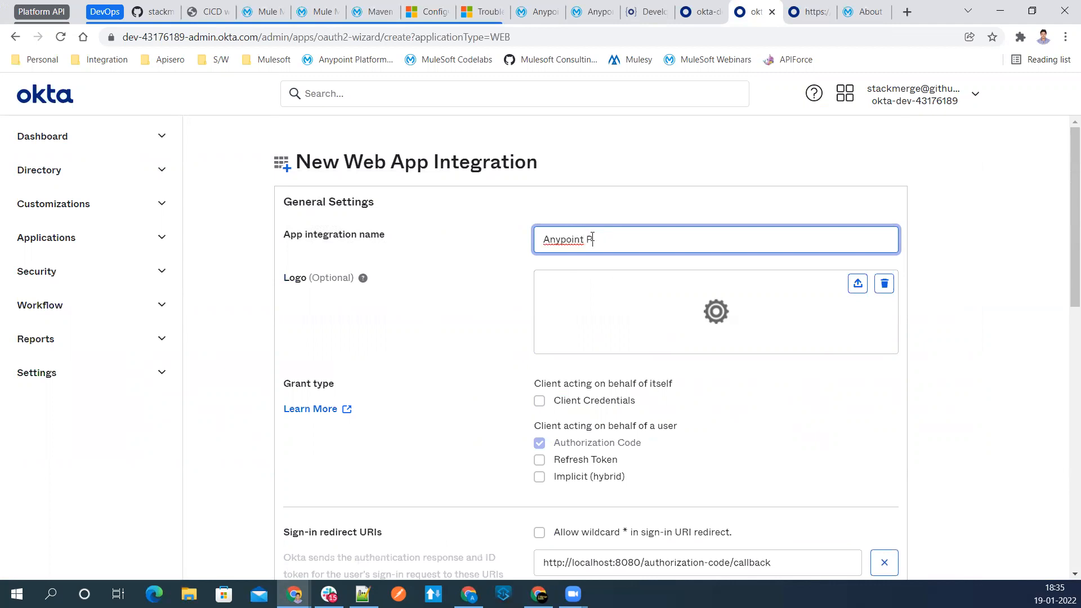
text(Platform)
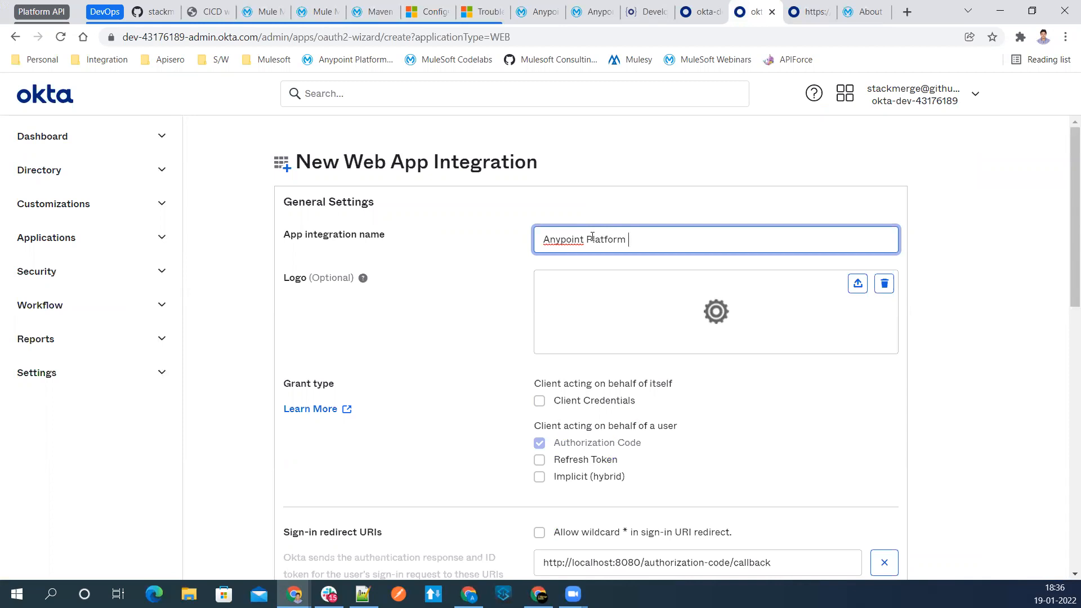
text(O)
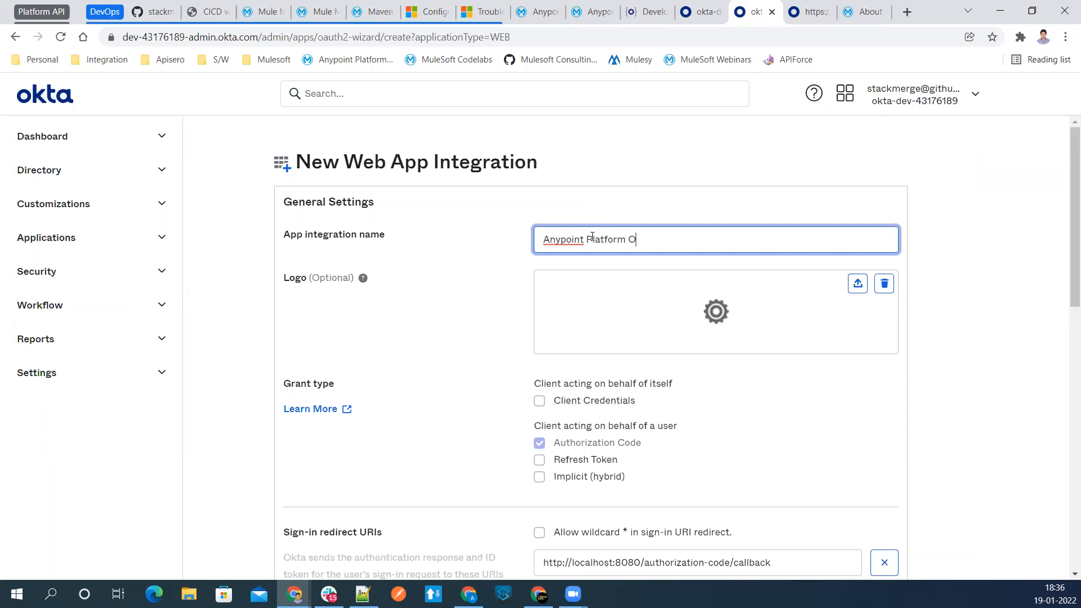
text(penID C)
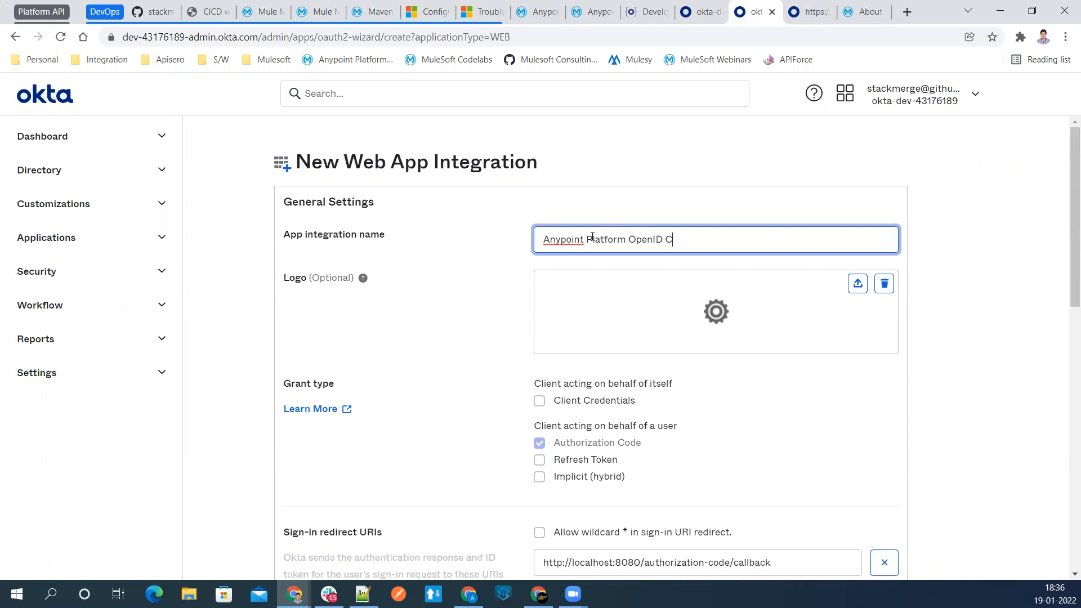
text(onnect)
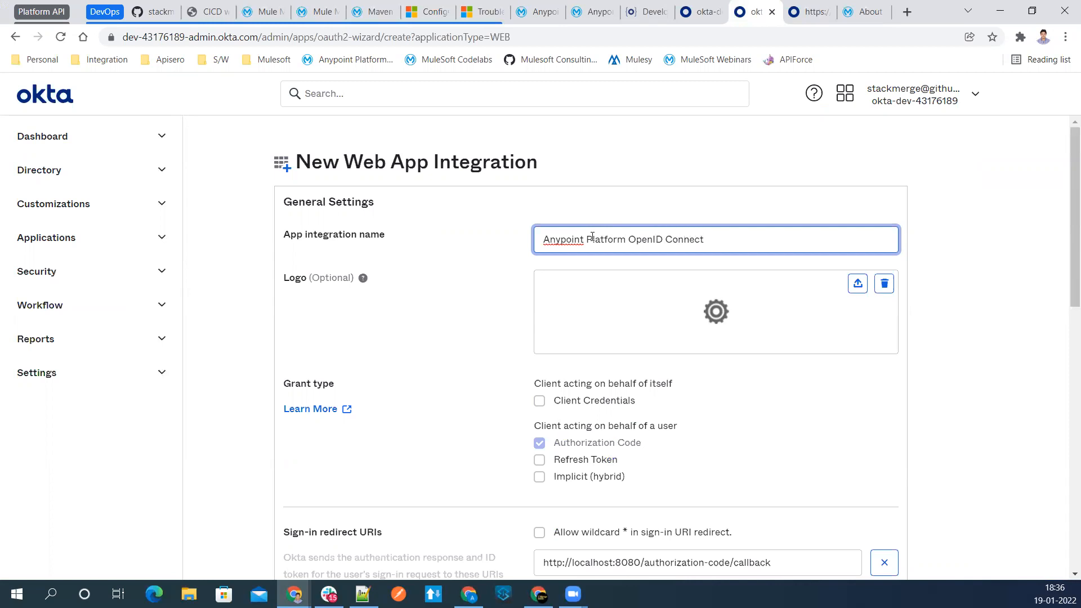
mouse_move(857, 284)
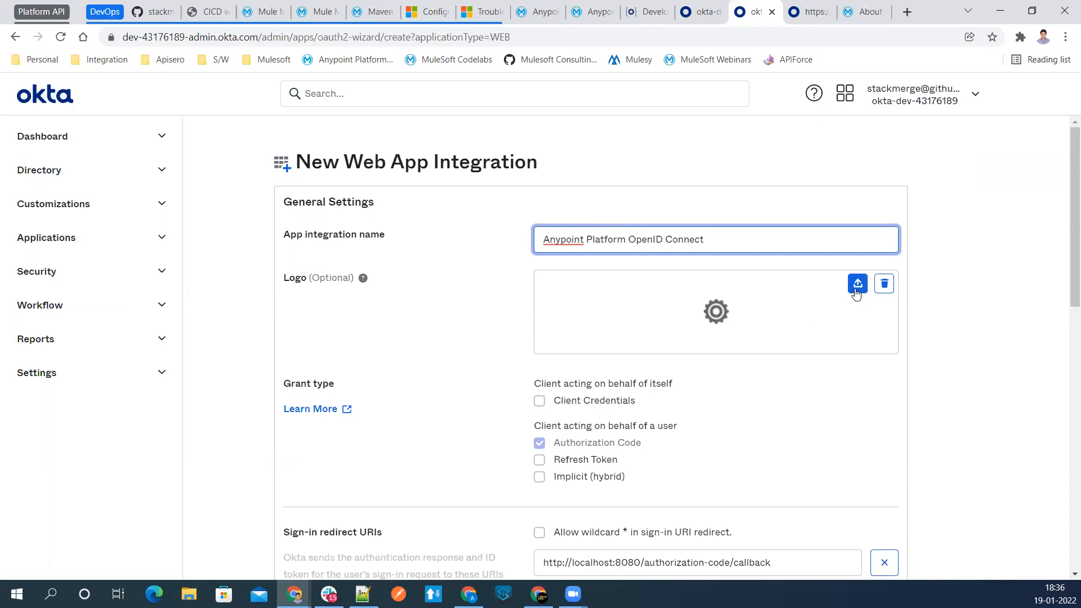
scroll(down, 3)
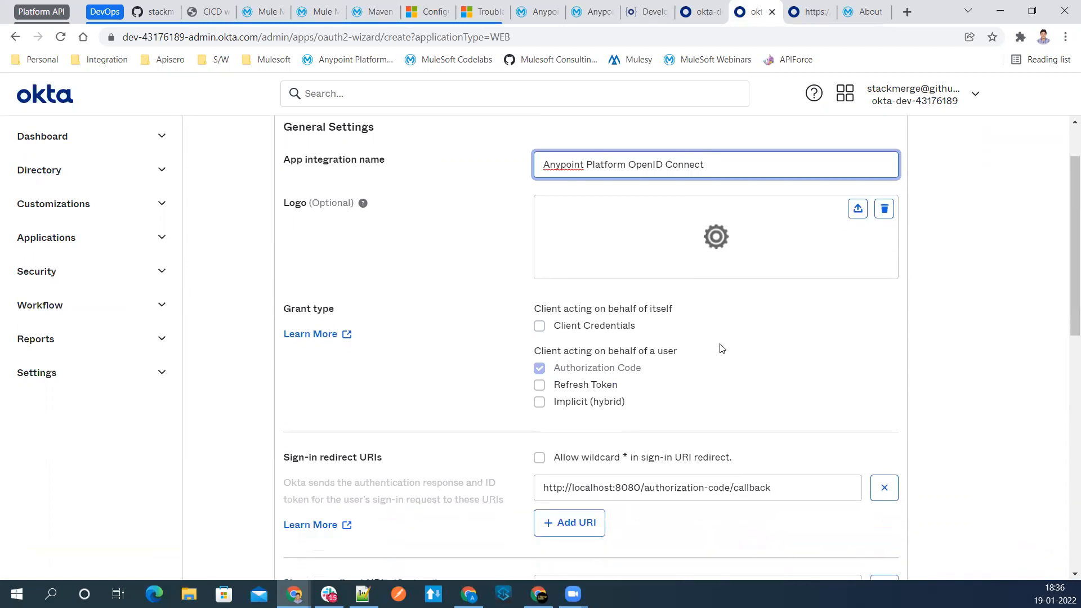
click(539, 260)
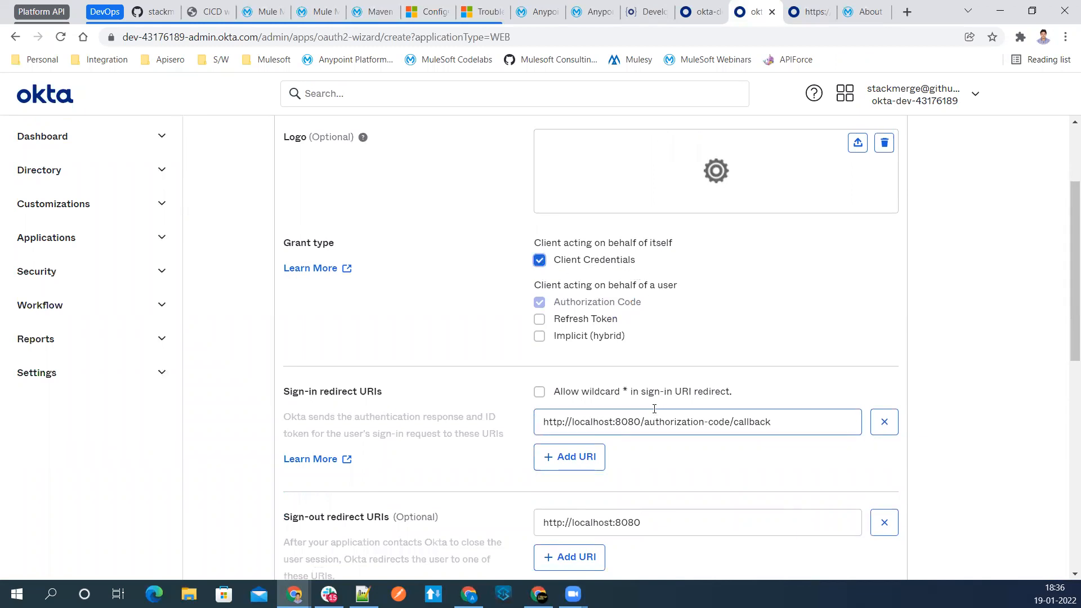
scroll(down, 3)
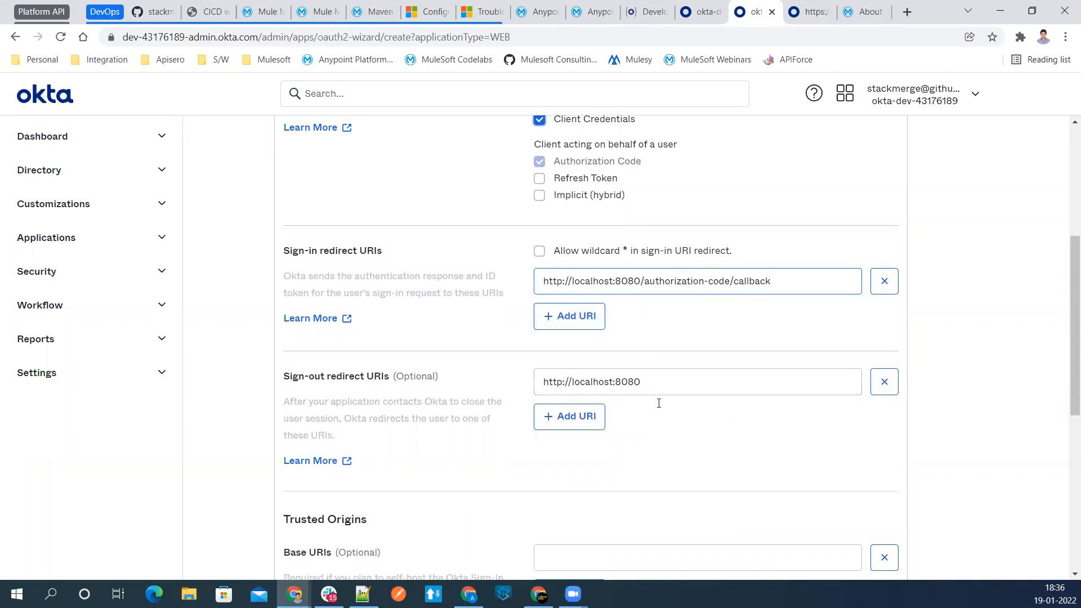
click(696, 281)
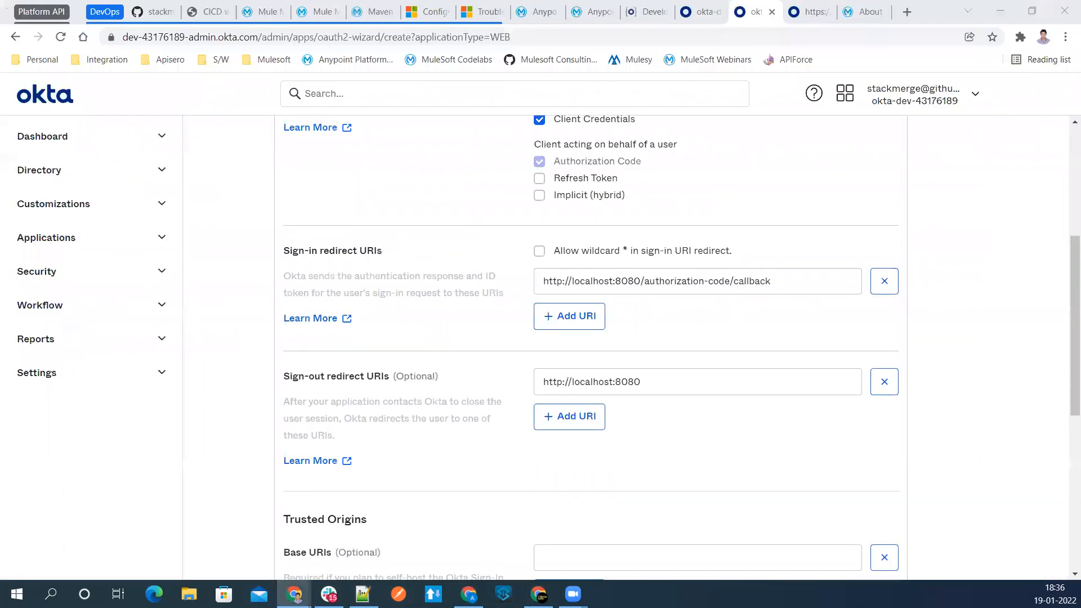
click(696, 280)
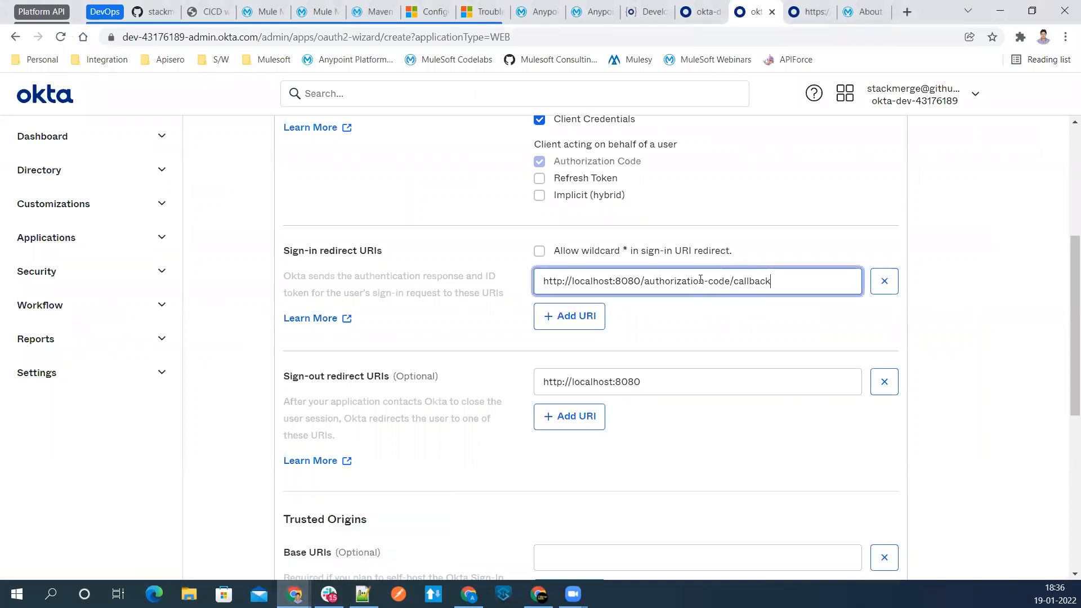
text(https://anypoint.mulesoft.com/login/domain/training-4062/redirect/)
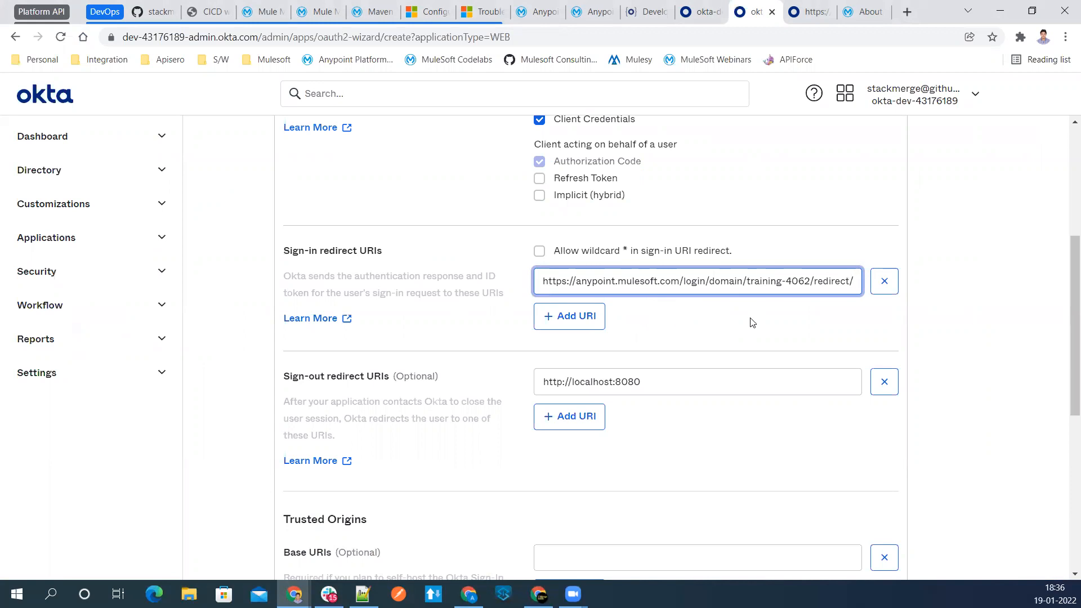
scroll(down, 3)
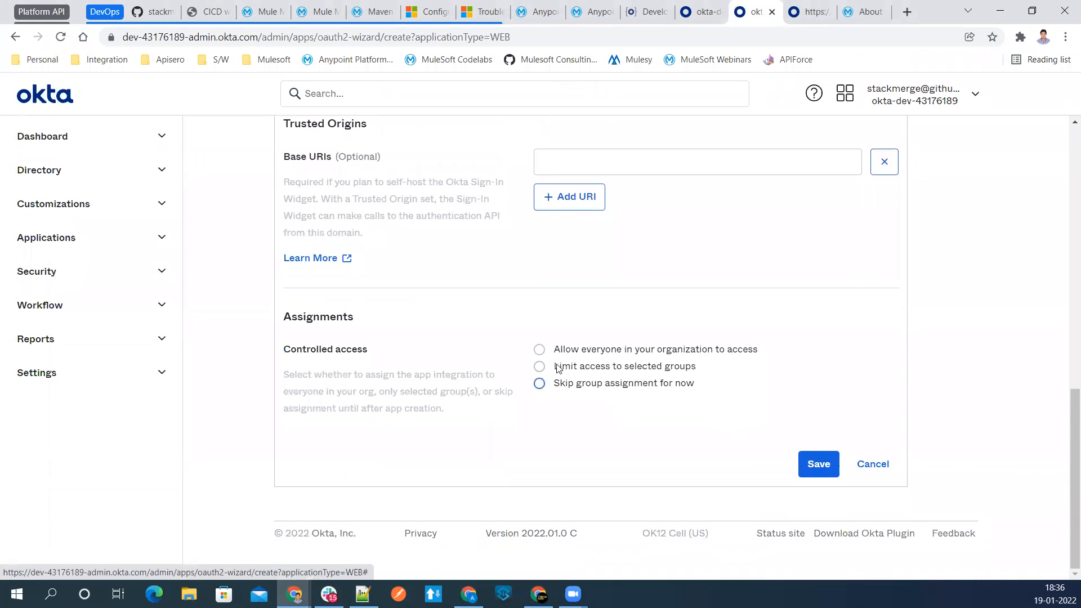
Step: Allow everyone in the organization access and save the app, revealing its client ID and secret
click(540, 349)
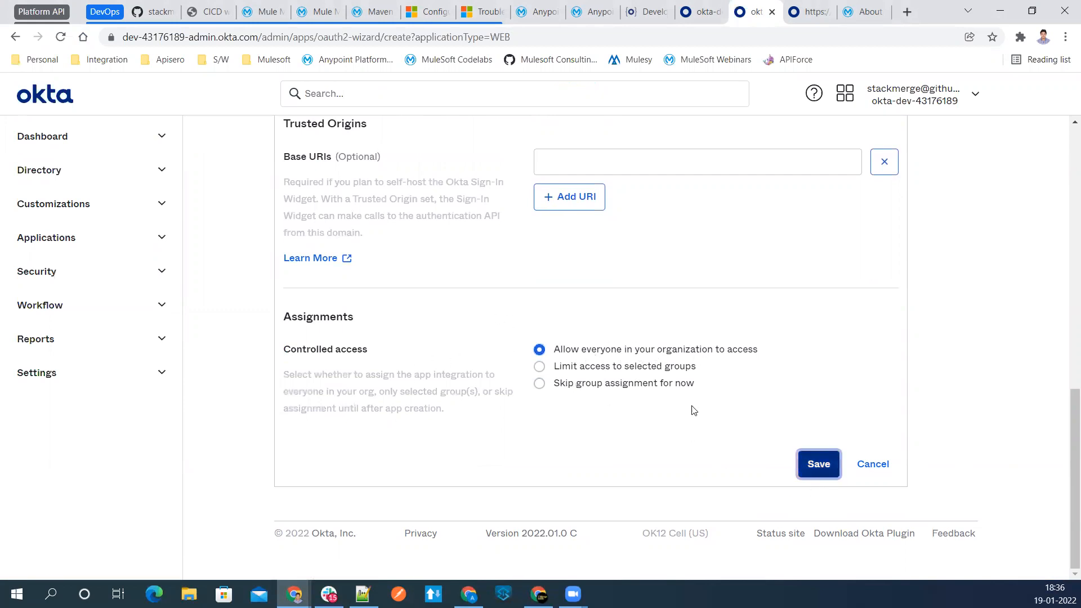
click(819, 463)
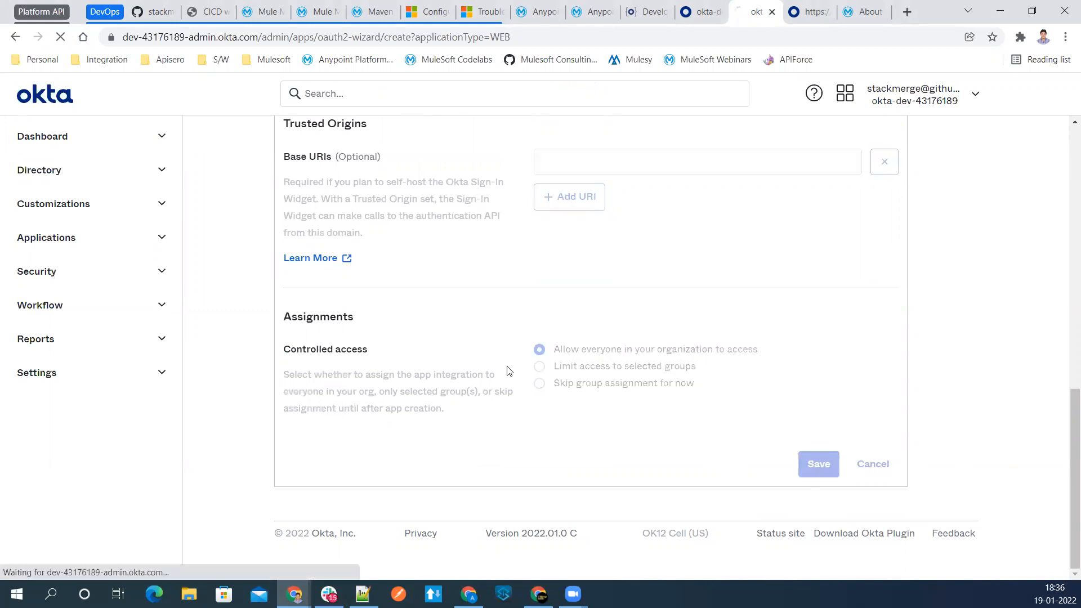
click(819, 463)
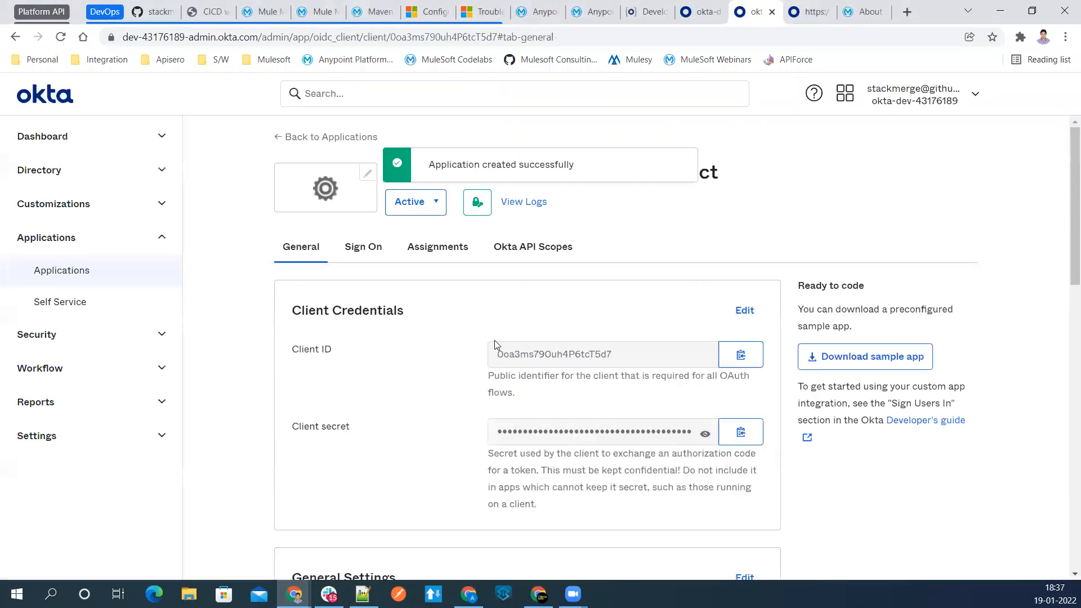
click(742, 354)
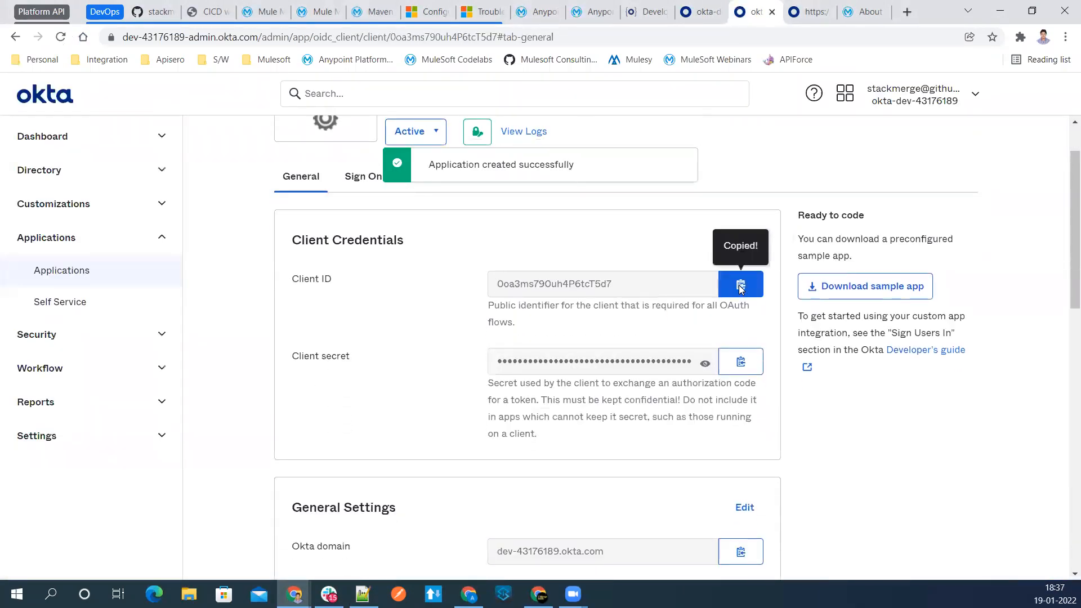
click(361, 594)
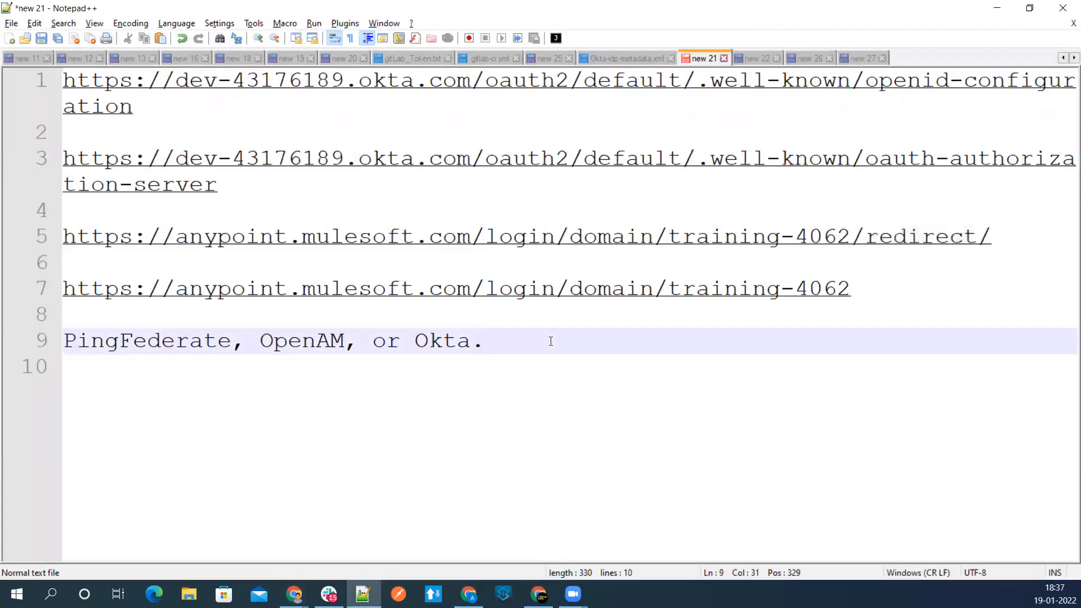
text(0oa3ms790uh4P6tcT5d7)
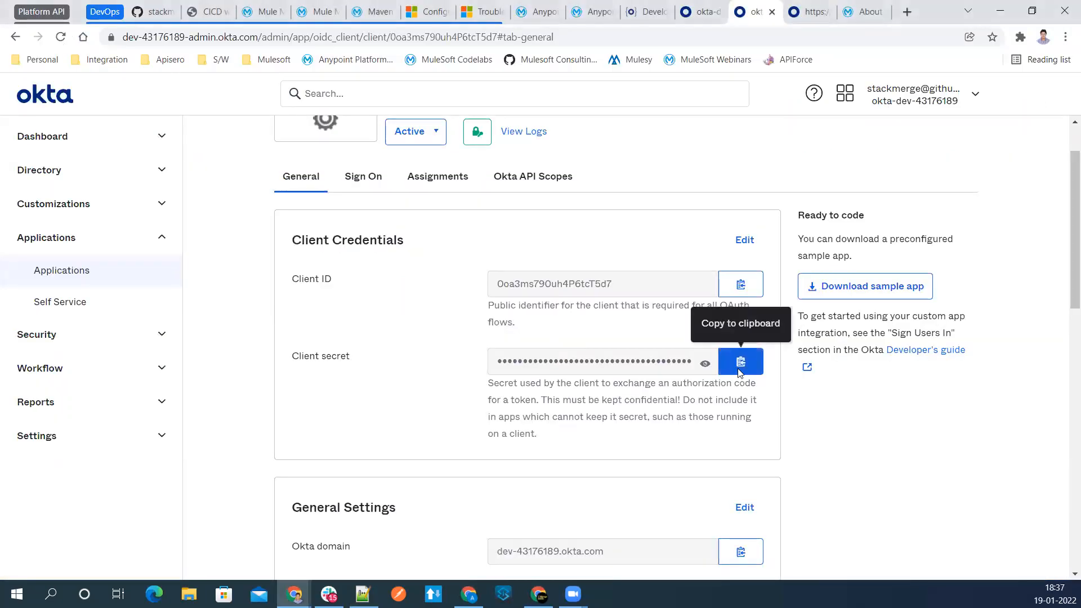
click(741, 362)
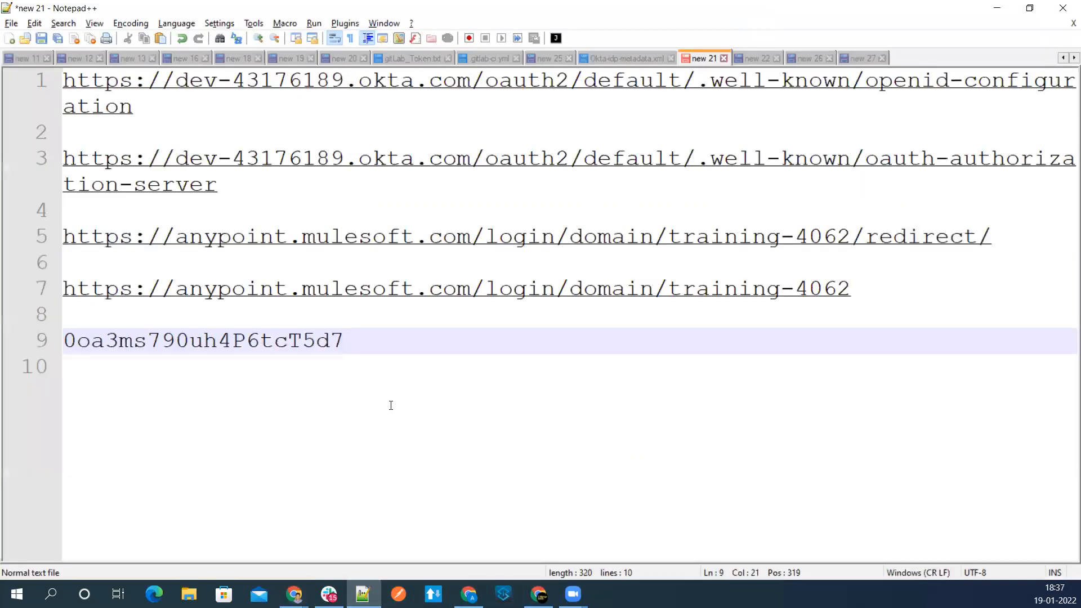
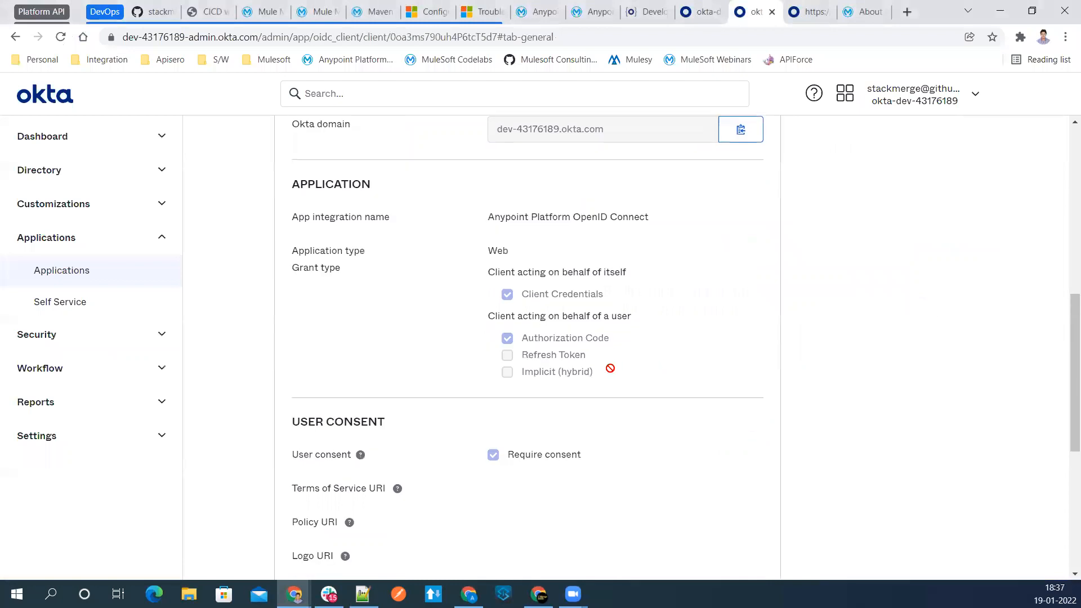
scroll(down, 3)
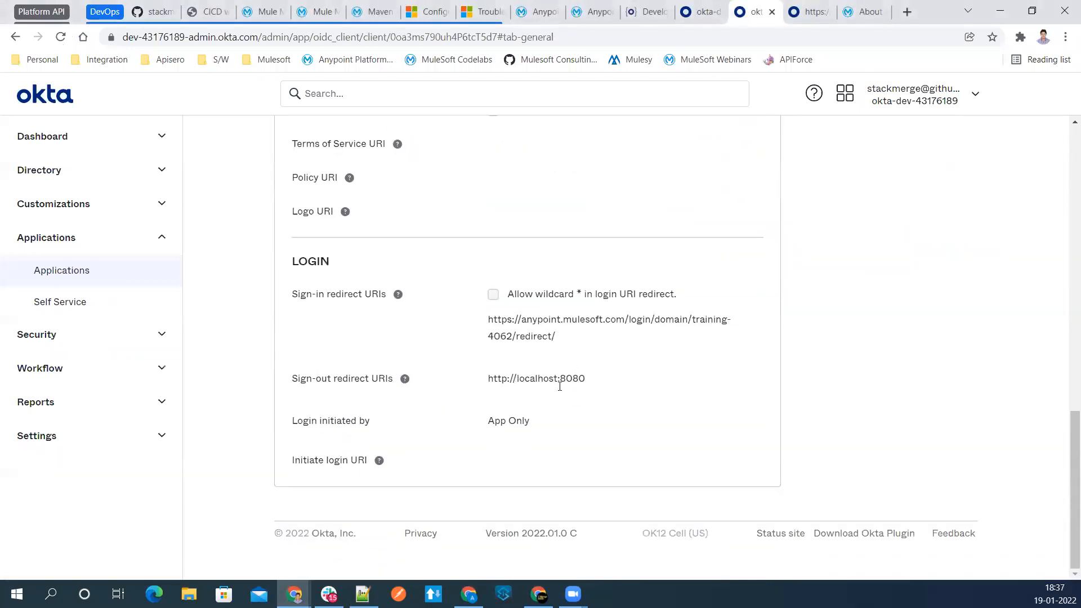
drag(507, 294, 555, 337)
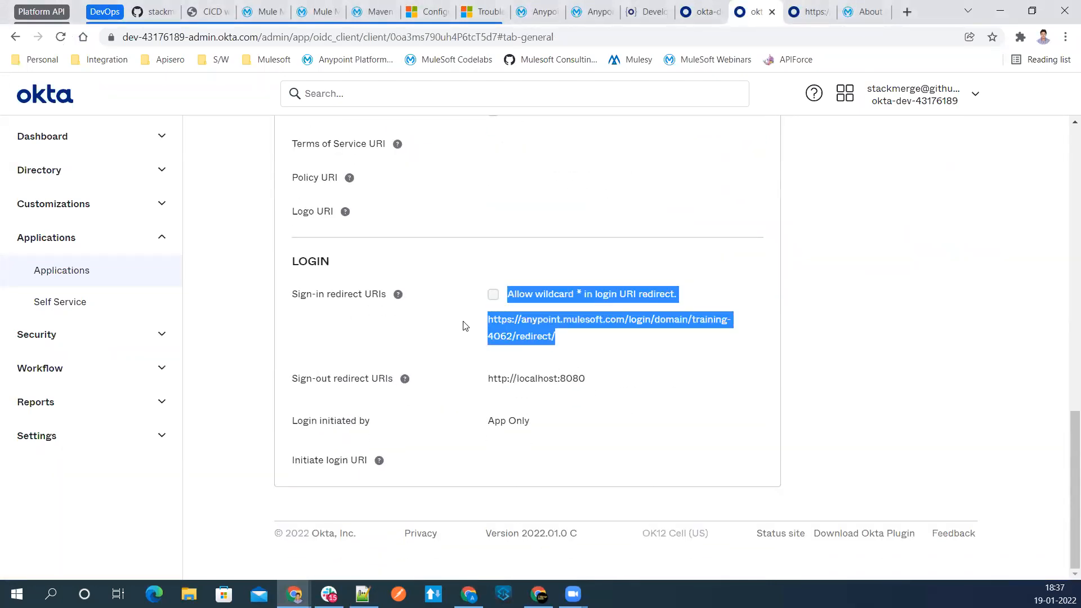
click(634, 475)
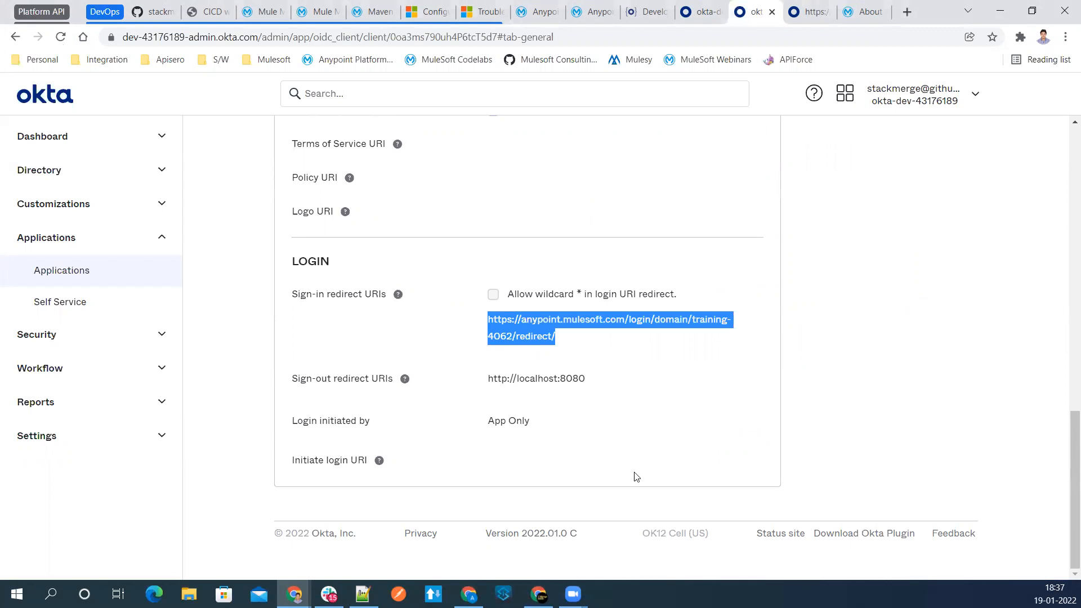
click(362, 593)
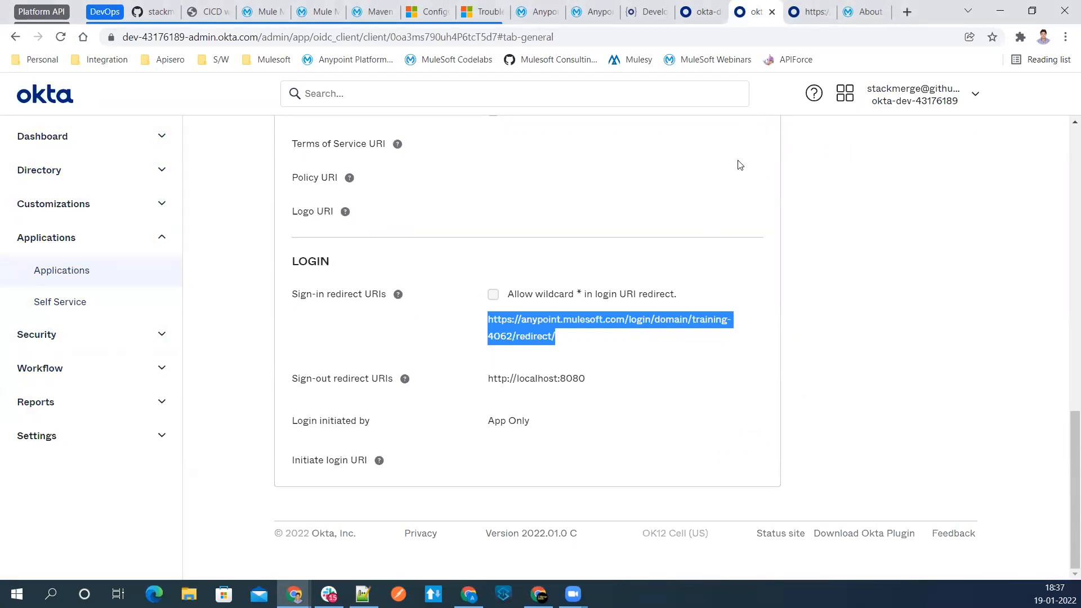
mouse_move(634, 520)
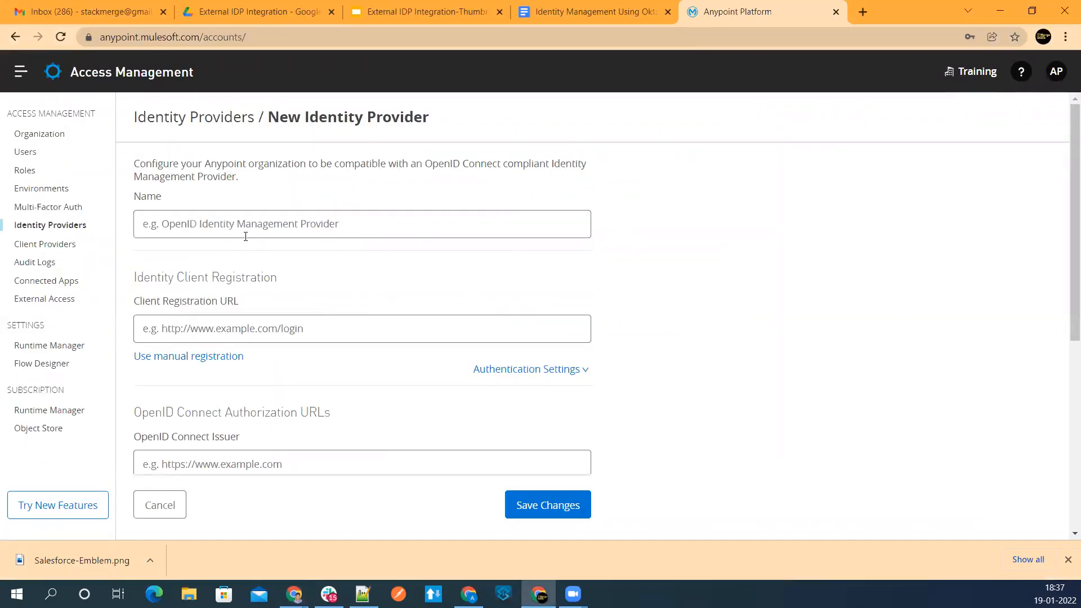
Step: Enter 'OpenID Connect Okta' as the new identity provider's name
text(OpenID Connect Okta)
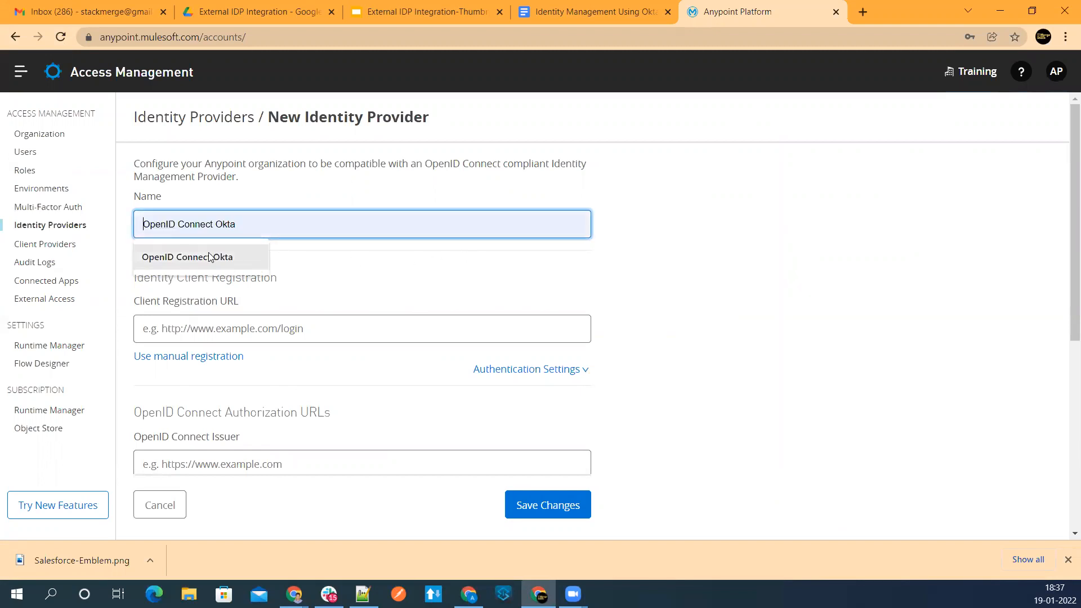
click(188, 257)
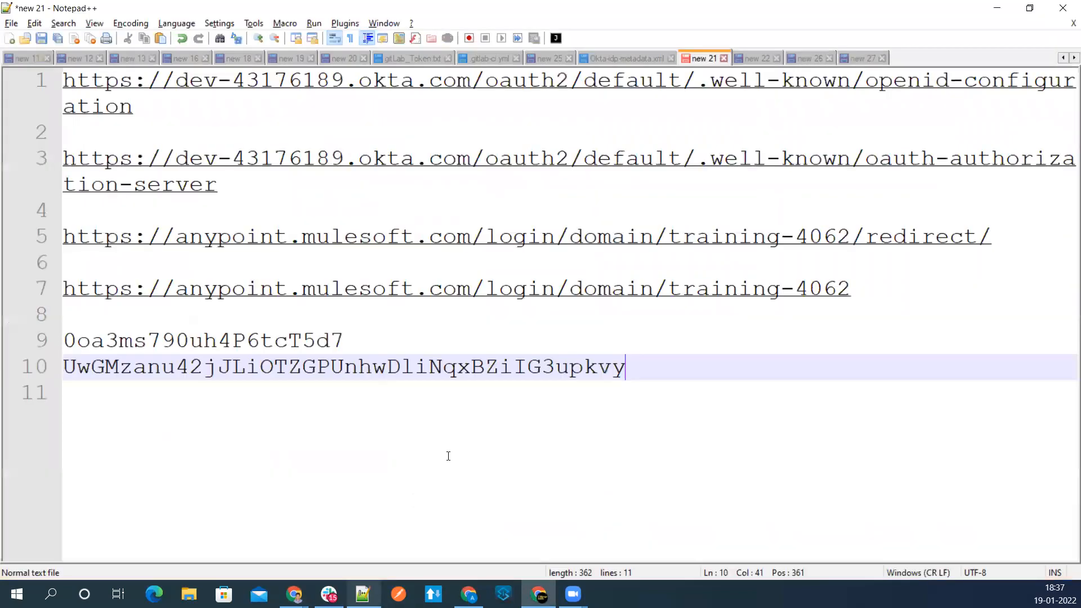
click(860, 57)
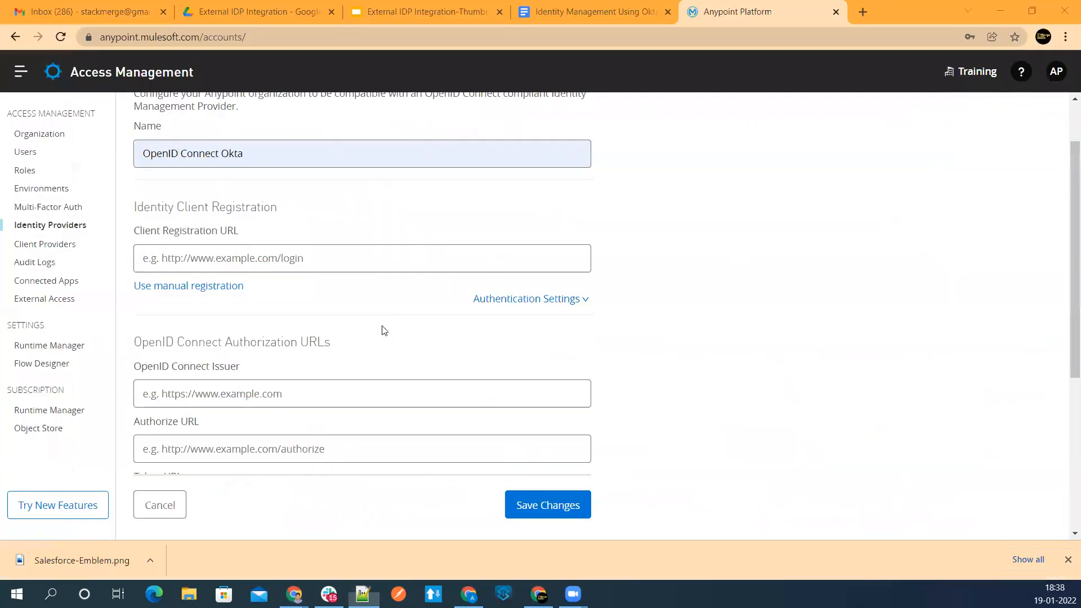
click(361, 257)
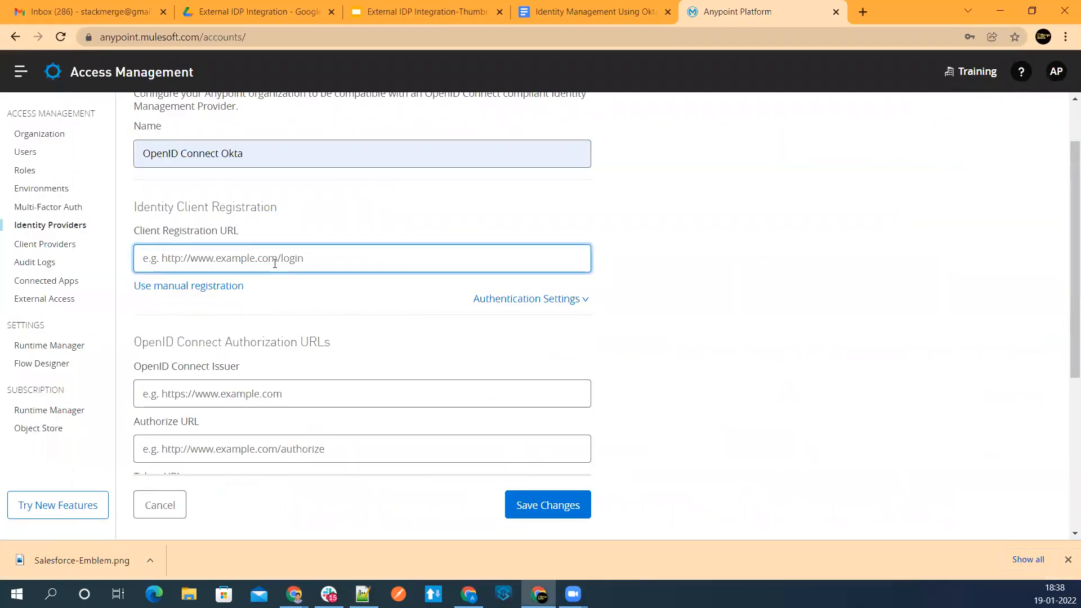
text(https://dev-43176189.okta.com/oauth2/v1/clients)
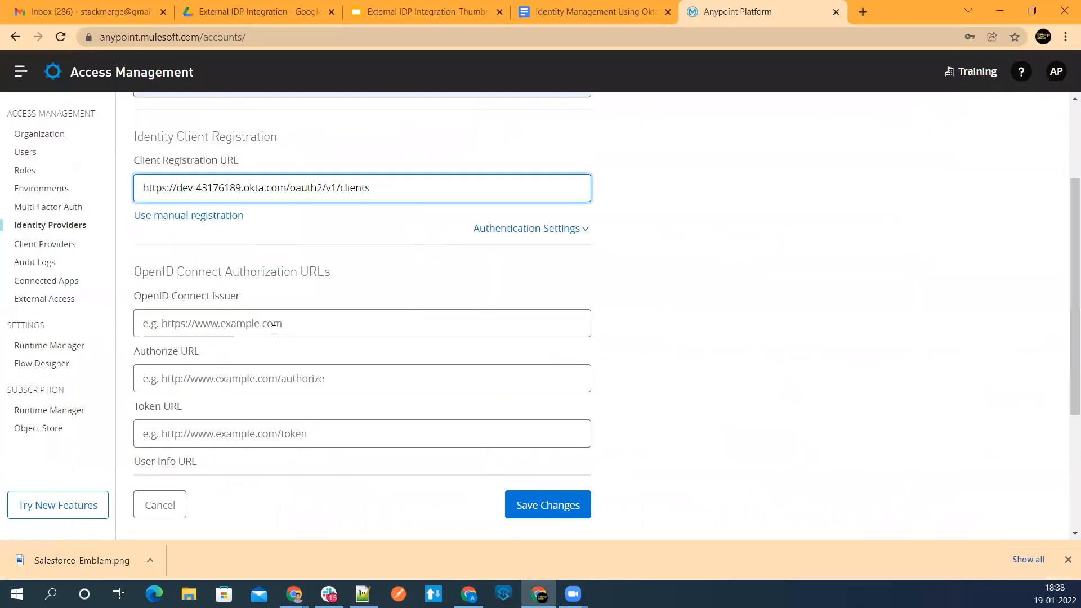
click(362, 323)
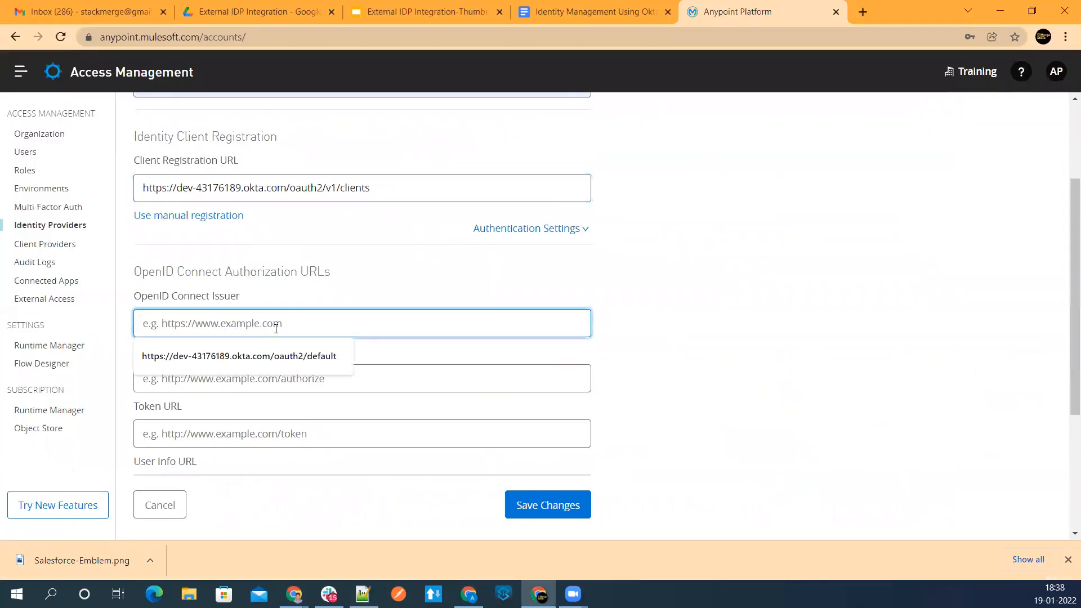
click(362, 379)
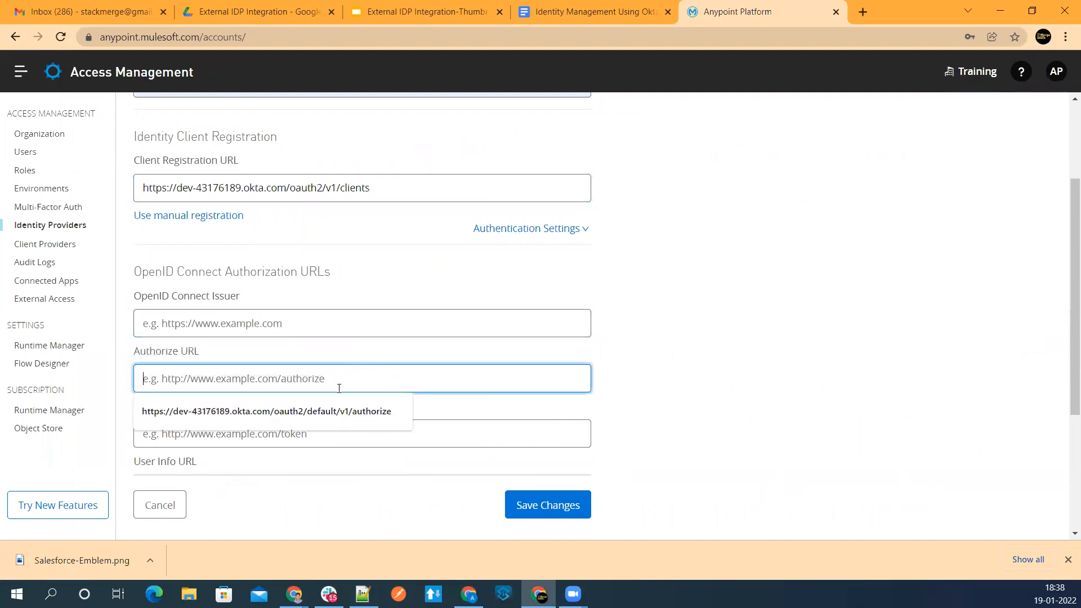
mouse_move(493, 334)
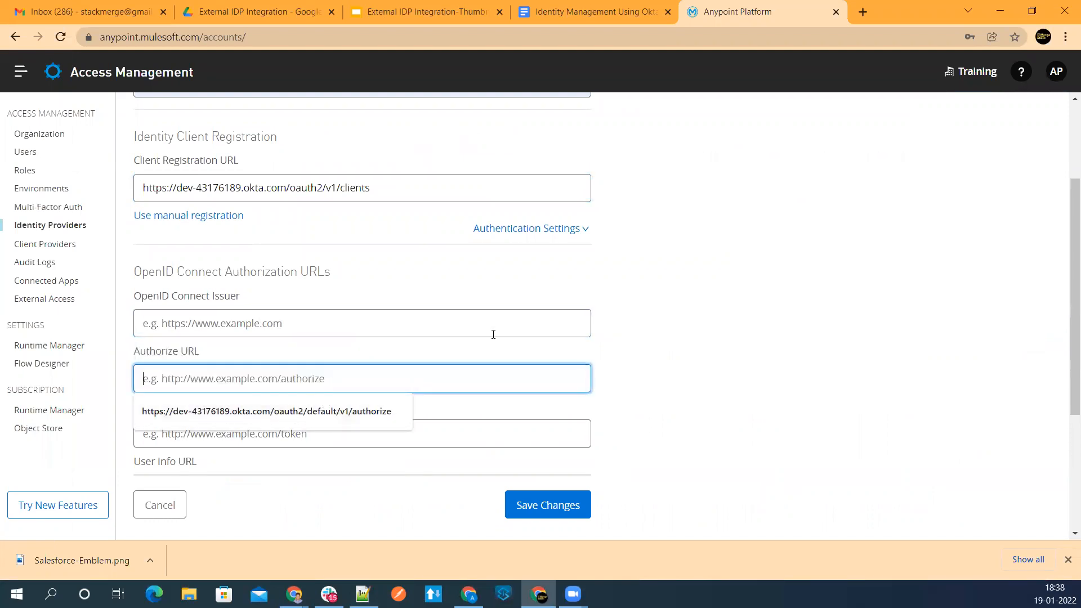
click(266, 411)
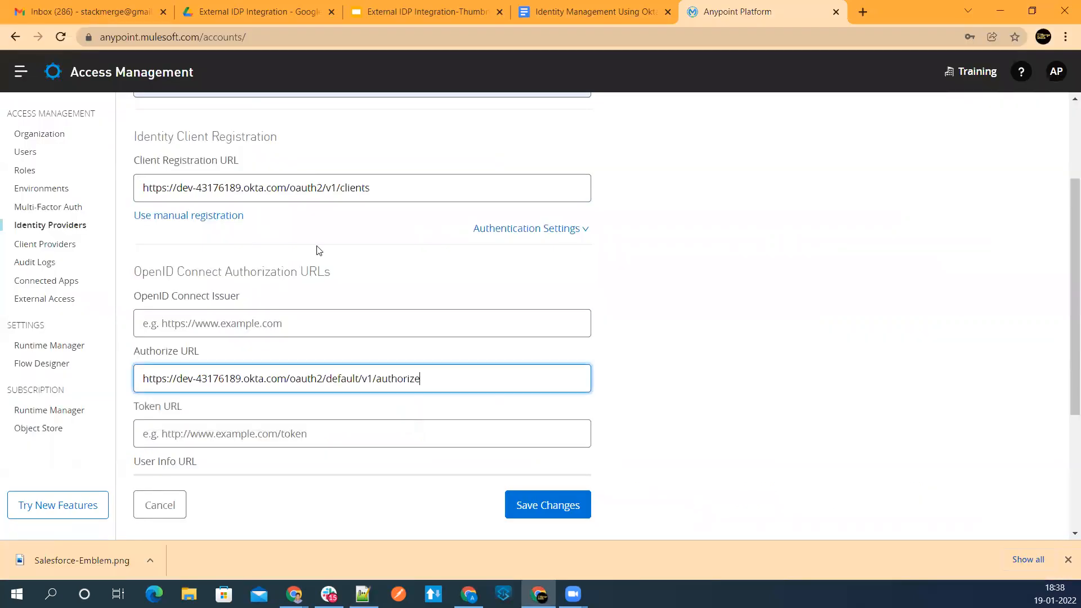
text(https://dev-43176189.okta.com/oauth2/default)
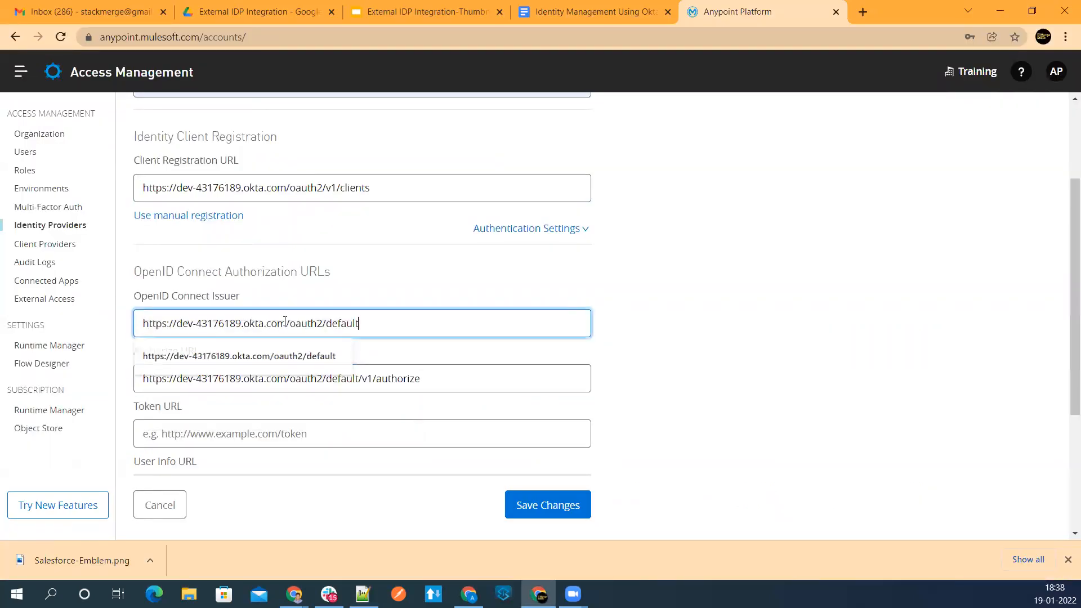
click(362, 594)
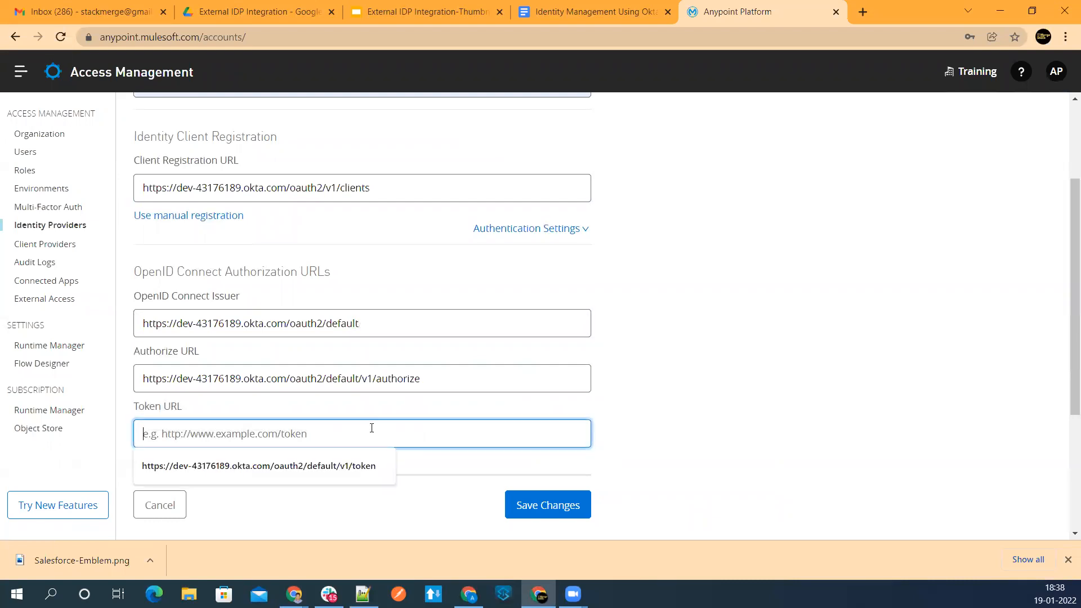
click(362, 594)
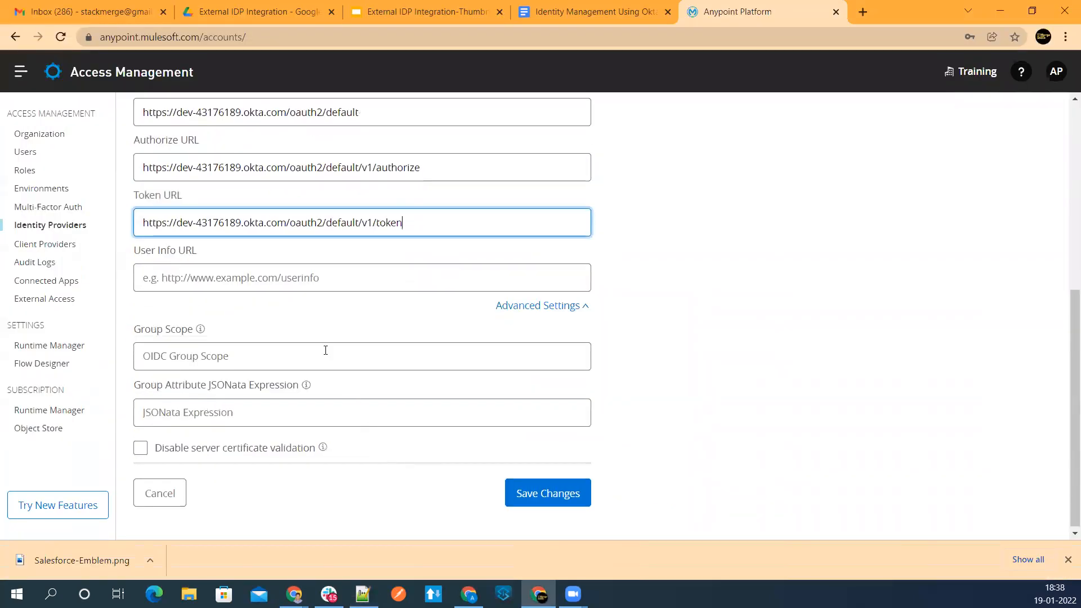
text(https://dev-43176189.okta.com/oauth2/default/v1/userinfo)
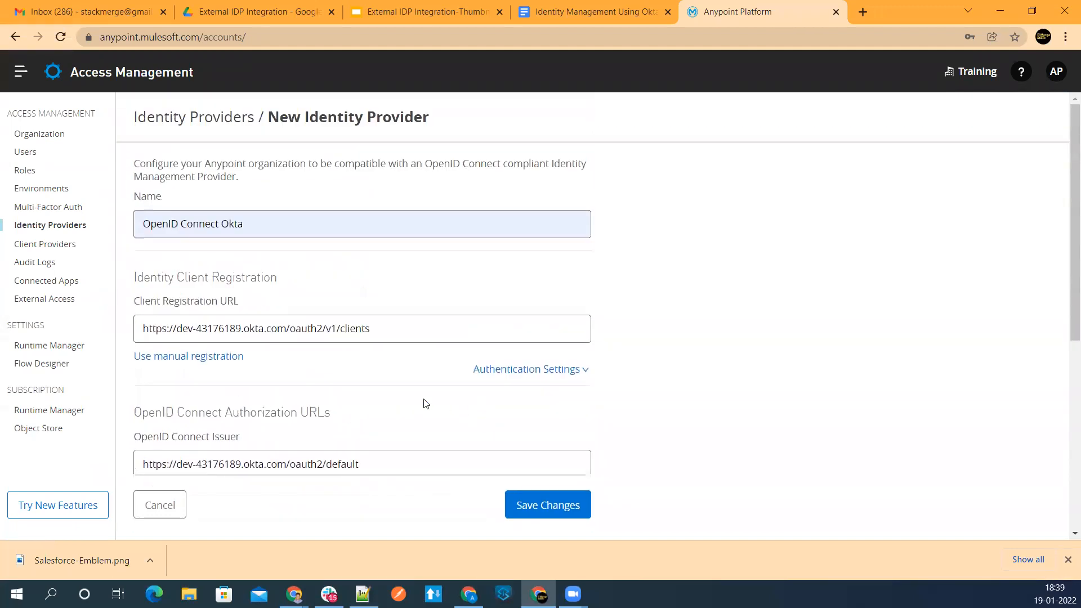
mouse_move(221, 361)
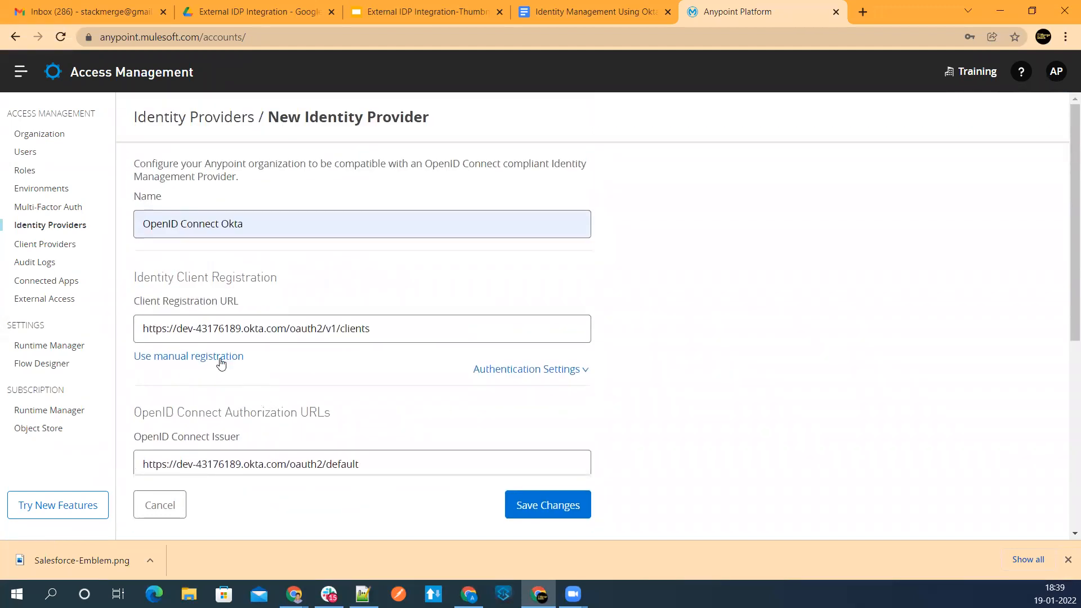
Step: Use manual registration with client ID 0oa3ms790uh4P6tcT5d7 and the Okta client secret
click(188, 356)
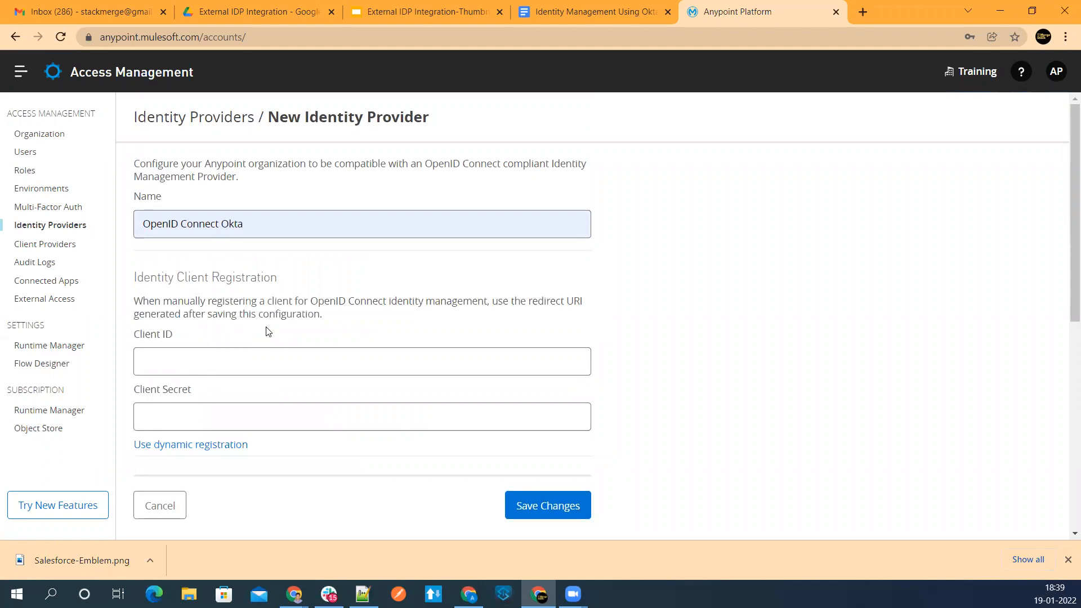
scroll(down, 3)
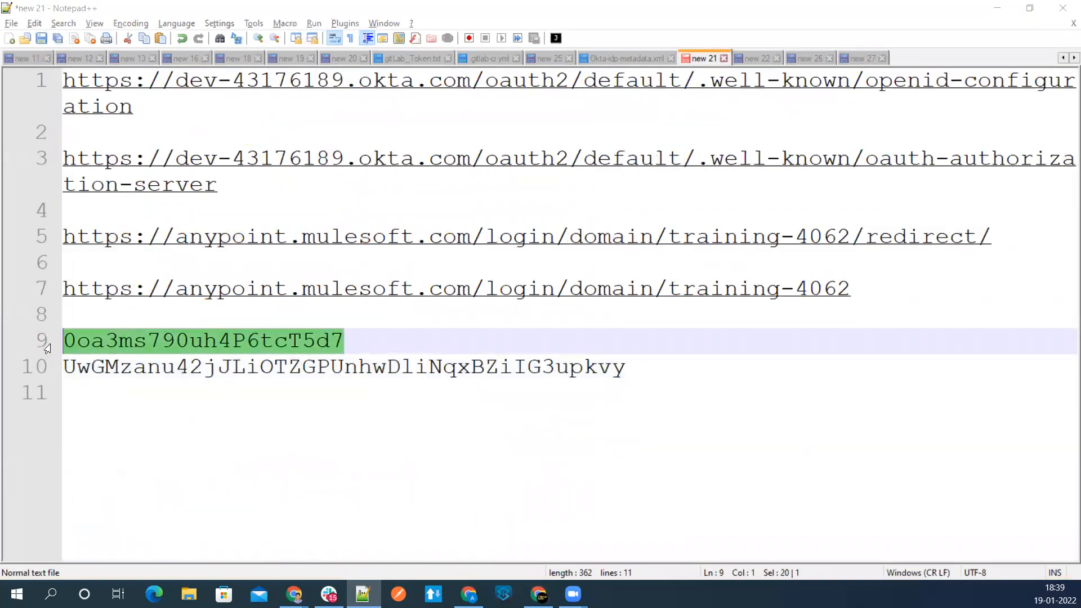
click(537, 594)
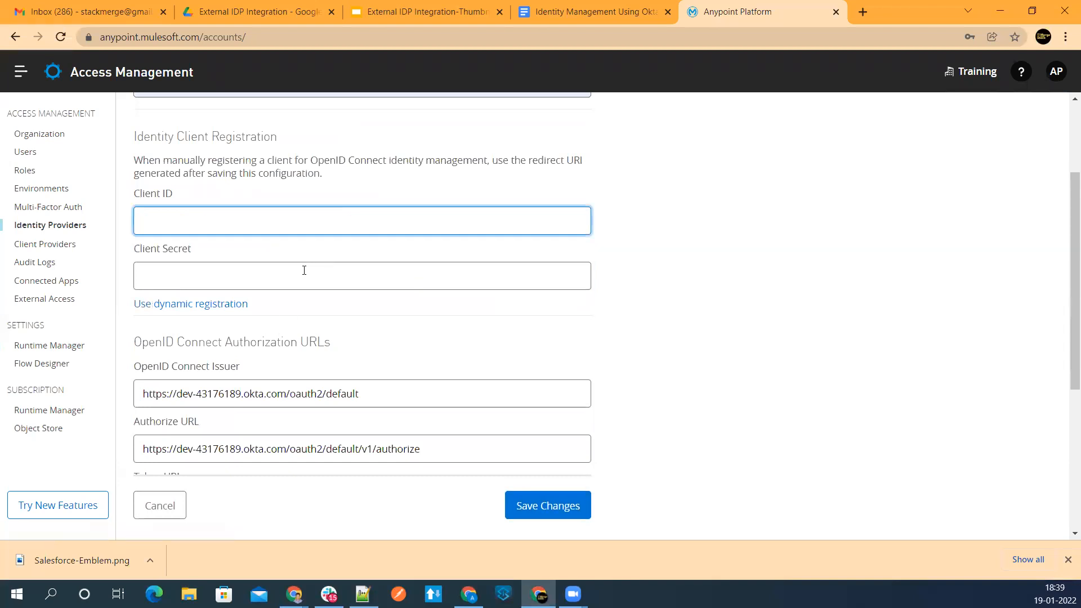
text(0oa3ms790uh4P6tcT5d7)
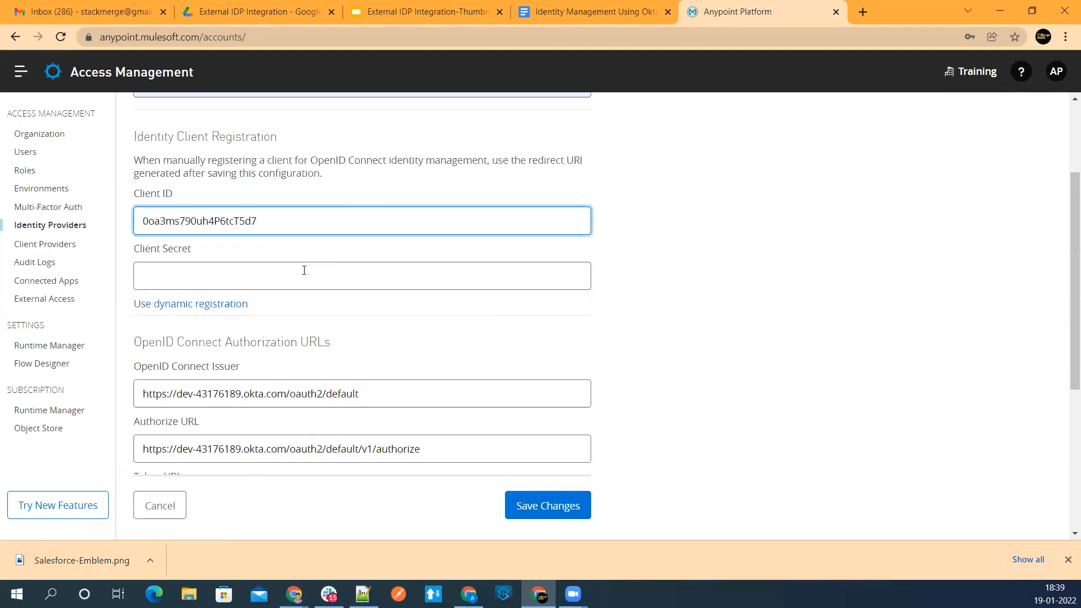
click(361, 593)
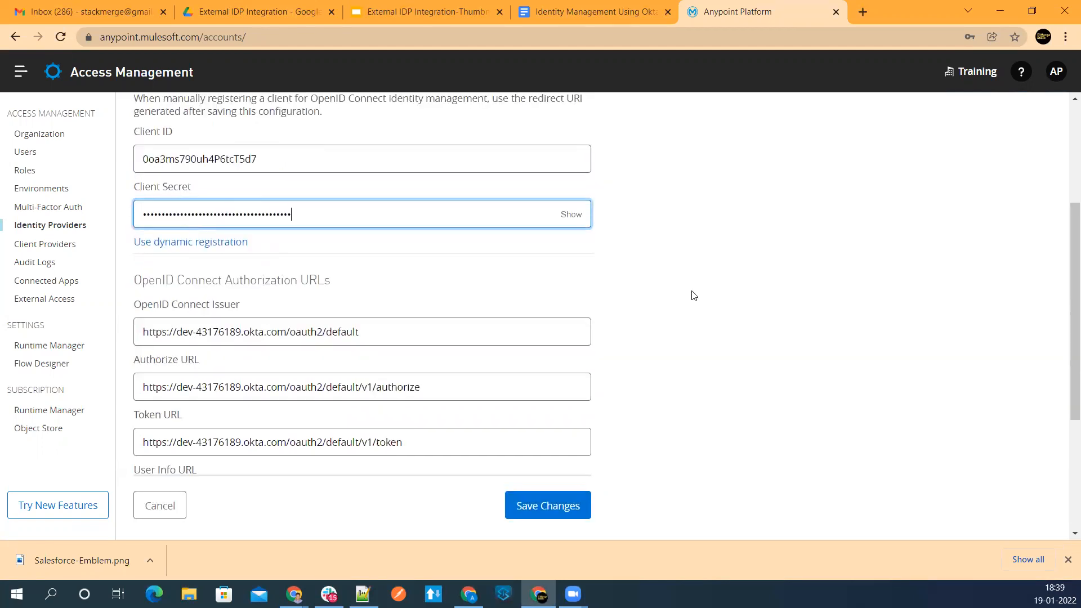
scroll(down, 3)
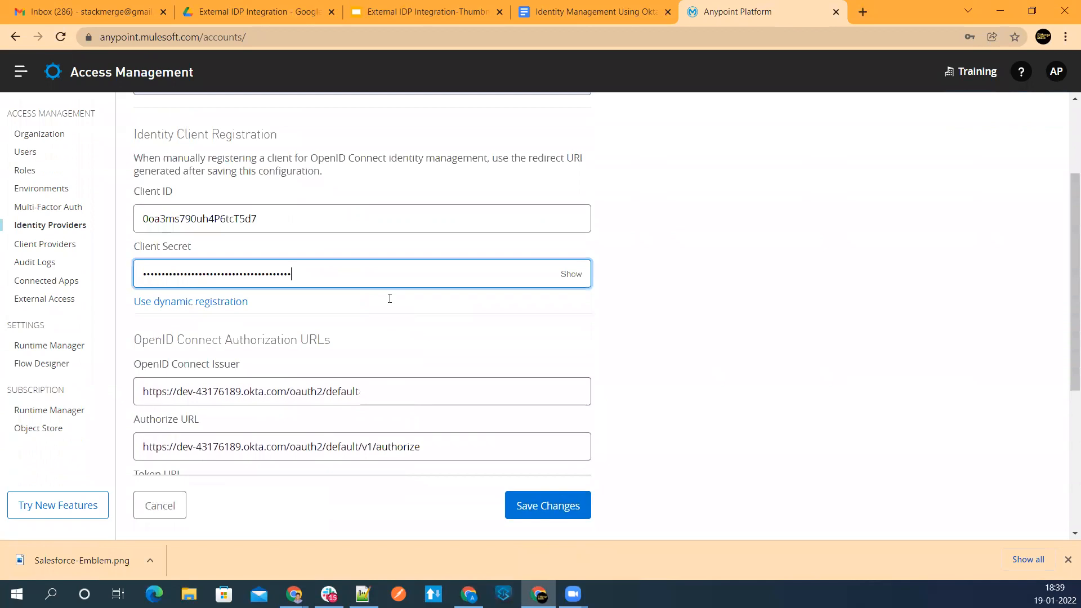
scroll(down, 3)
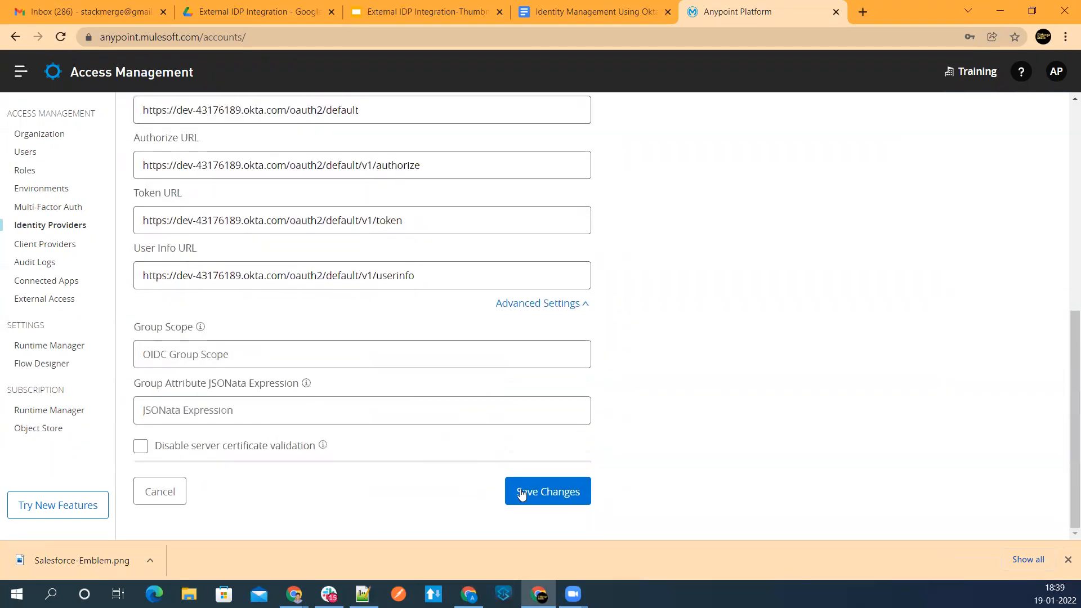
mouse_move(615, 324)
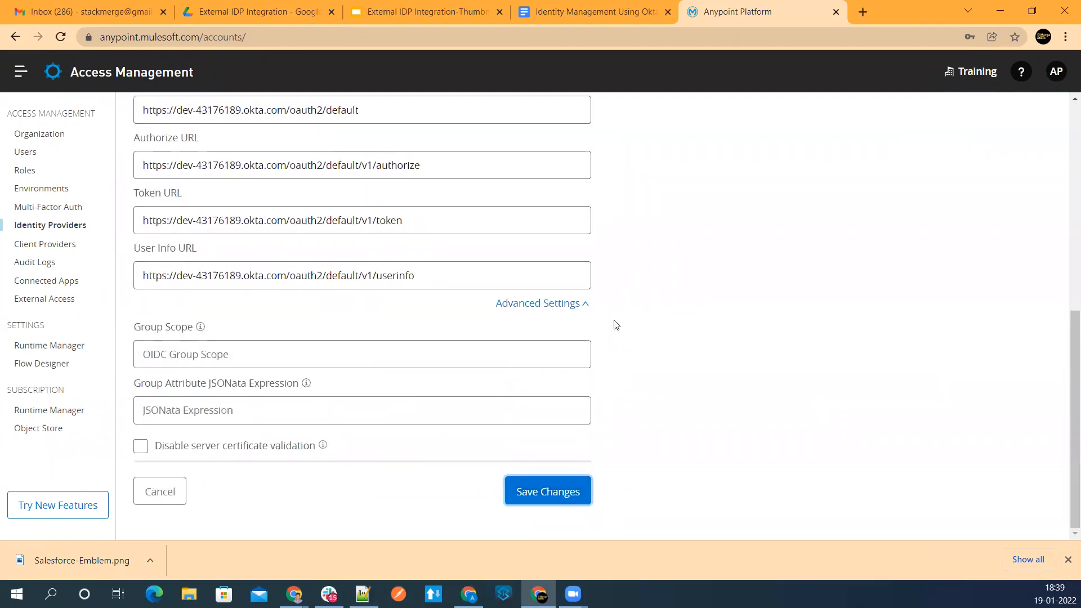
Step: Save the OpenID Connect Okta provider, reopen it and copy its generated redirect URI
click(548, 491)
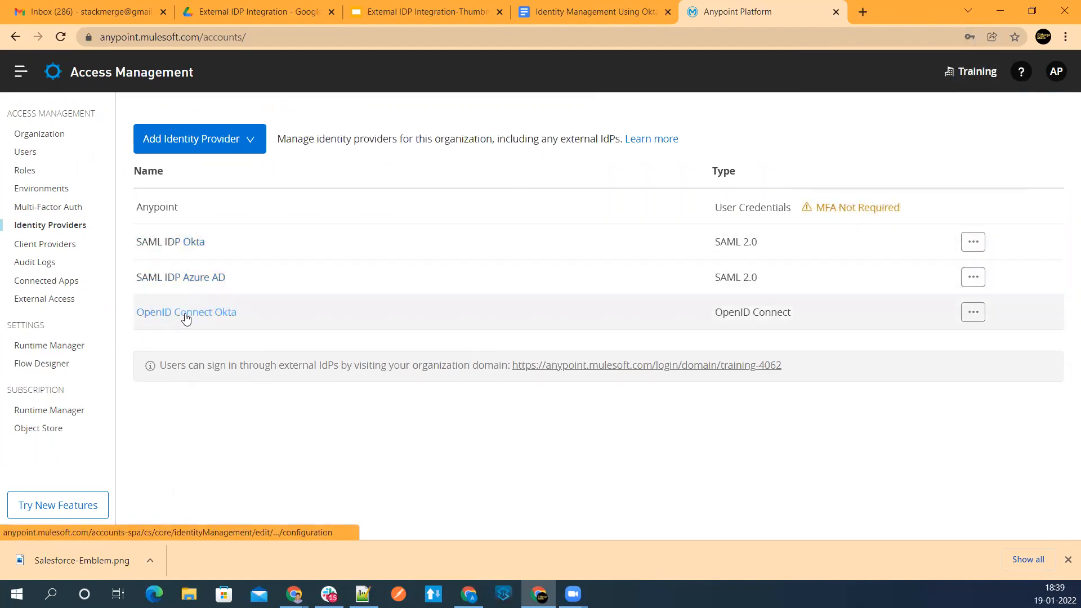
click(186, 312)
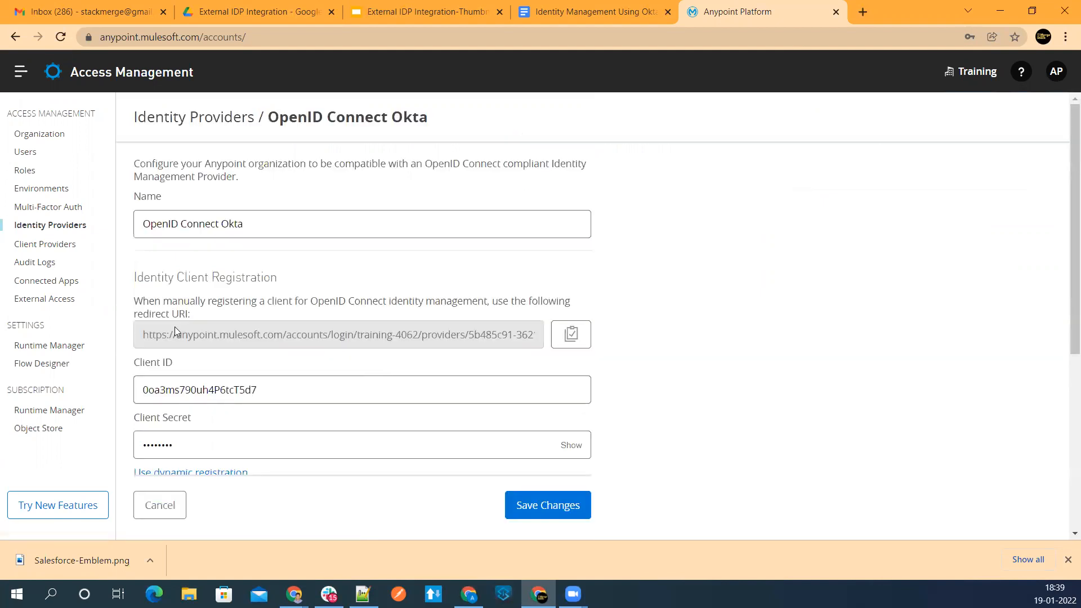
click(570, 335)
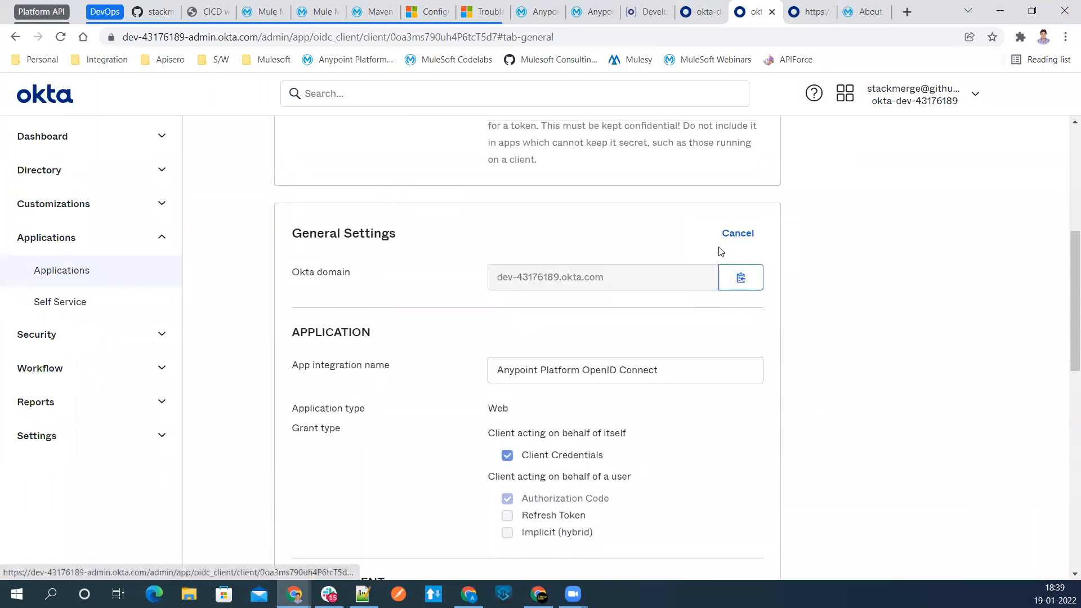
Step: Paste Anypoint's .../5b485c91-3621-4d94-8e74-129dd4093e71/redirect URI as sign-in redirect and initiate login URI, then save
scroll(down, 3)
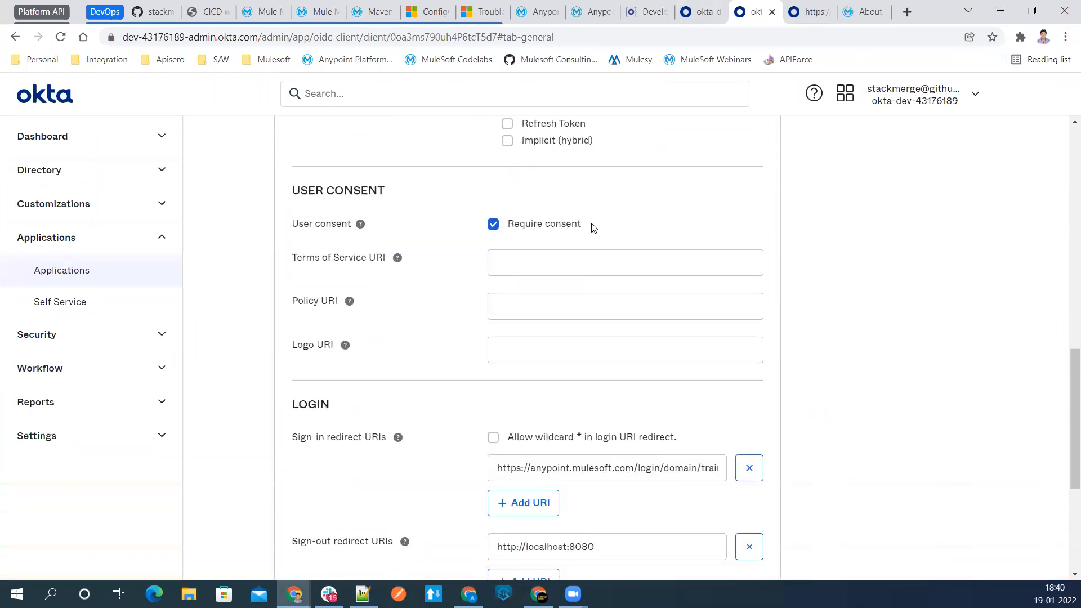
scroll(down, 3)
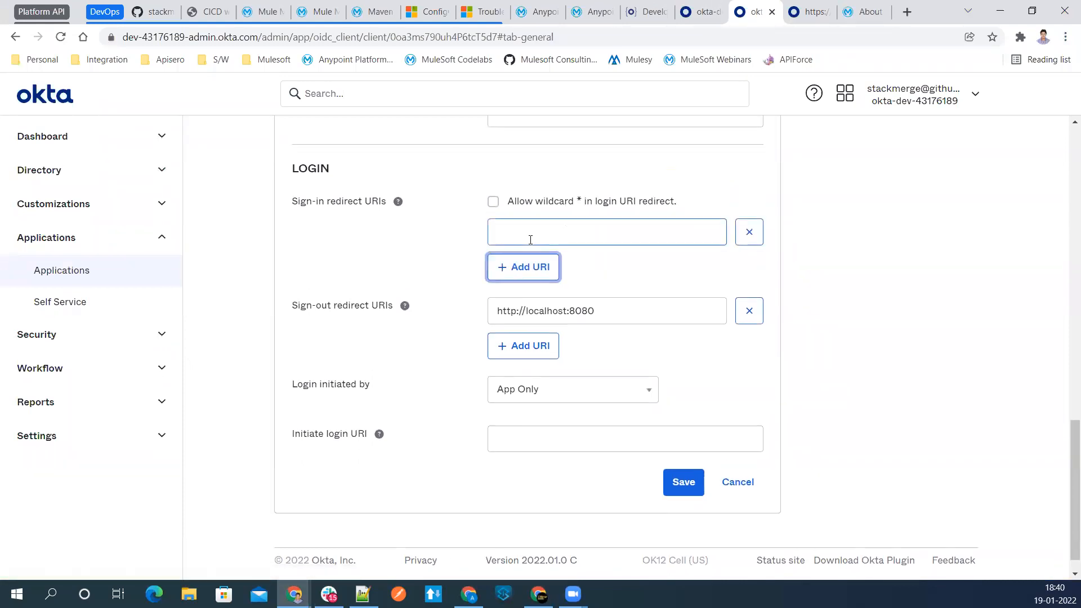
click(606, 232)
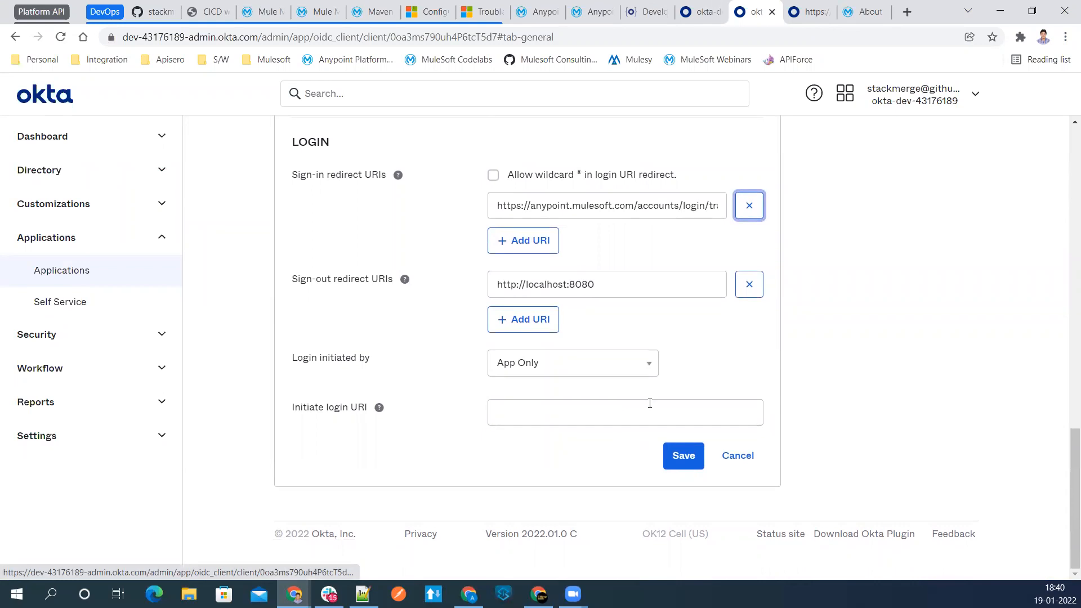
click(624, 412)
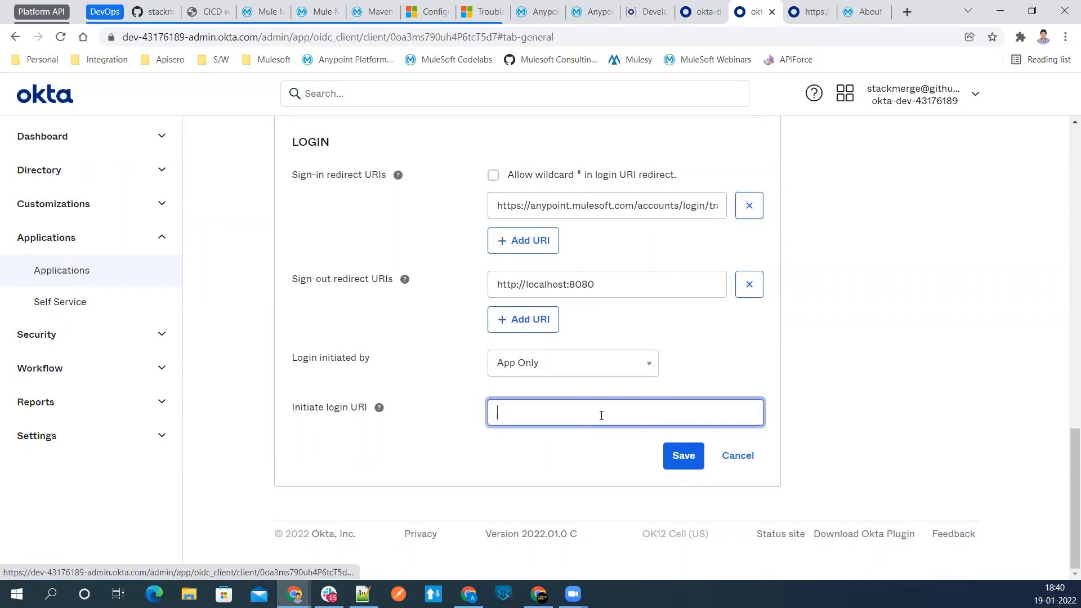
text(iders/5b485c91-3621-4d94-8e74-129dd4093e71/redirect)
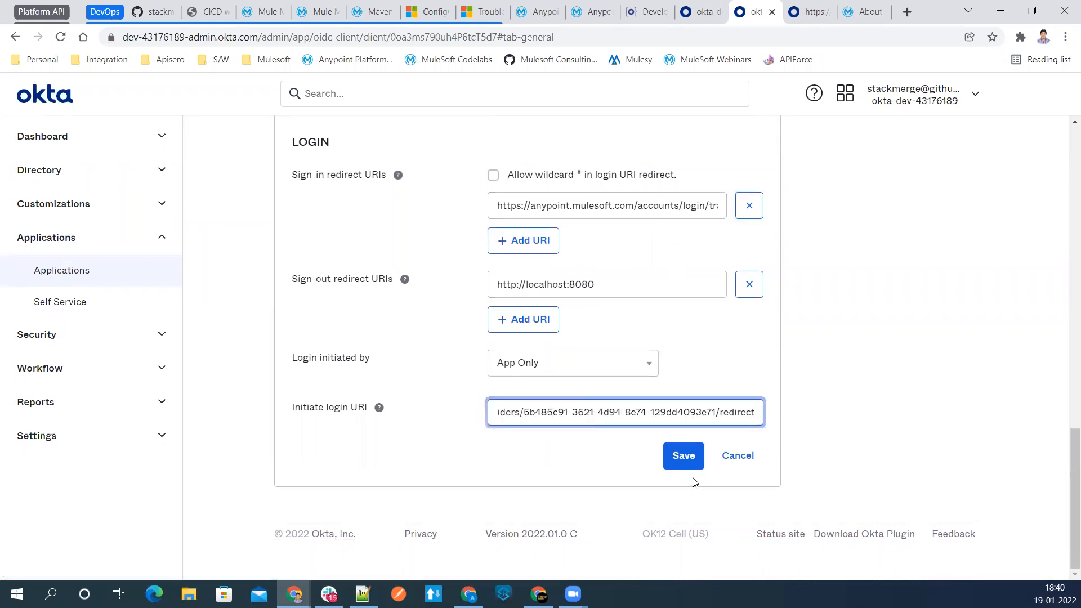
click(683, 456)
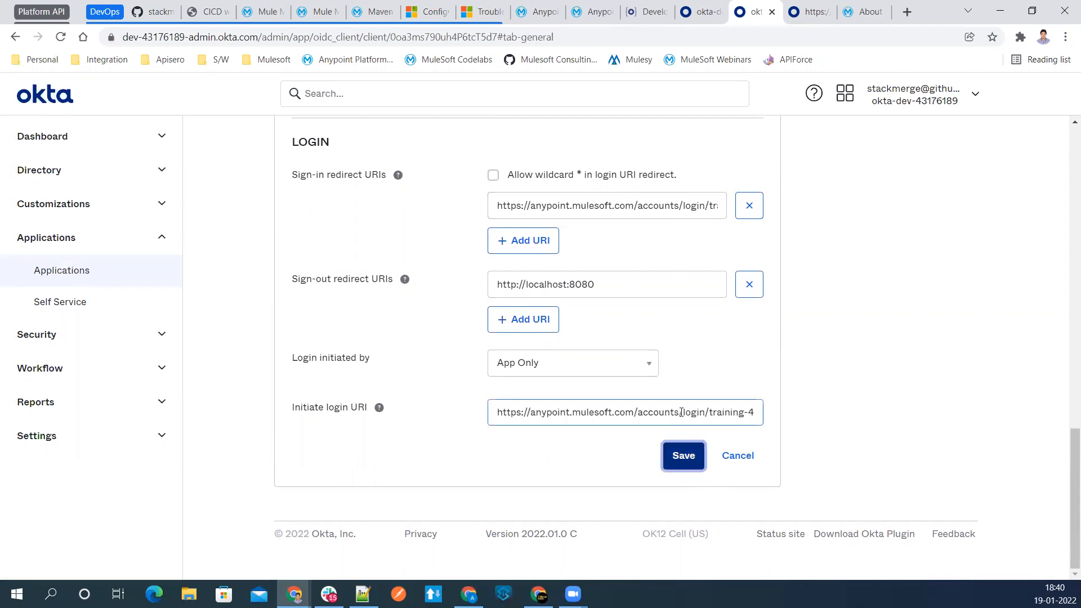
click(682, 455)
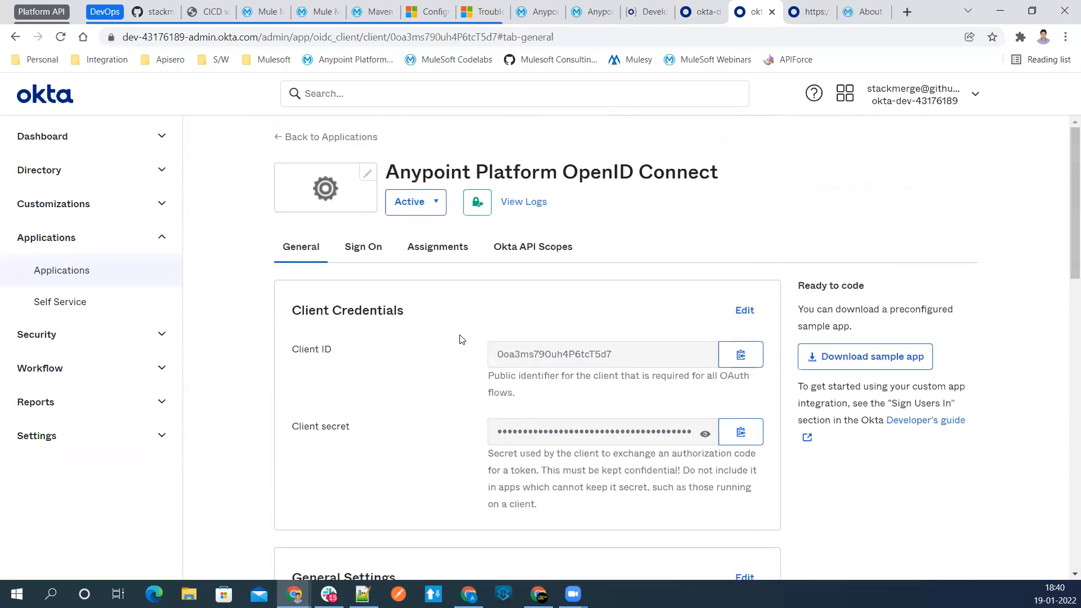
scroll(down, 3)
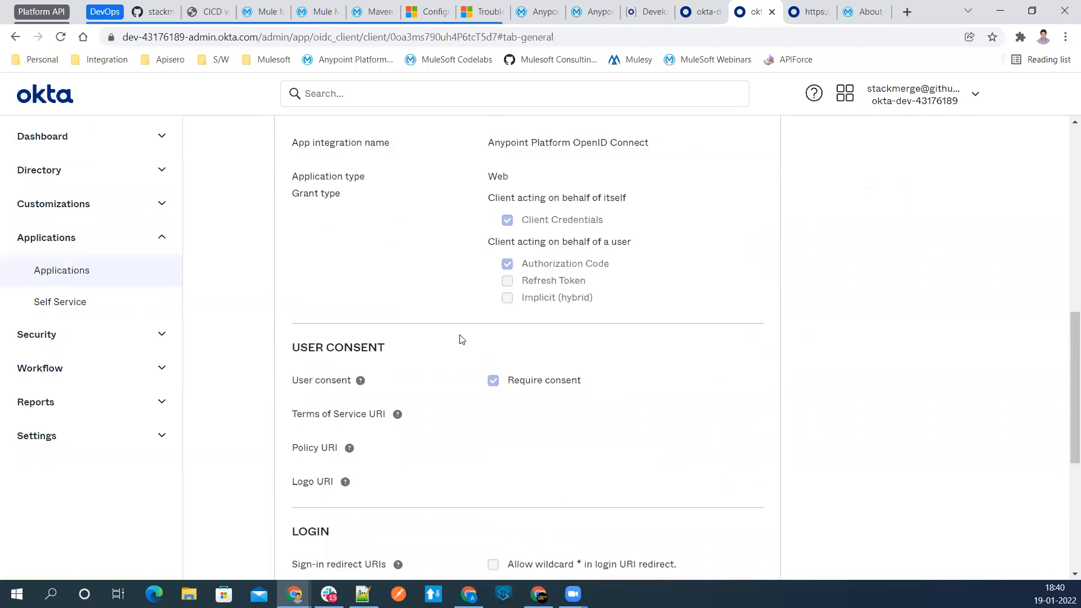
scroll(down, 3)
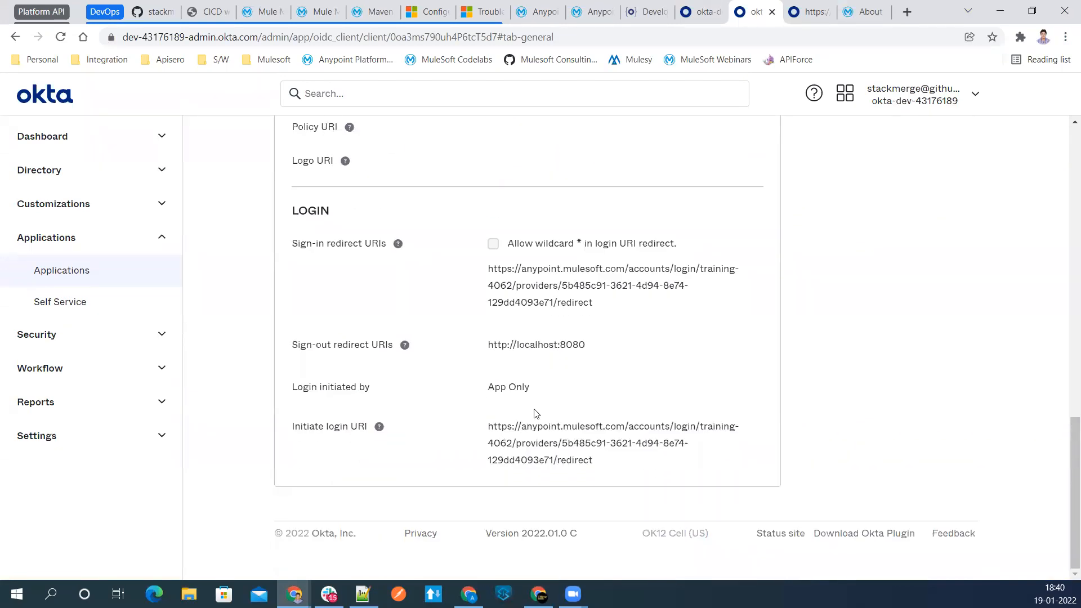
drag(508, 243, 592, 302)
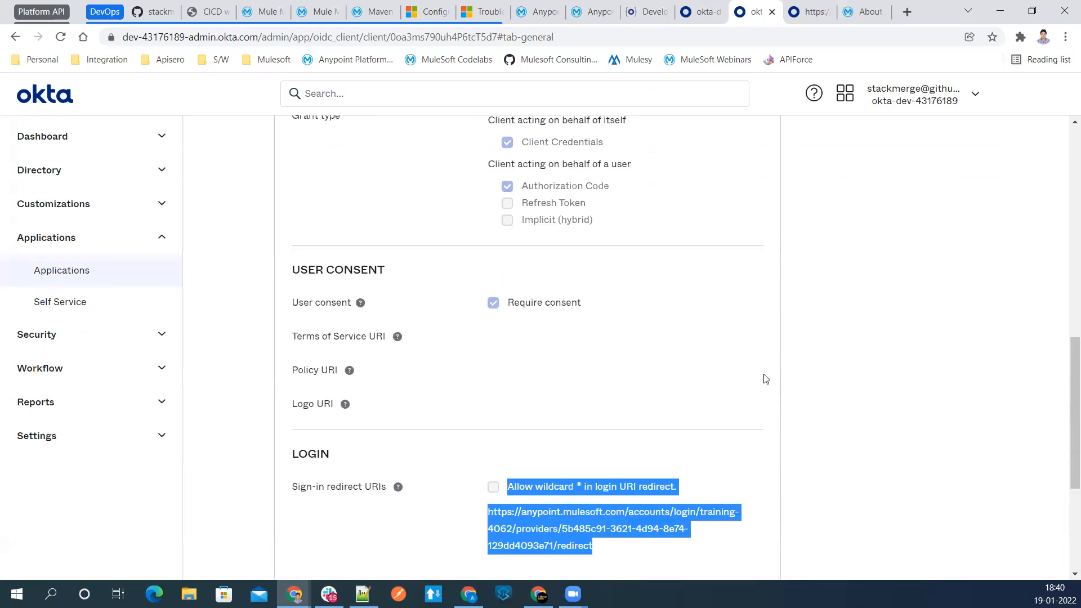
scroll(up, 3)
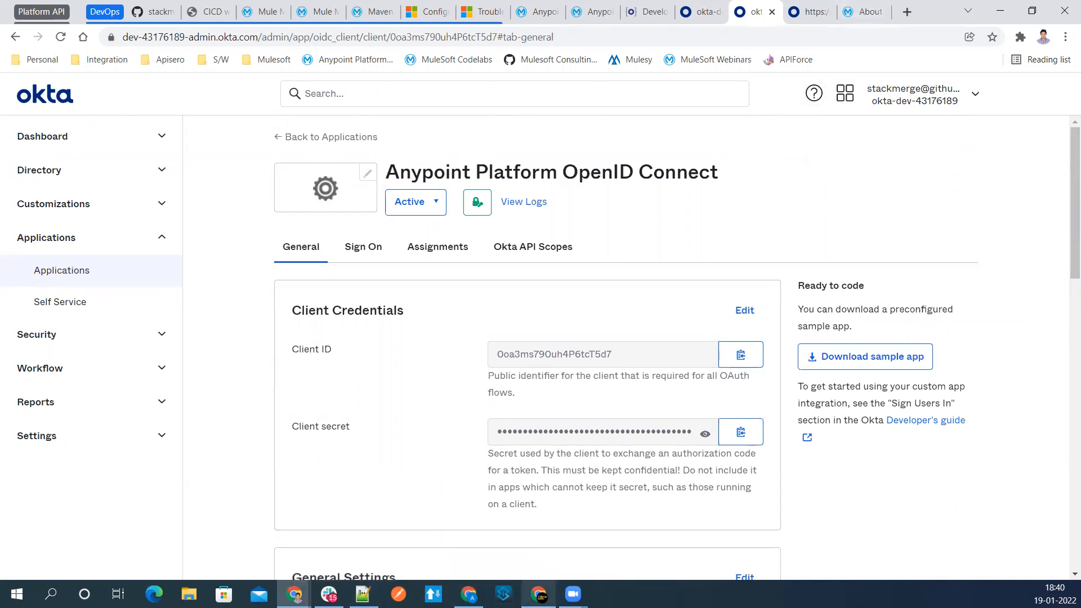
click(759, 11)
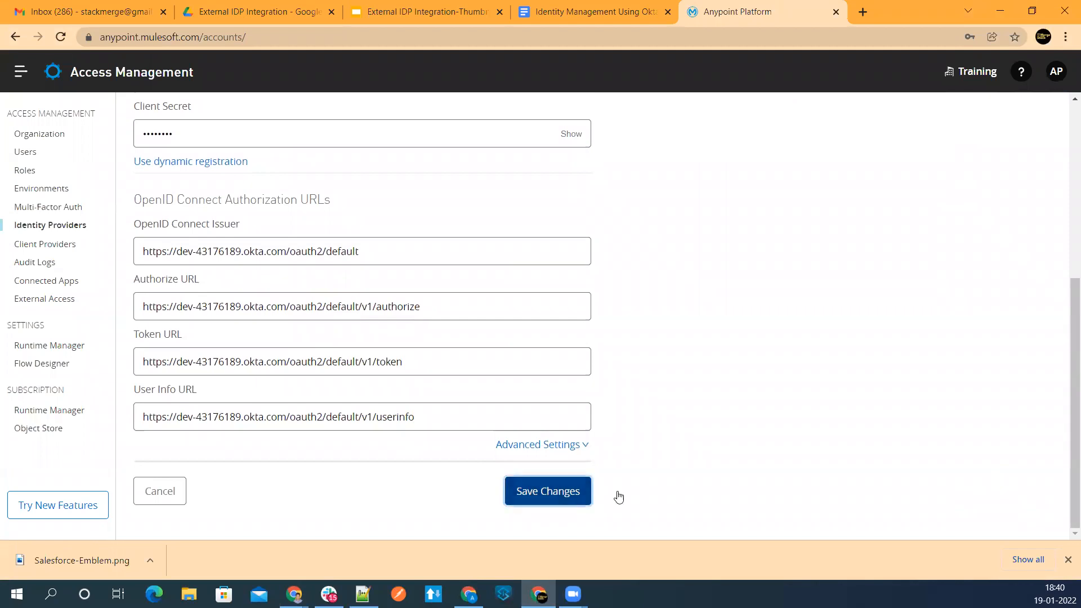
Step: Save the provider settings and select the organization domain login URL for copying
click(548, 491)
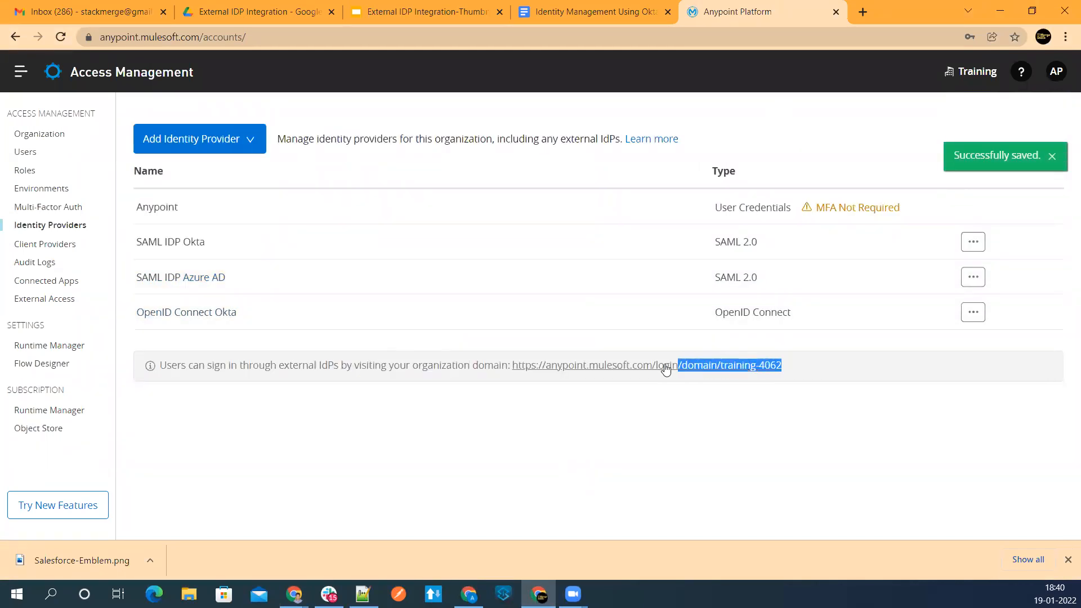
drag(662, 365, 514, 365)
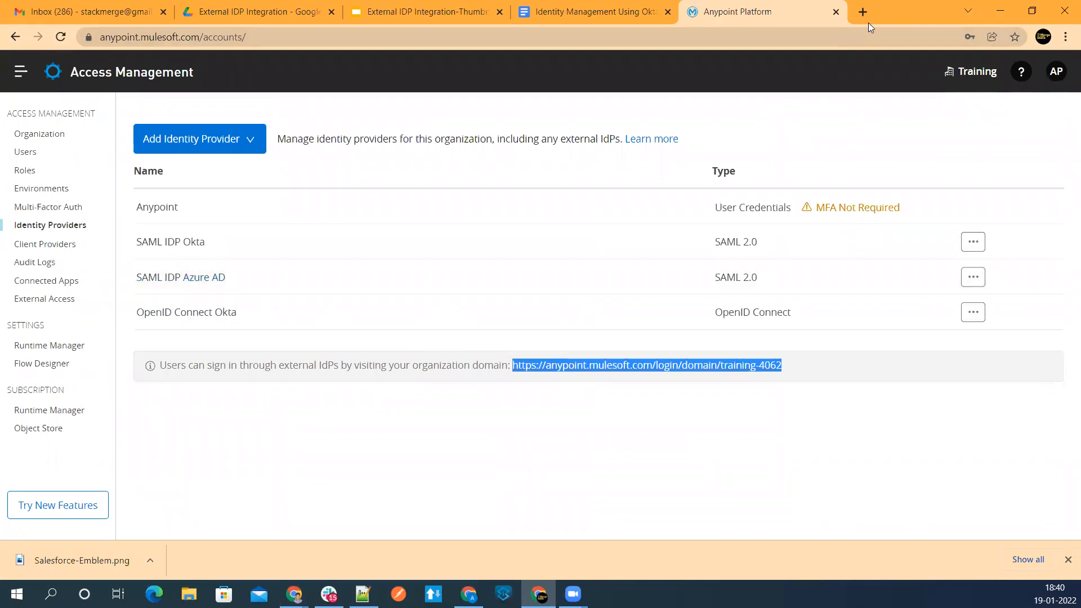
Step: Start a new tab in the other Chrome window for the Training domain sign-in page
click(1055, 71)
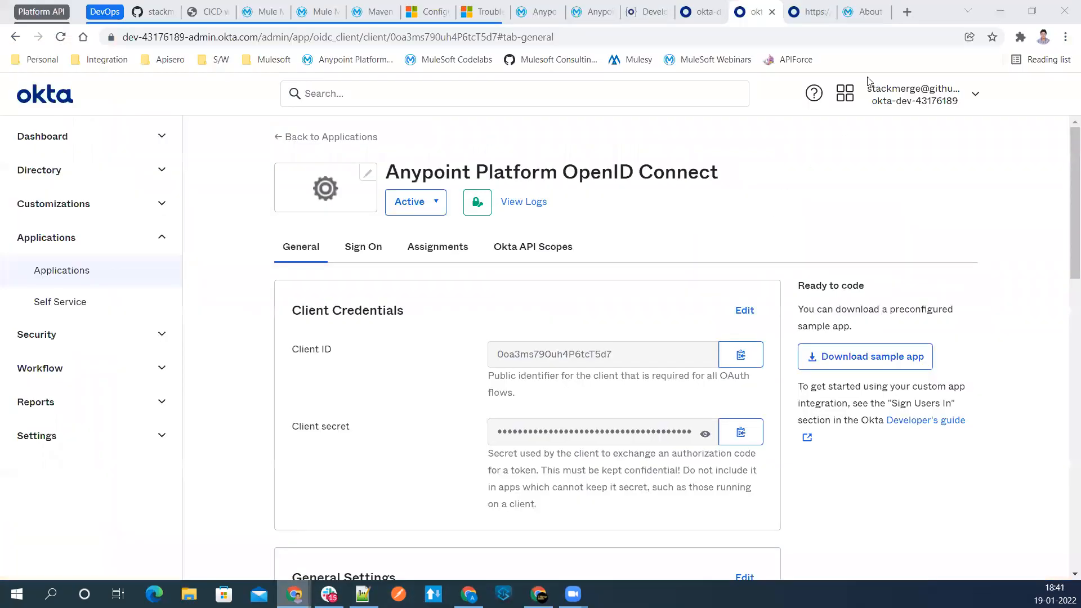
click(908, 11)
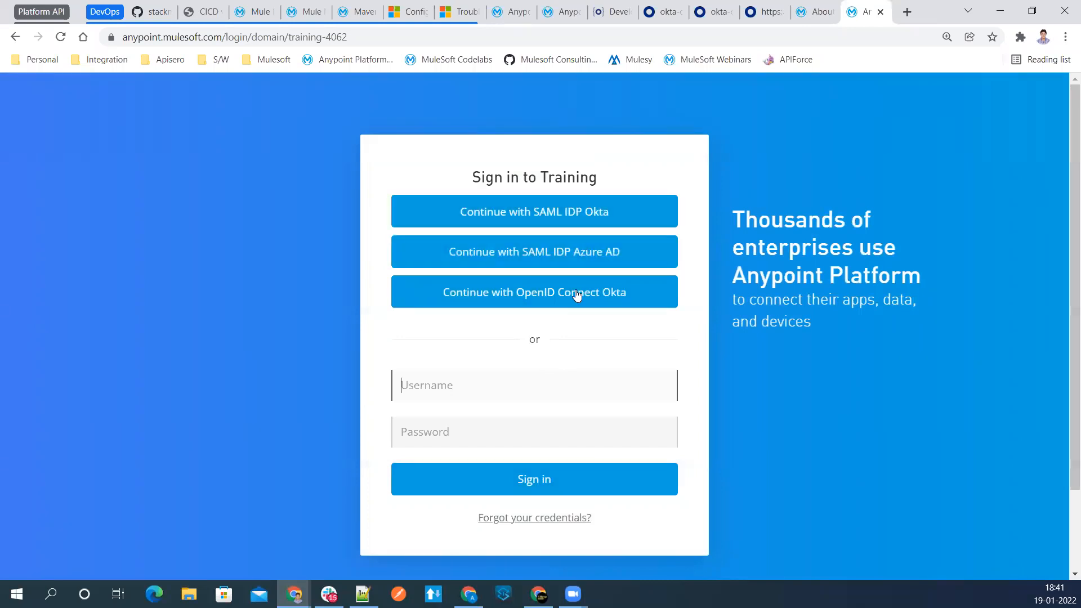
mouse_move(531, 302)
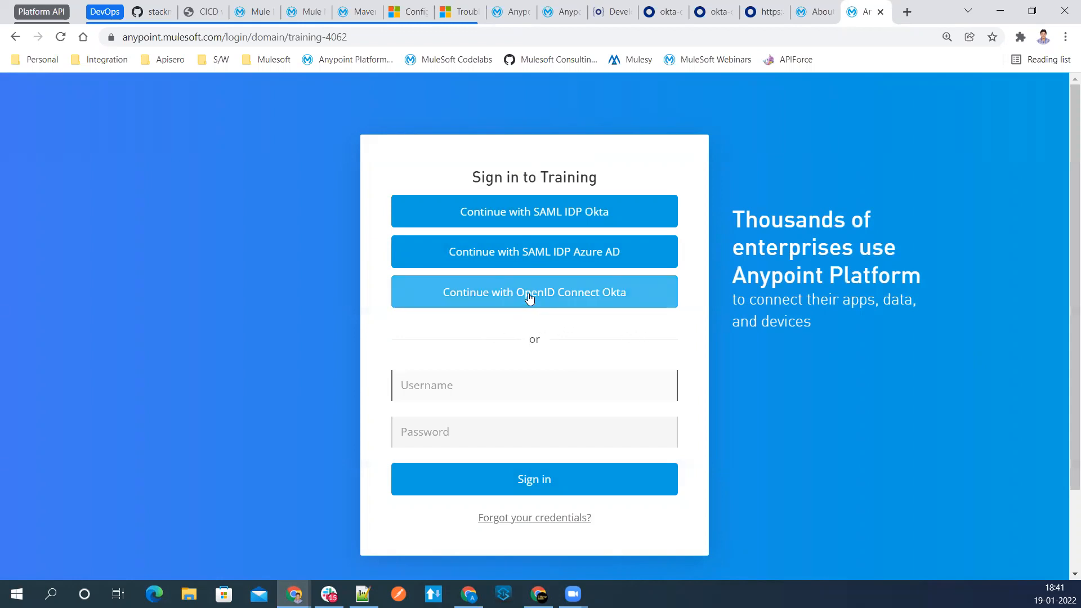
Step: Sign in through the OpenID Connect Okta provider and confirm the signed-in user
click(534, 292)
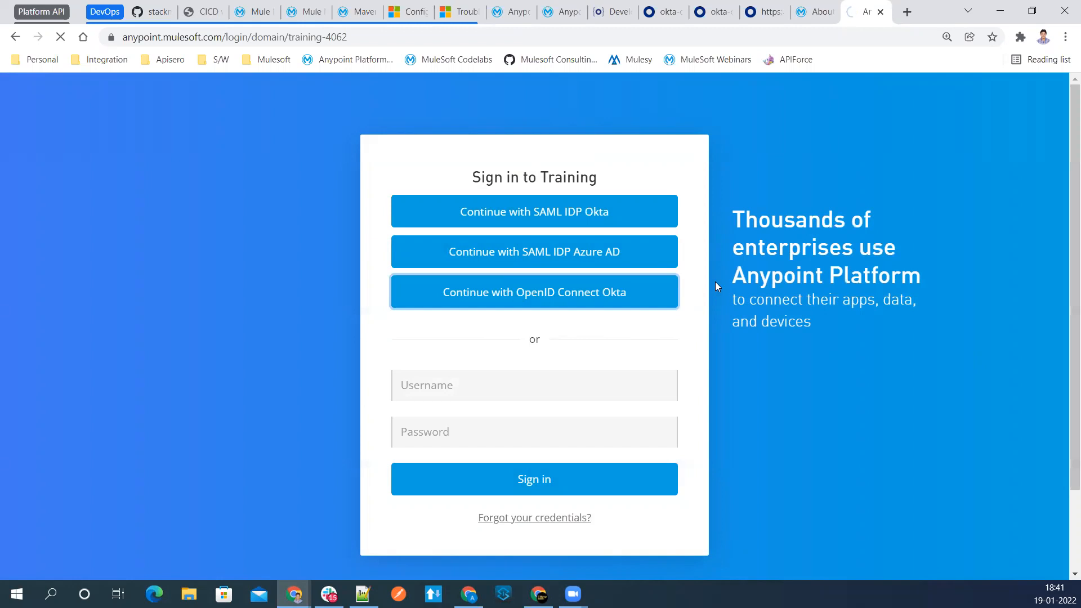
click(534, 292)
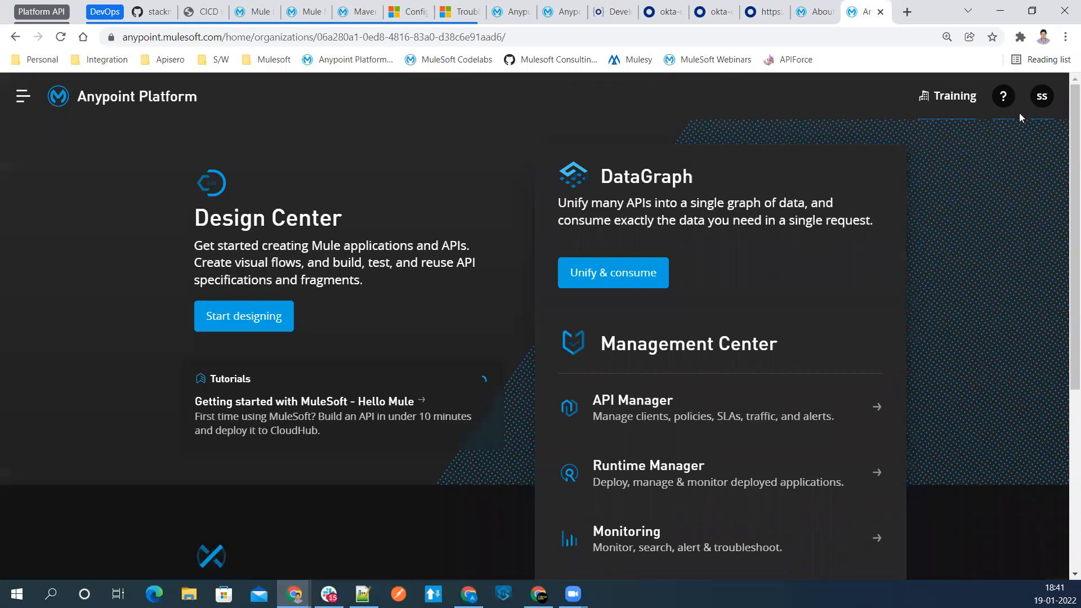
mouse_move(1043, 96)
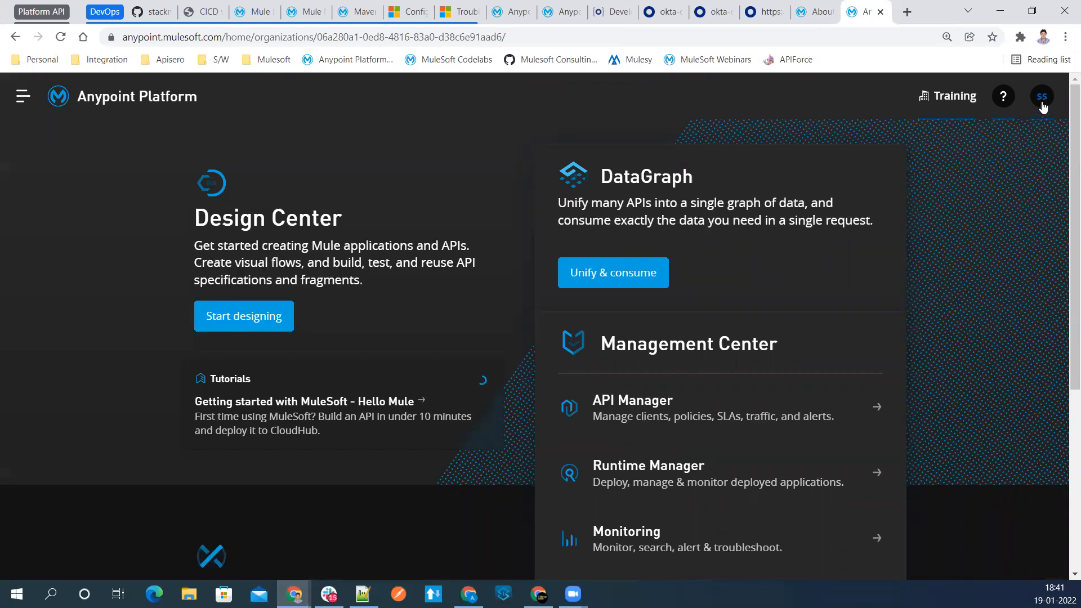
click(1042, 96)
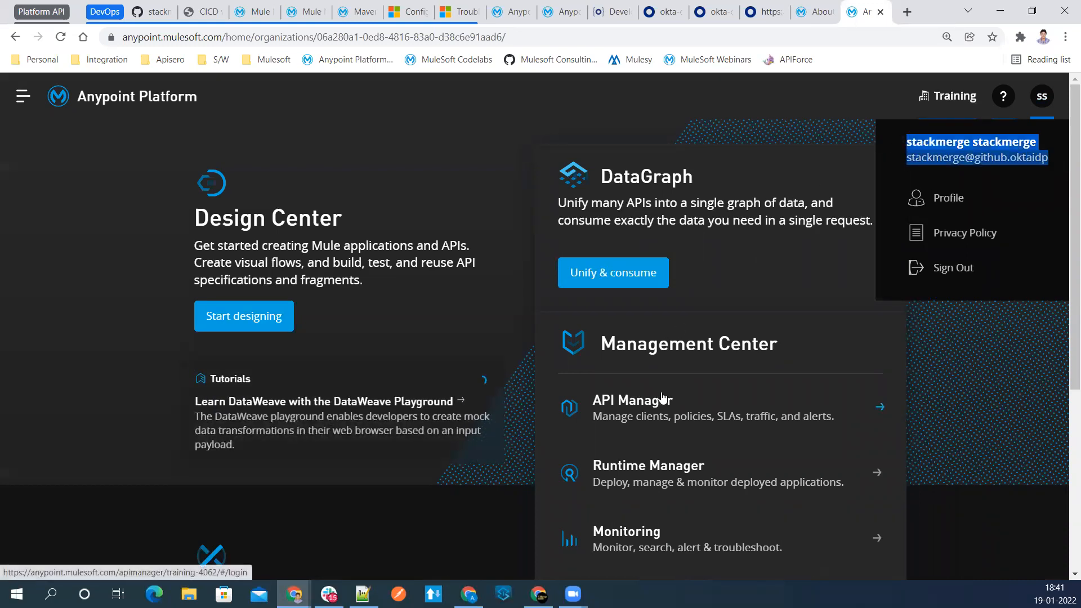
Step: Go to API Manager under Management Center, which reports missing environment permissions
scroll(down, 3)
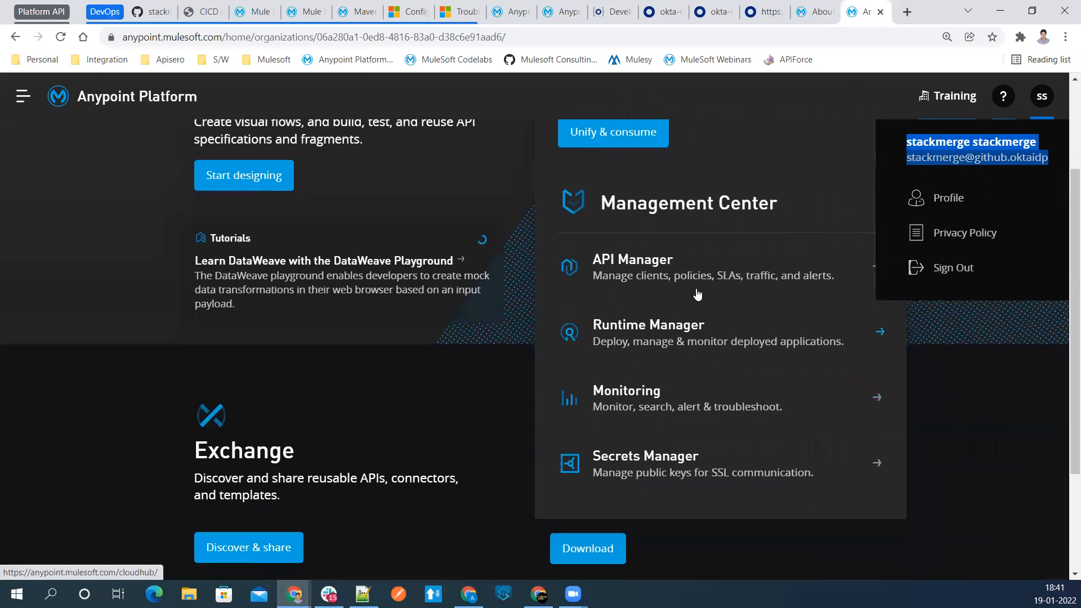
click(632, 267)
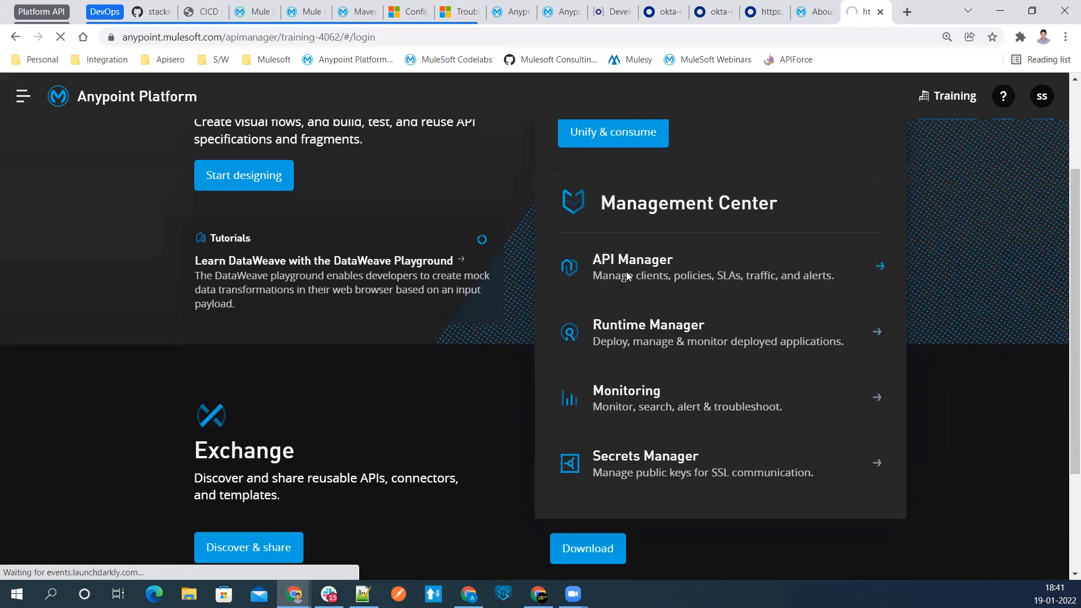
click(632, 267)
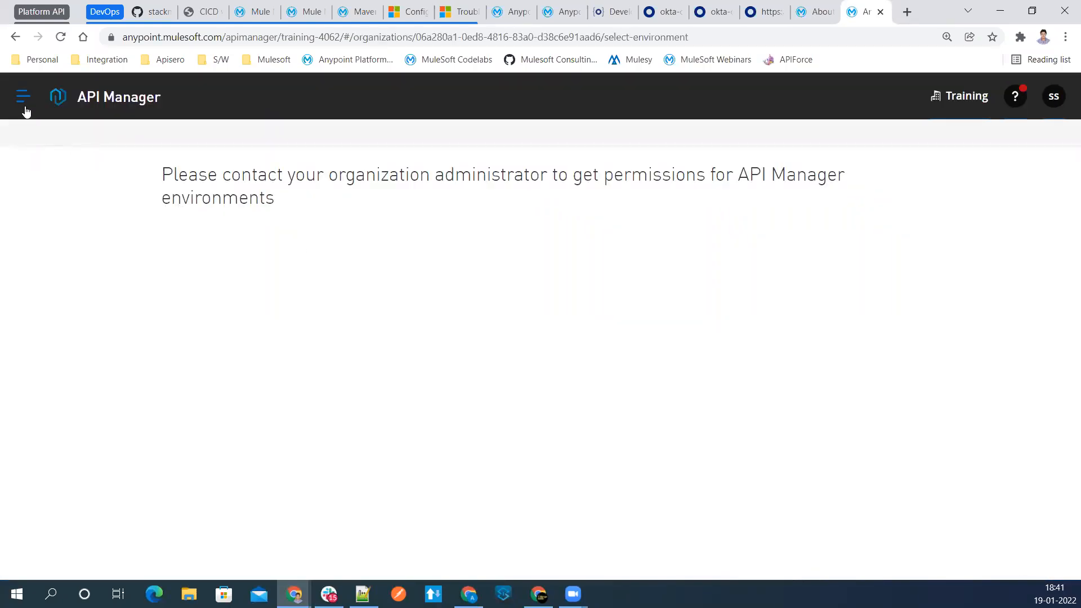
mouse_move(434, 103)
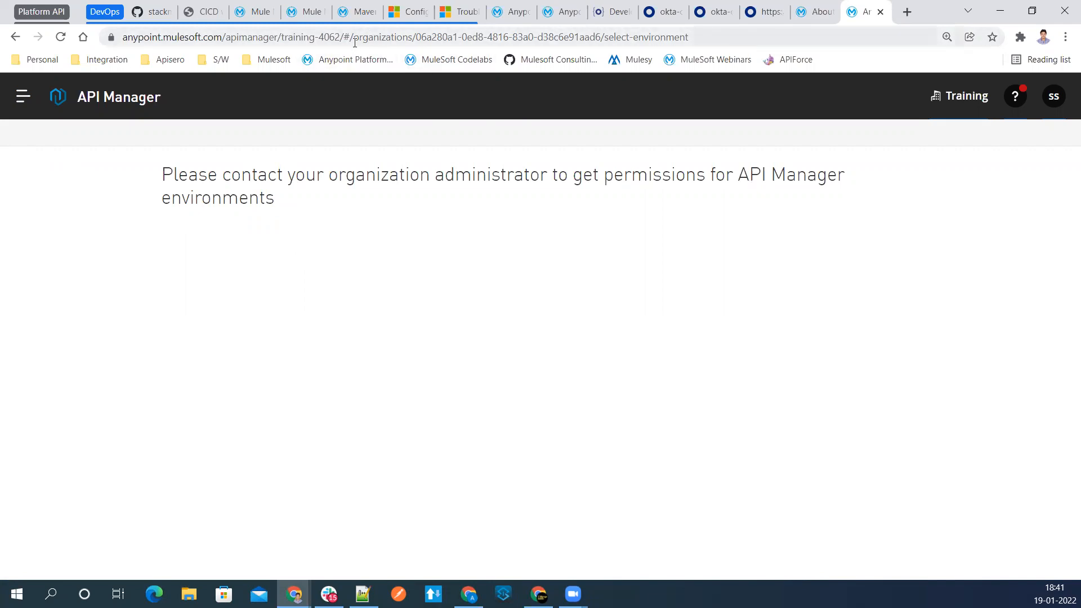
mouse_move(397, 247)
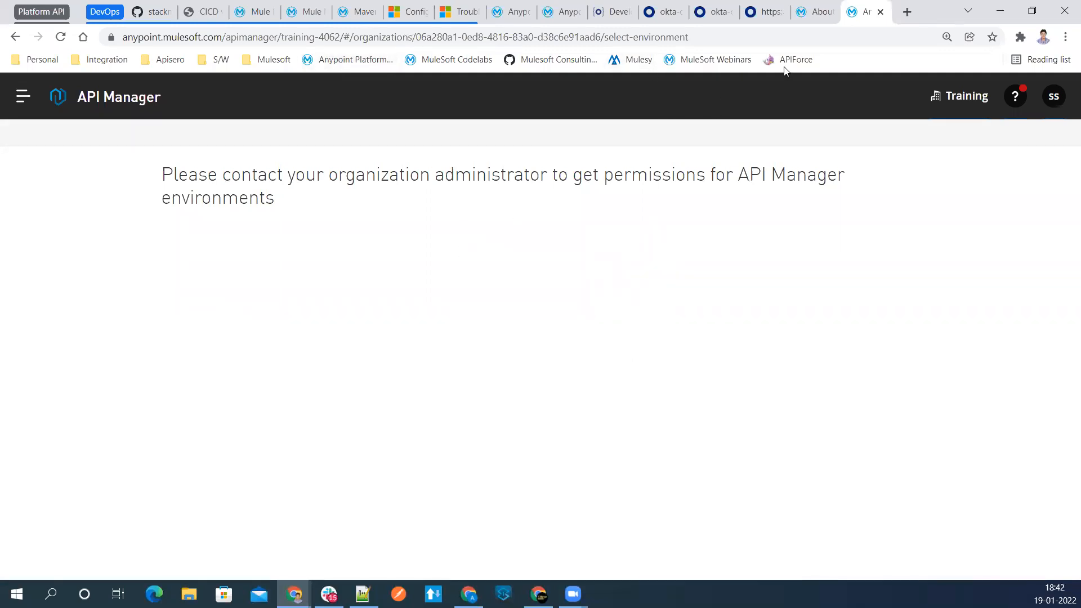
Step: Sign out of Anypoint Platform and return to the training-4062 domain login URL
click(1053, 96)
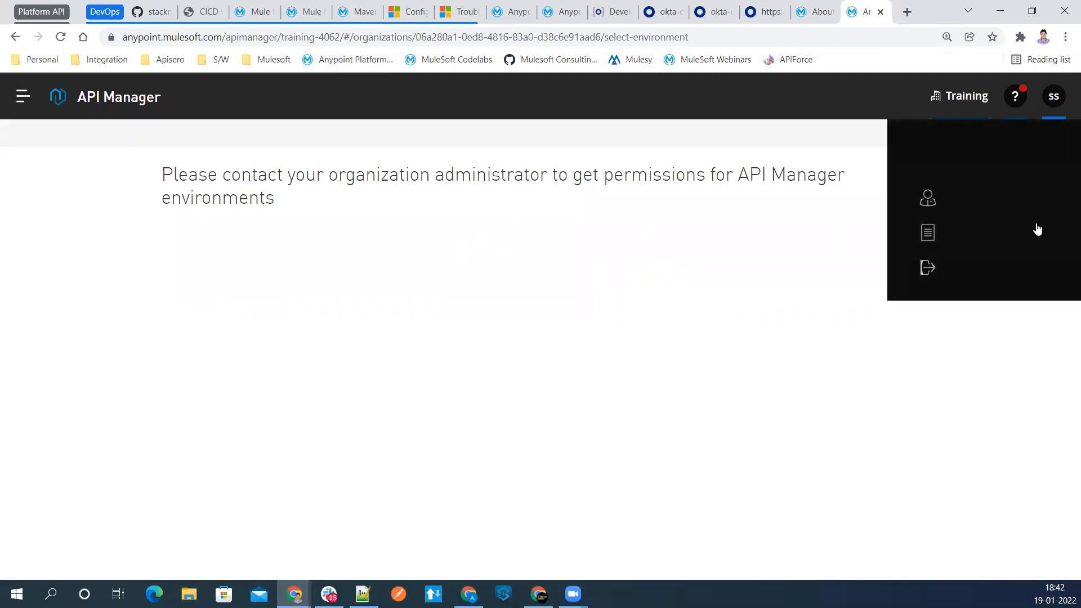
click(927, 268)
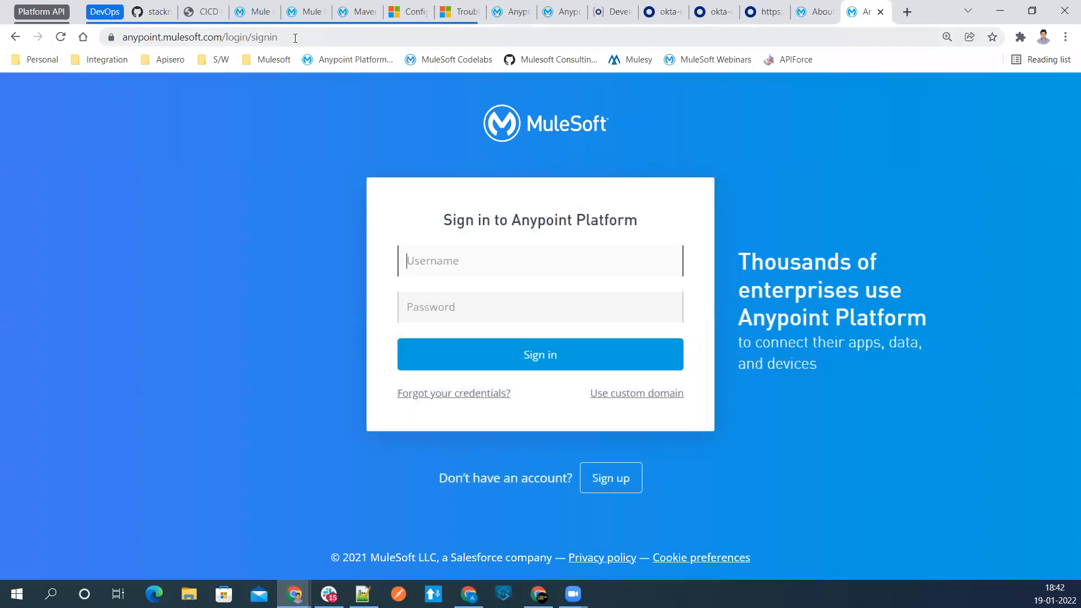
text(https://anypoint.mulesoft.com/login/domain/training-4062)
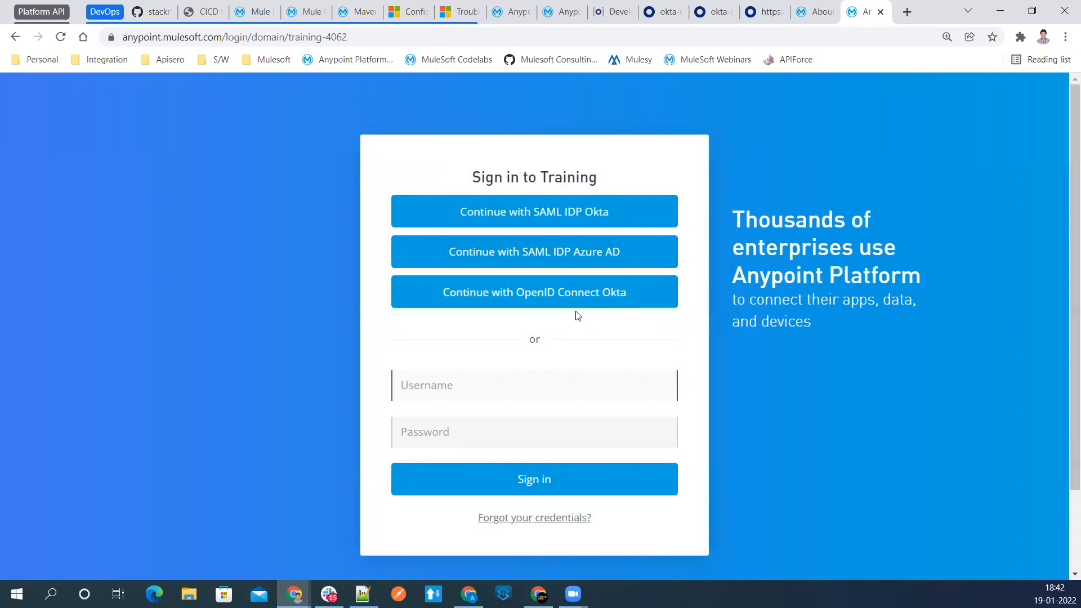
mouse_move(566, 260)
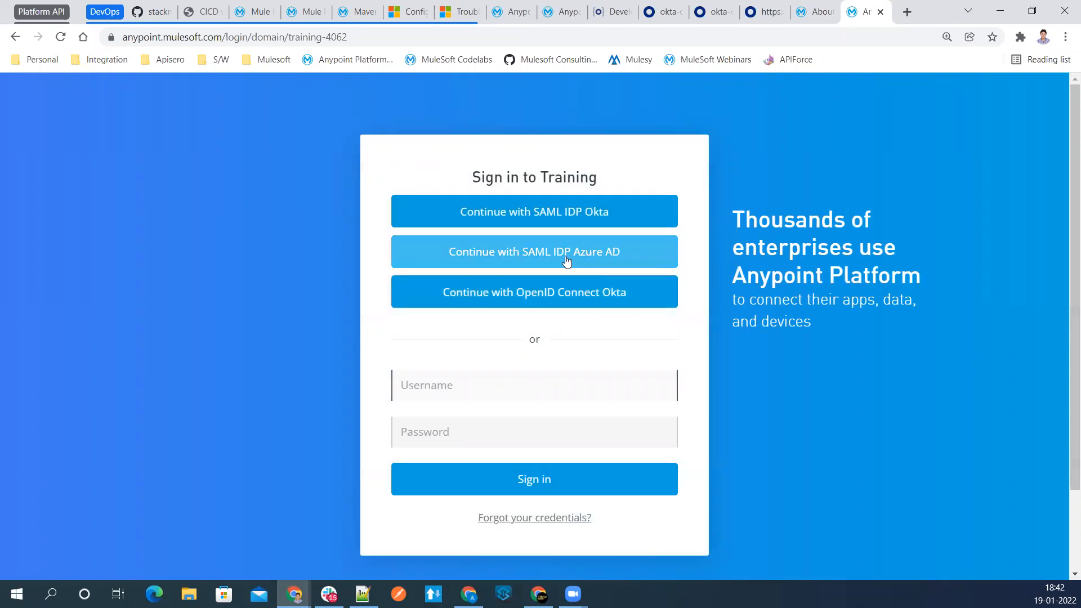
Step: Continue with SAML IDP Azure AD, reaching the Microsoft account picker
click(534, 251)
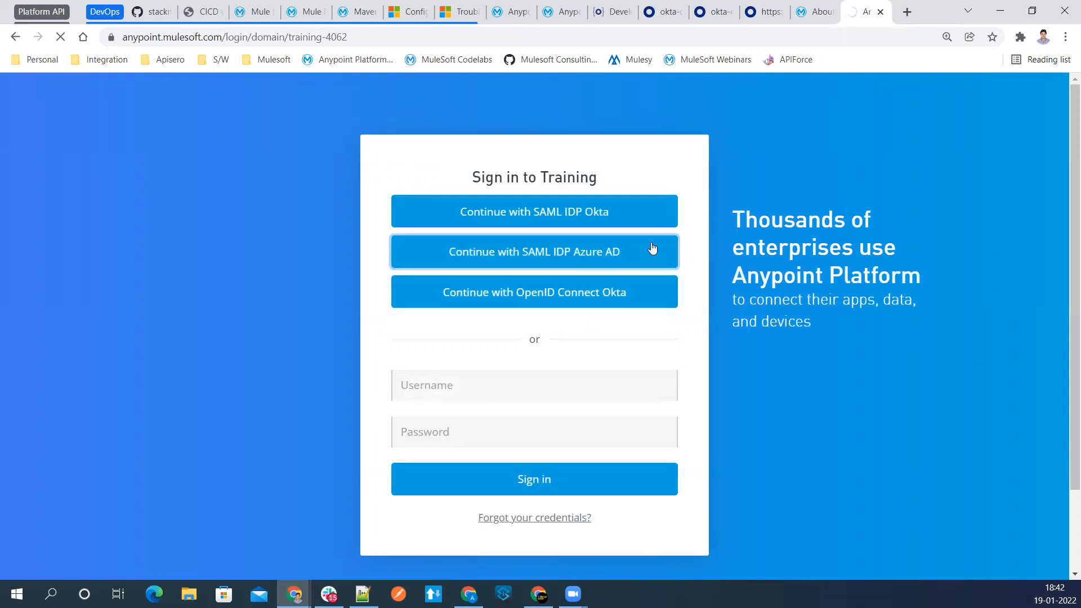
click(534, 251)
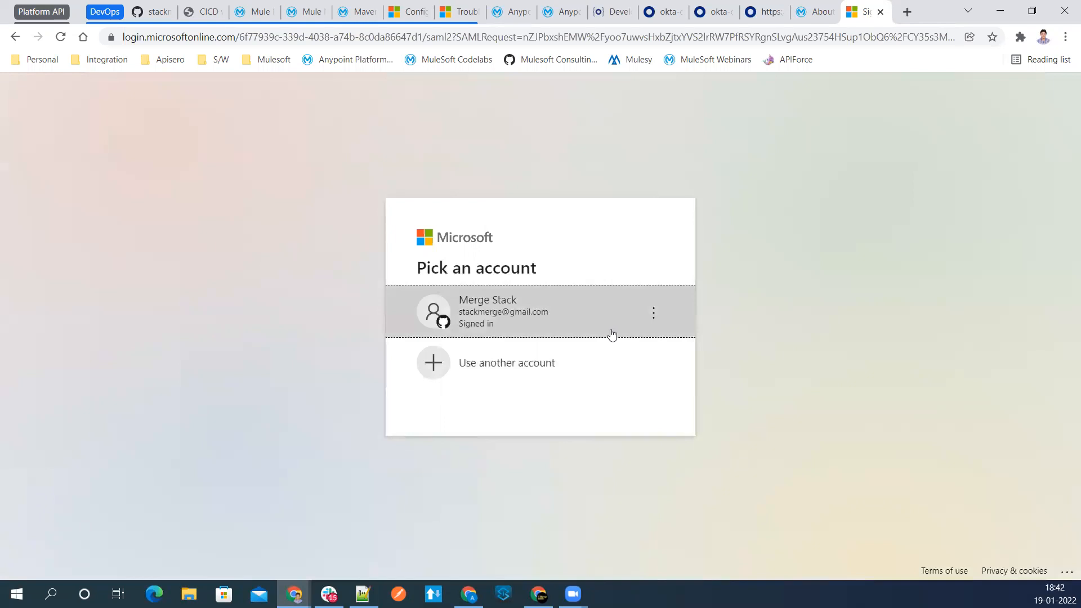
mouse_move(519, 322)
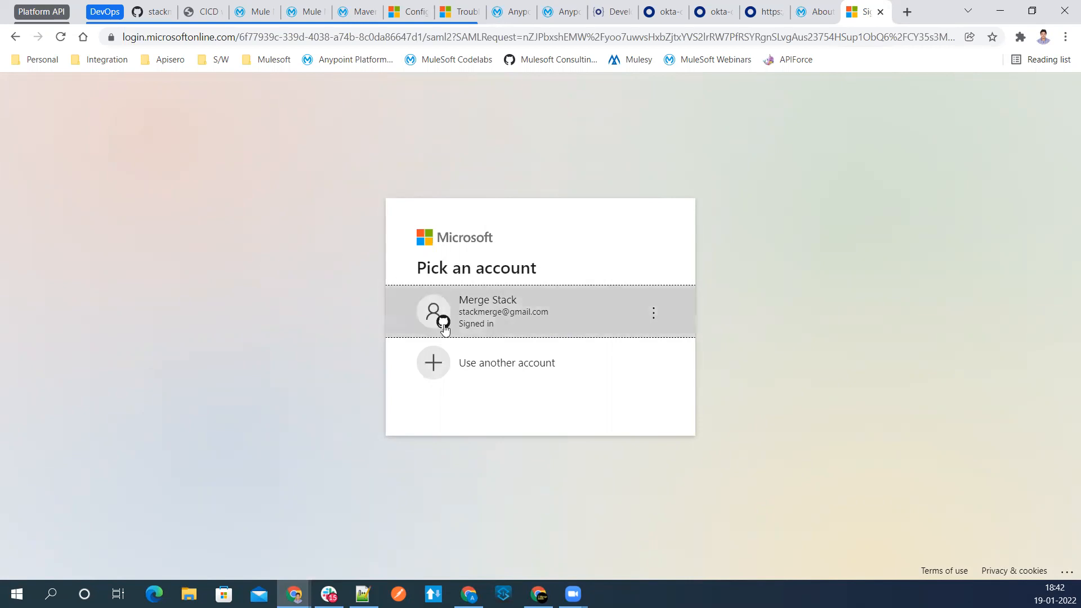
mouse_move(88, 95)
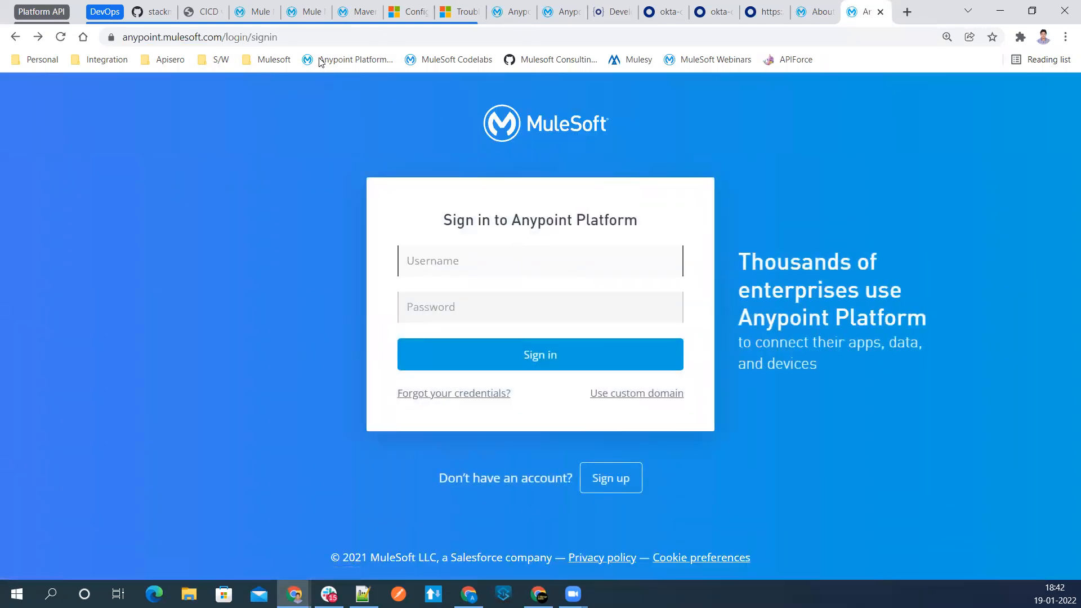
Step: Sign in via SAML IDP Okta on the training-4062 domain and reach API Manager's Sandbox environment
text(https://anypoint.mulesoft.com/login/domain/training-4062)
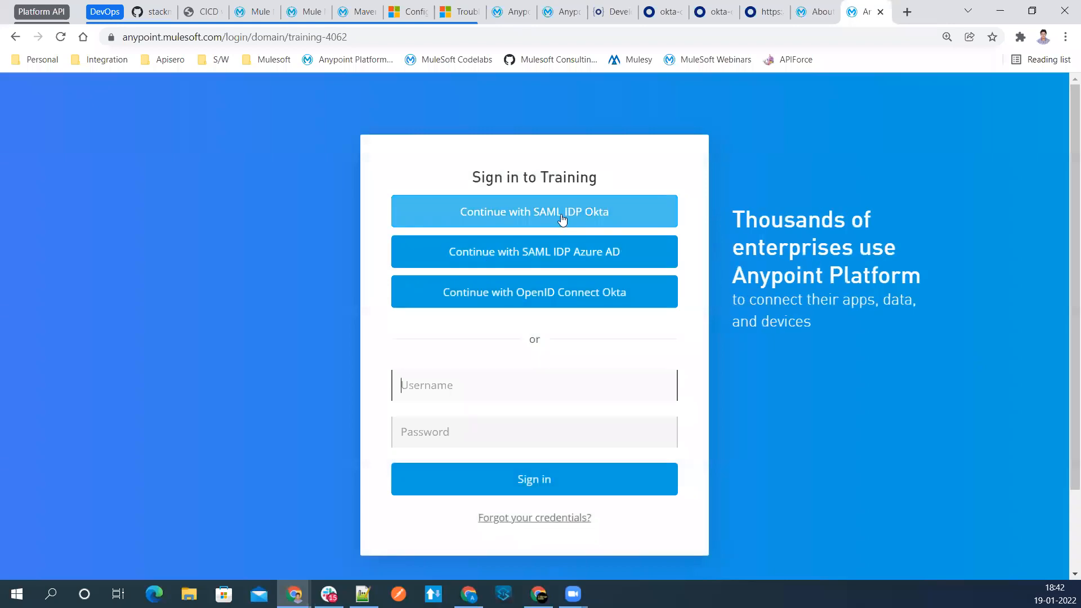
click(534, 210)
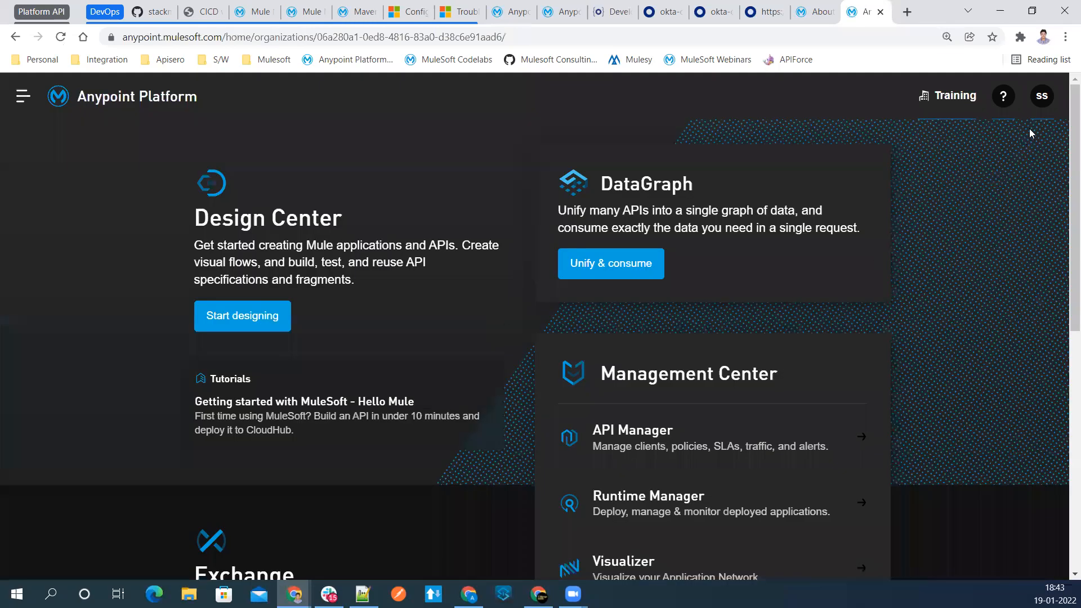
scroll(down, 3)
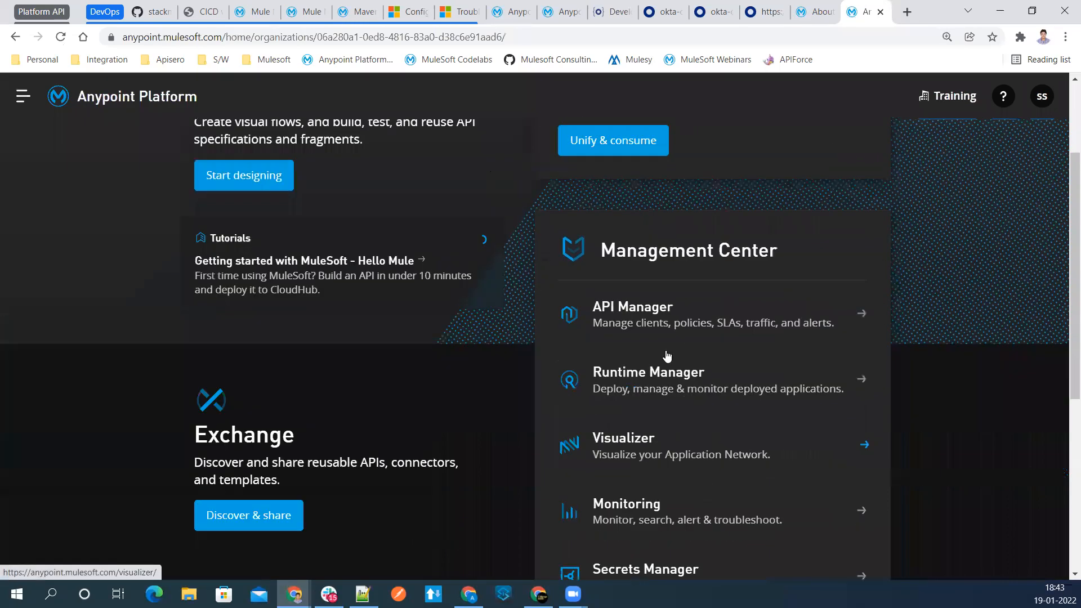
click(632, 306)
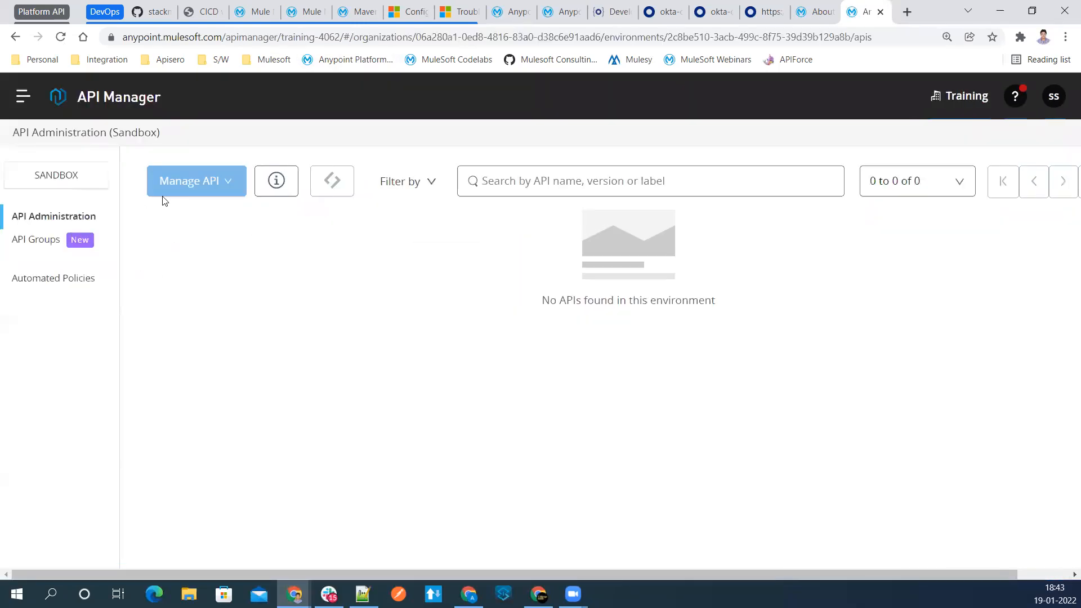
mouse_move(135, 205)
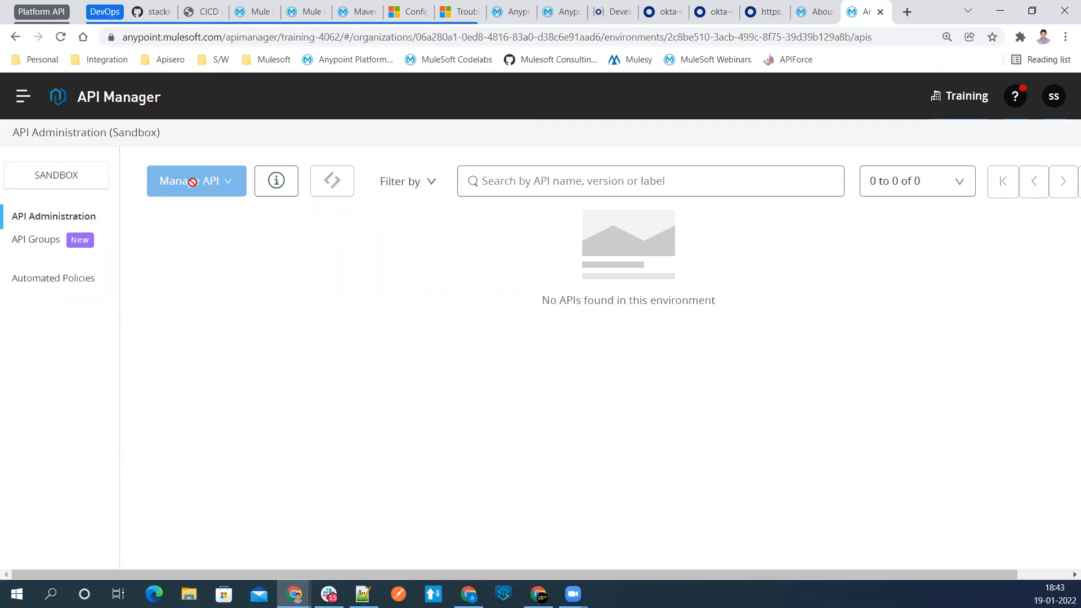
mouse_move(931, 204)
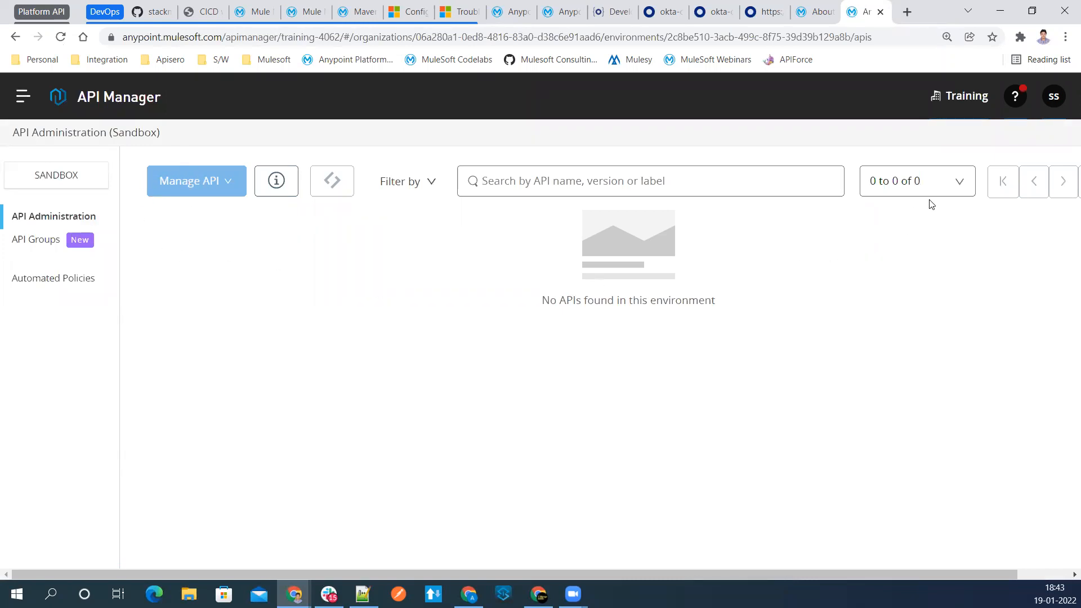
mouse_move(442, 225)
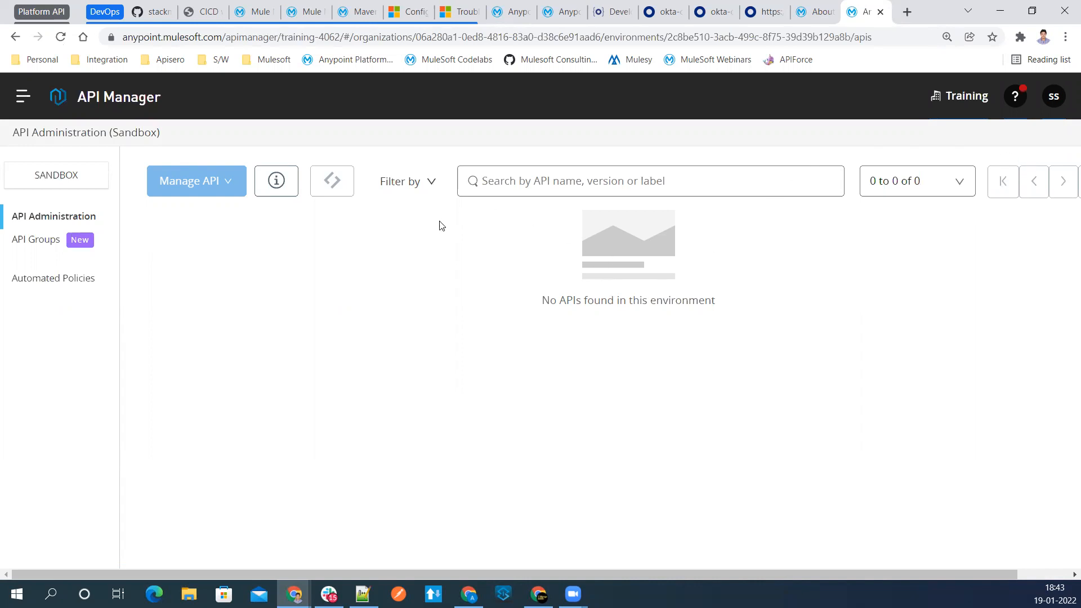
mouse_move(533, 260)
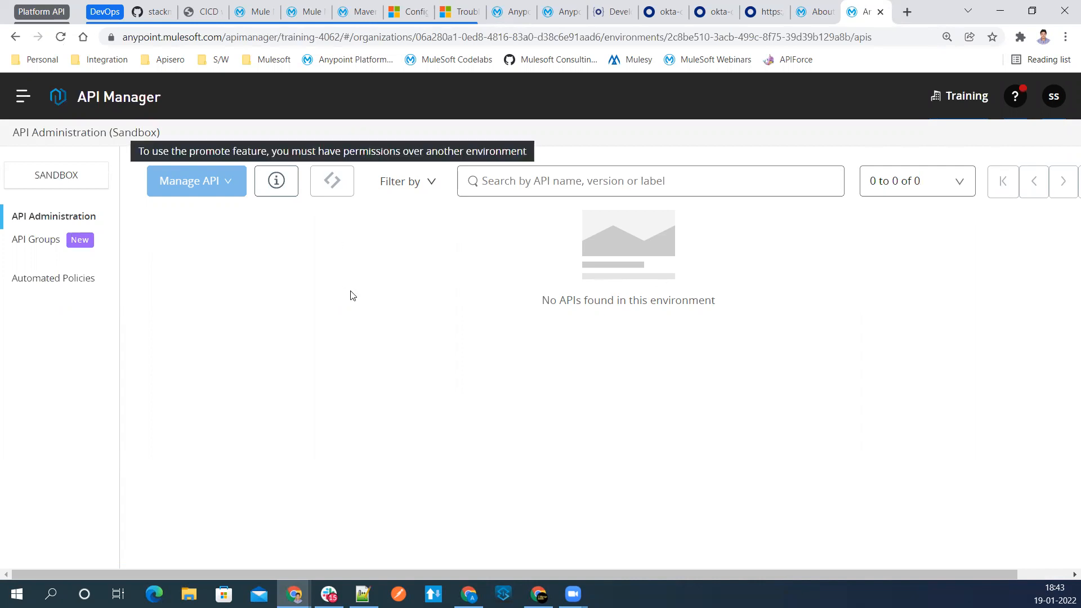
mouse_move(743, 268)
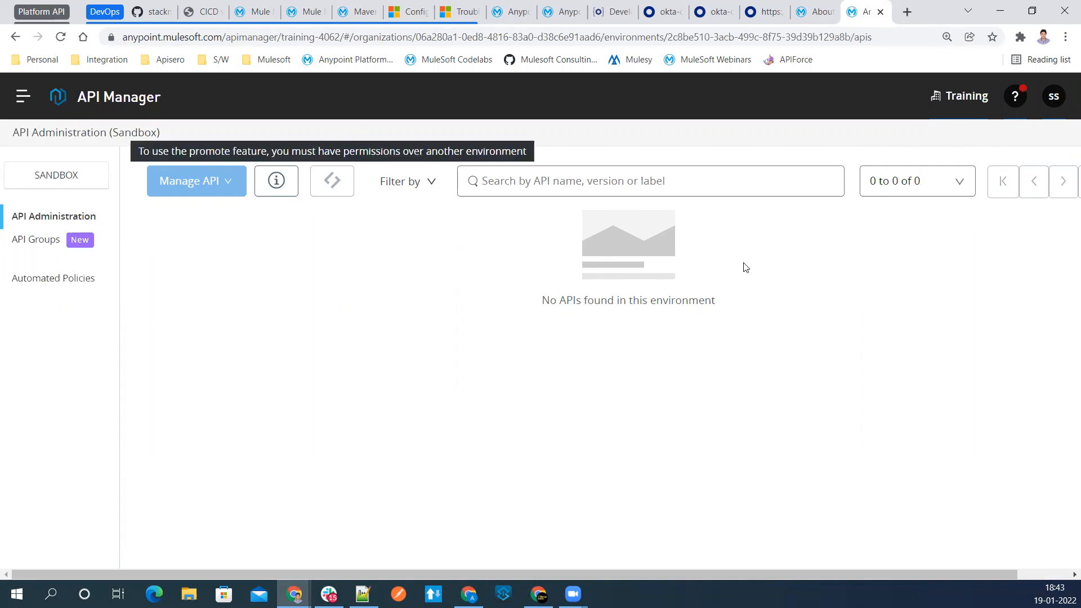
mouse_move(743, 225)
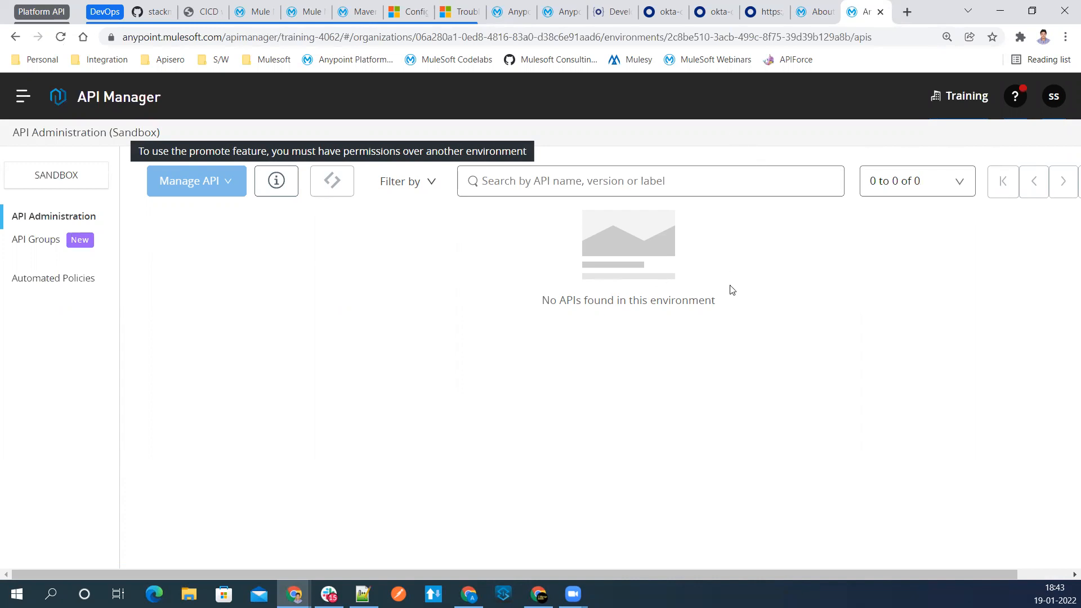
mouse_move(724, 166)
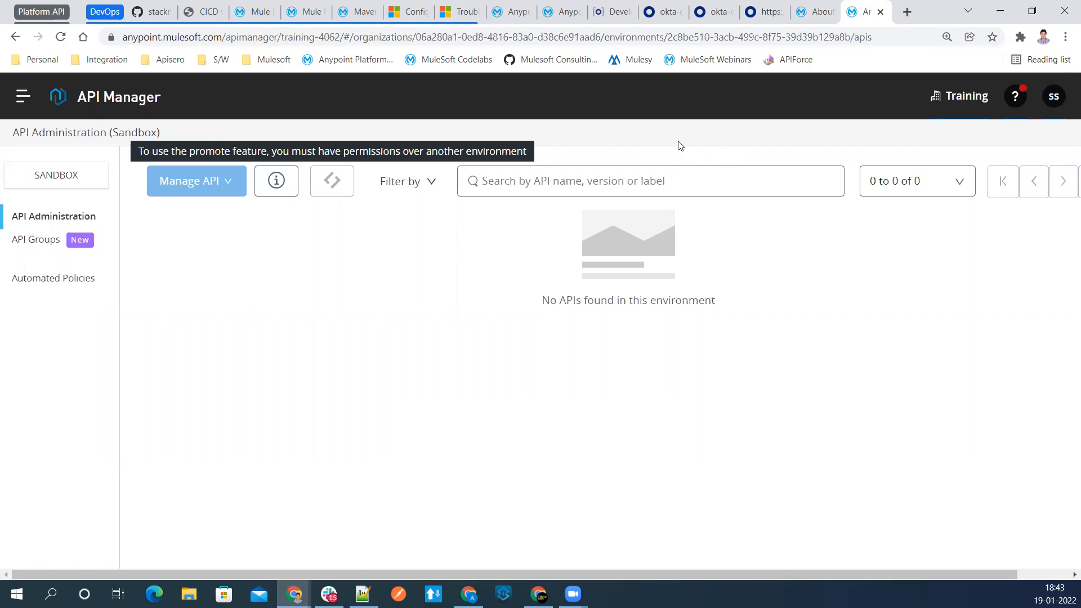
mouse_move(629, 532)
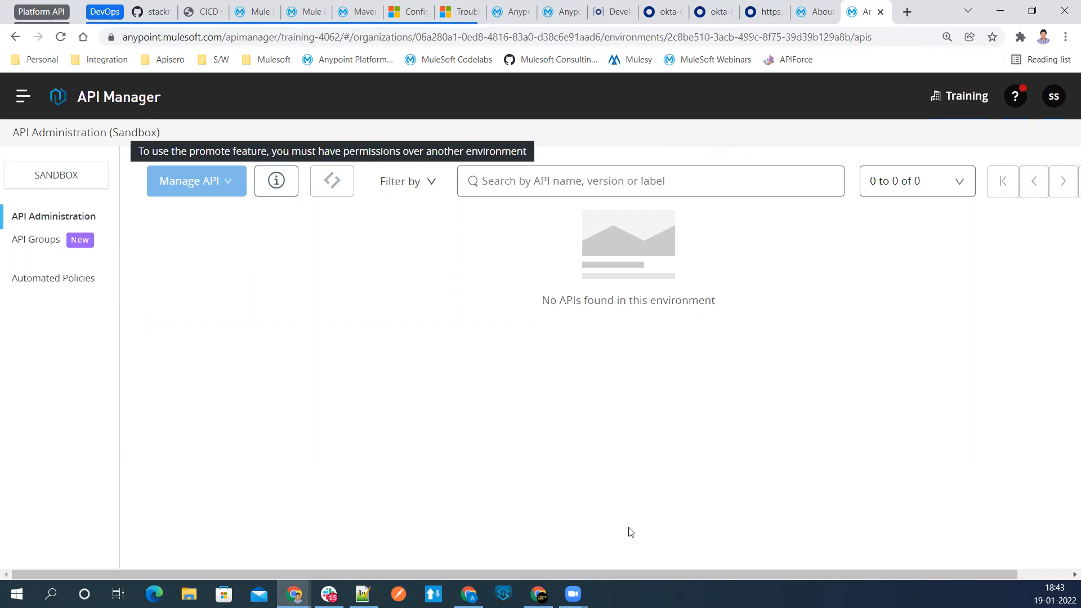